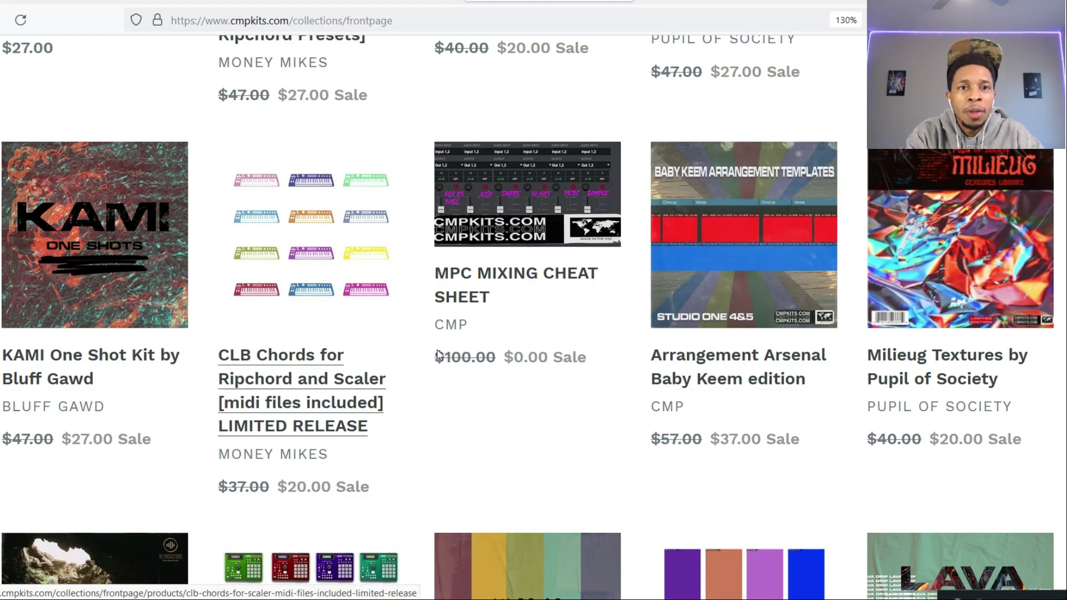
pyautogui.moveTo(478, 364)
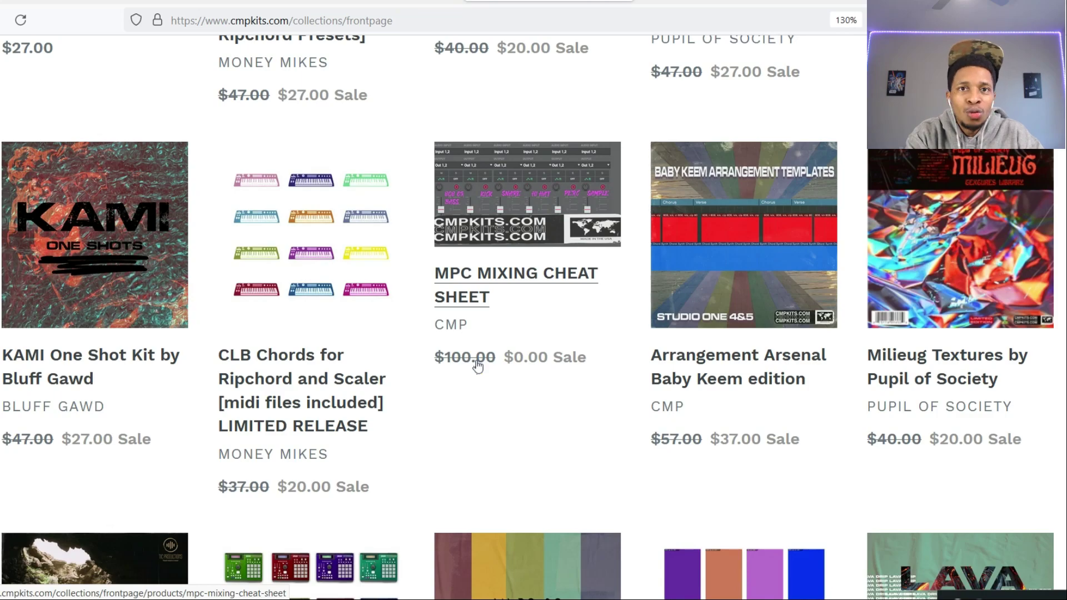
pyautogui.moveTo(278, 411)
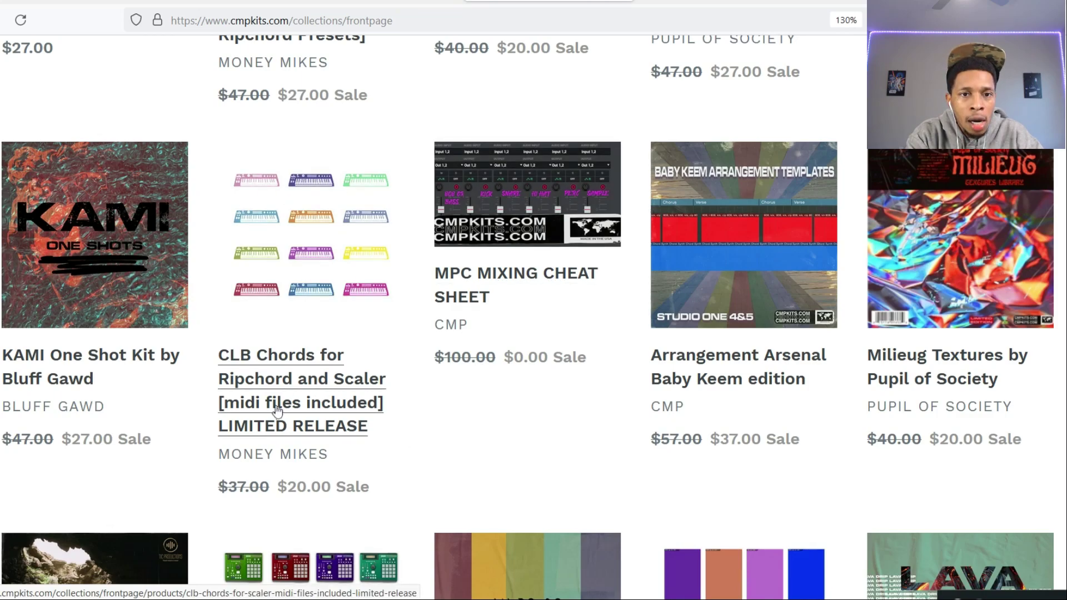
pyautogui.moveTo(291, 260)
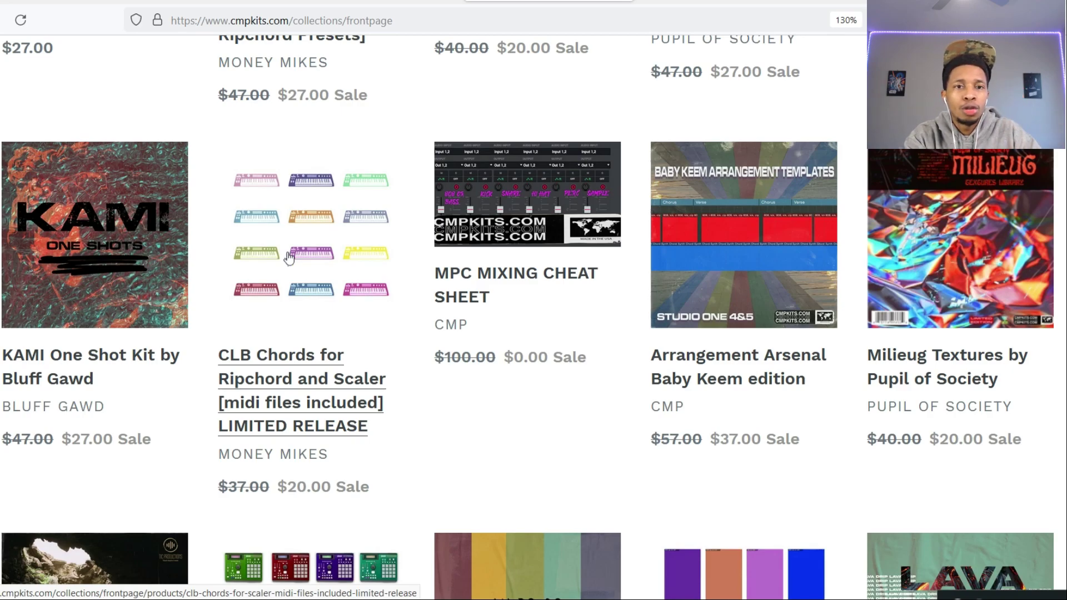
pyautogui.moveTo(336, 258)
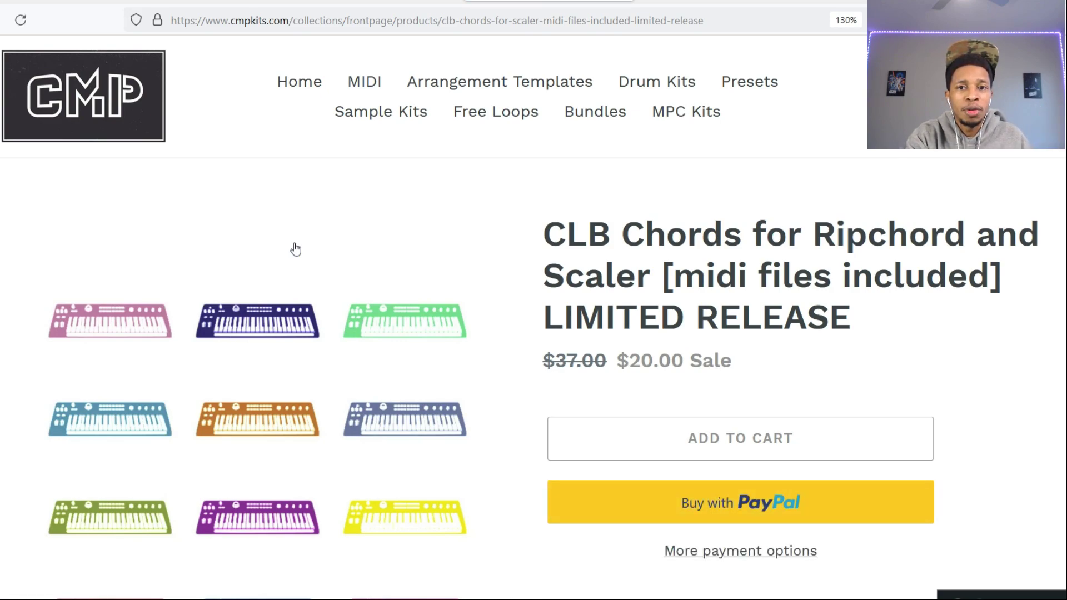
# Scroll further down the CLB Chords product page in Firefox.
pyautogui.scroll(-3)
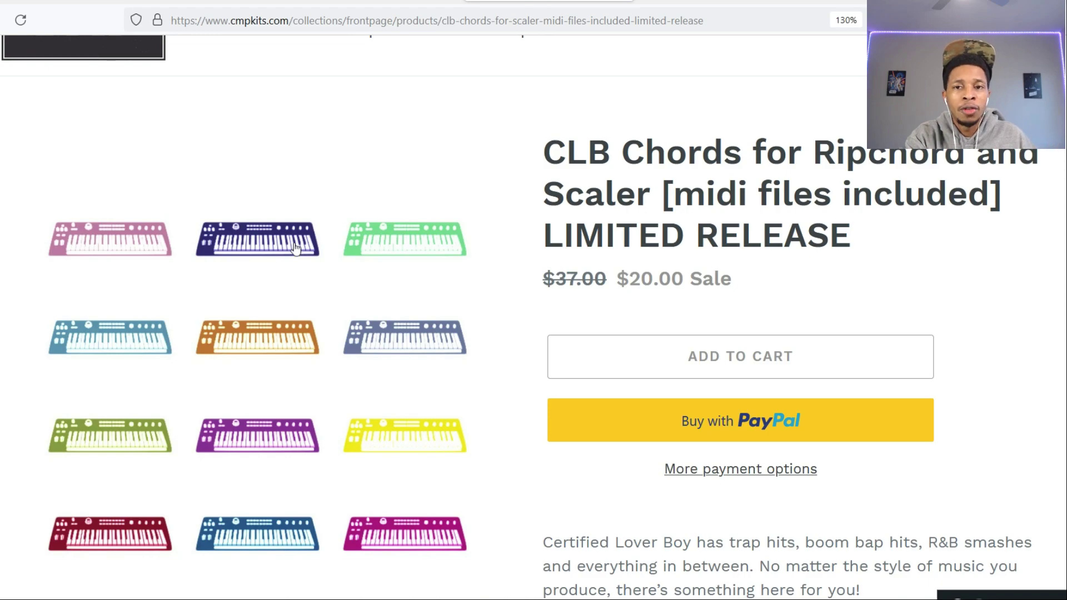
pyautogui.moveTo(296, 305)
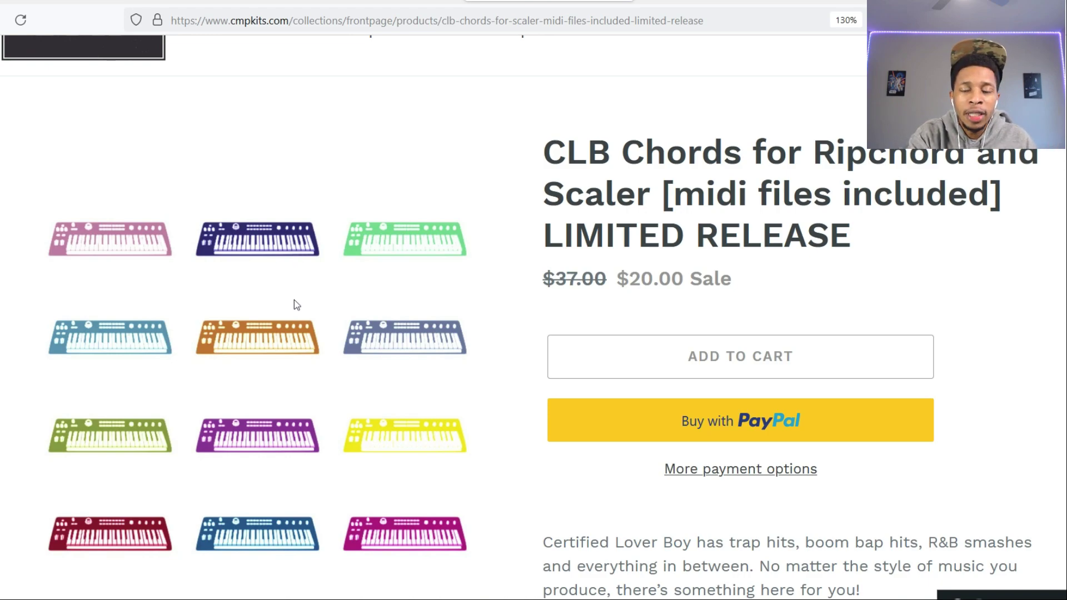
pyautogui.scroll(-3)
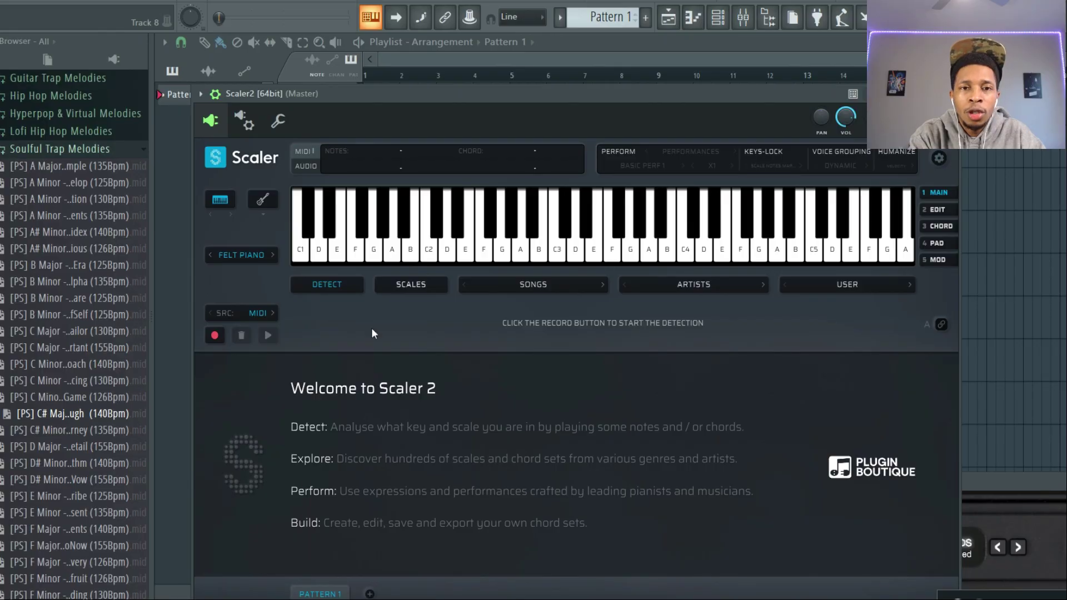
# Browse Scaler 2's artist chord sets and the user list containing CLB DRAKE Scaler.
pyautogui.click(465, 237)
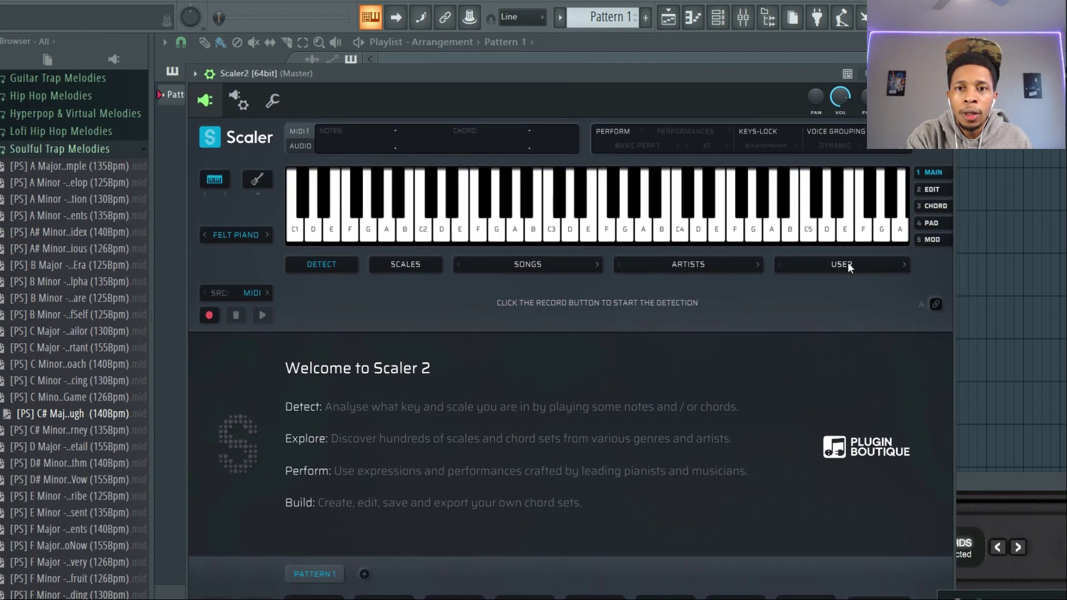
pyautogui.click(689, 265)
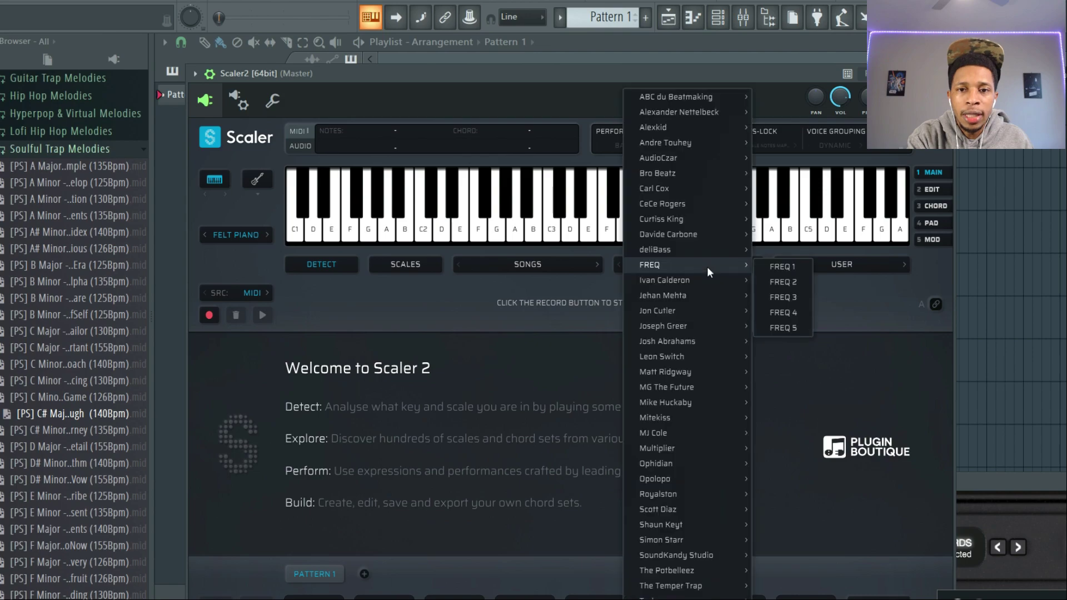
pyautogui.moveTo(662, 296)
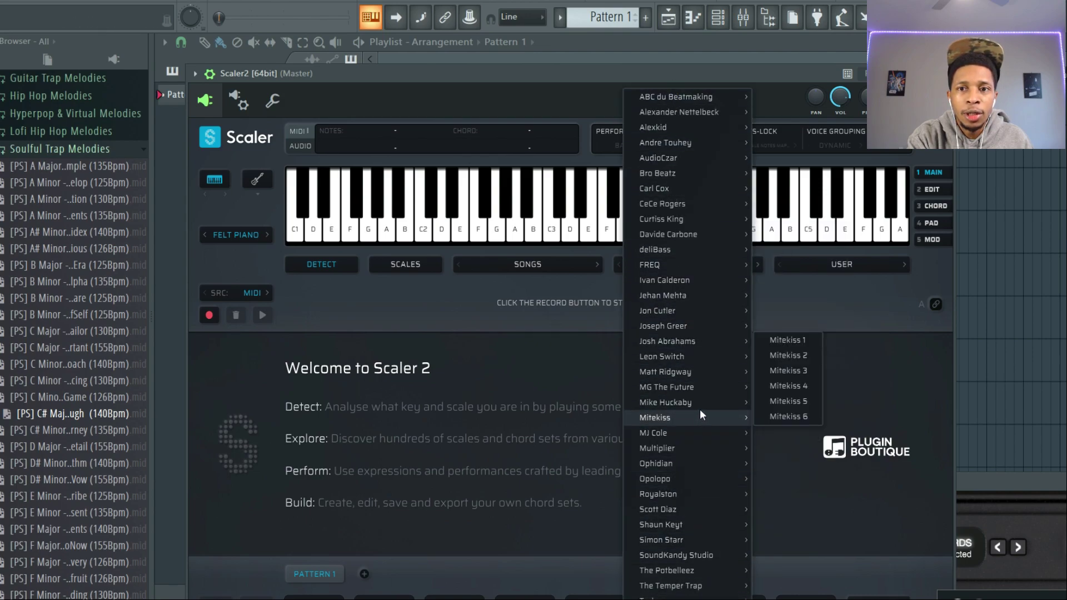
pyautogui.click(816, 275)
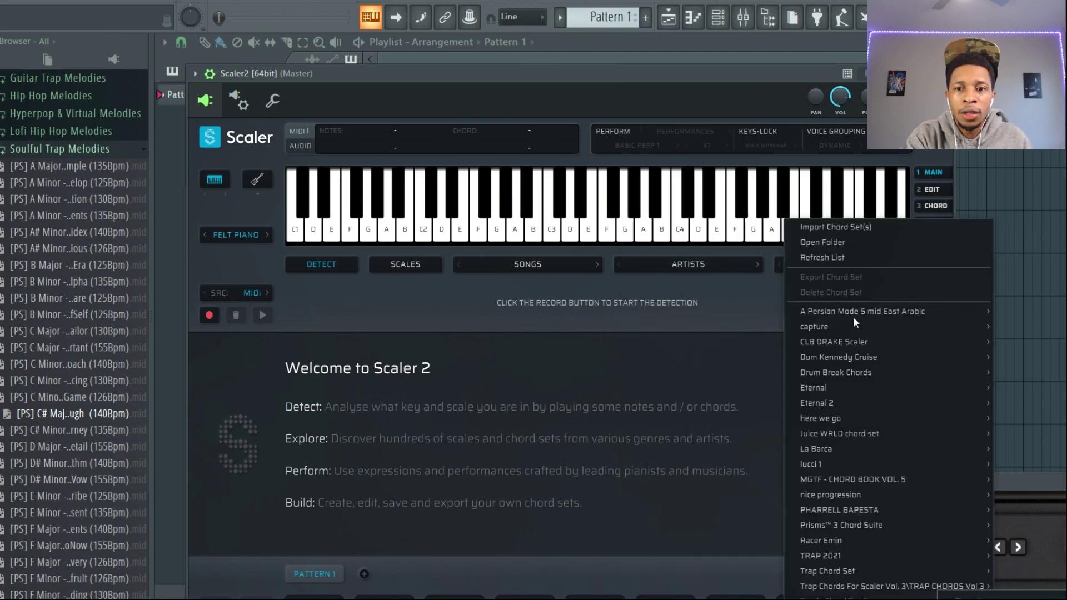
pyautogui.moveTo(836, 458)
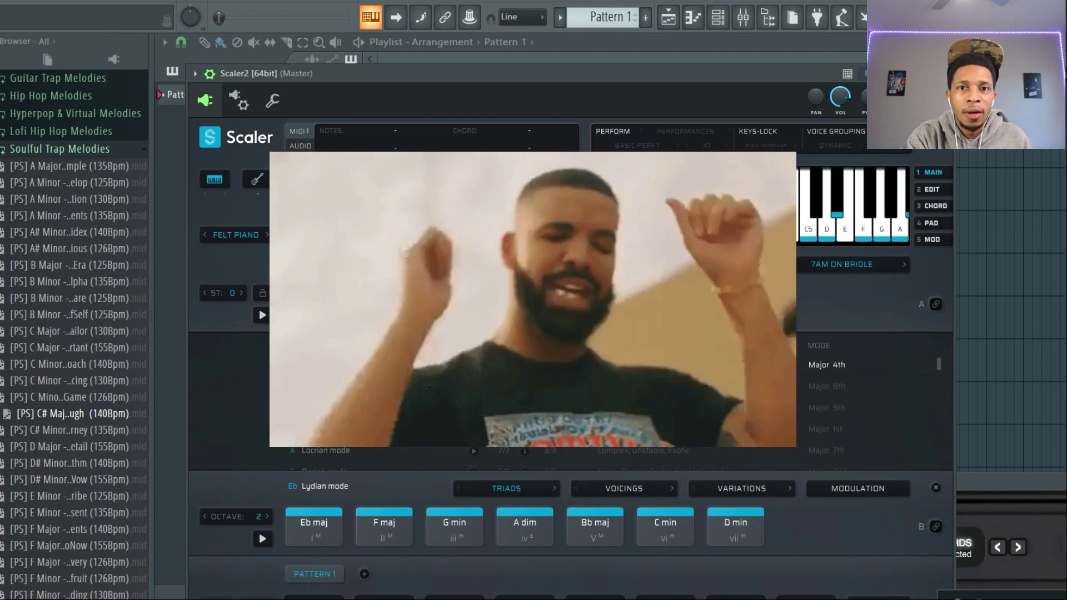
# Set the Scaler 2 performance style to Strumming.
pyautogui.click(685, 132)
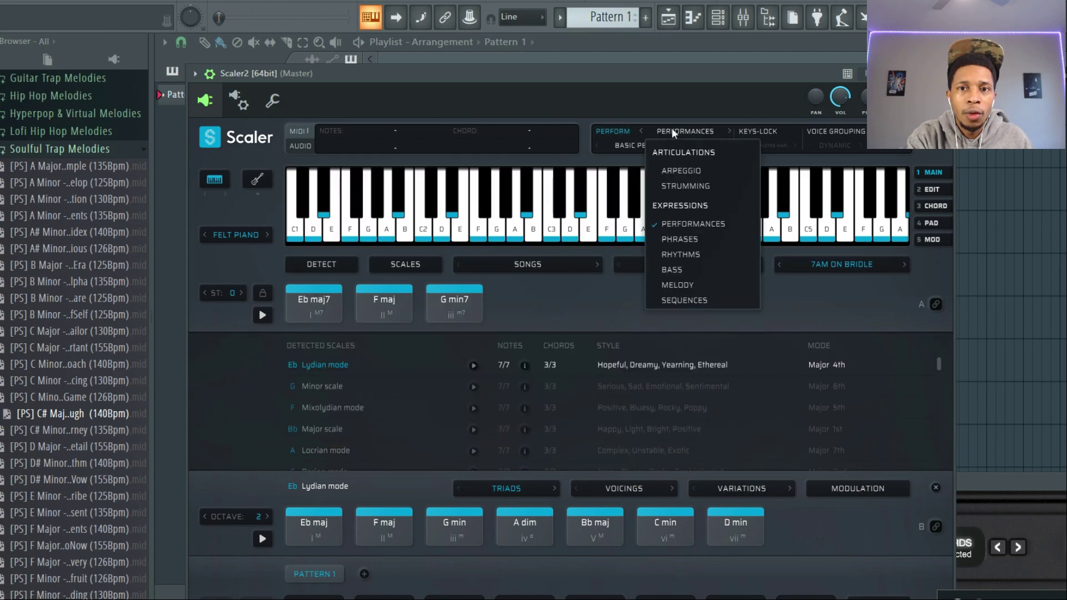
pyautogui.click(686, 187)
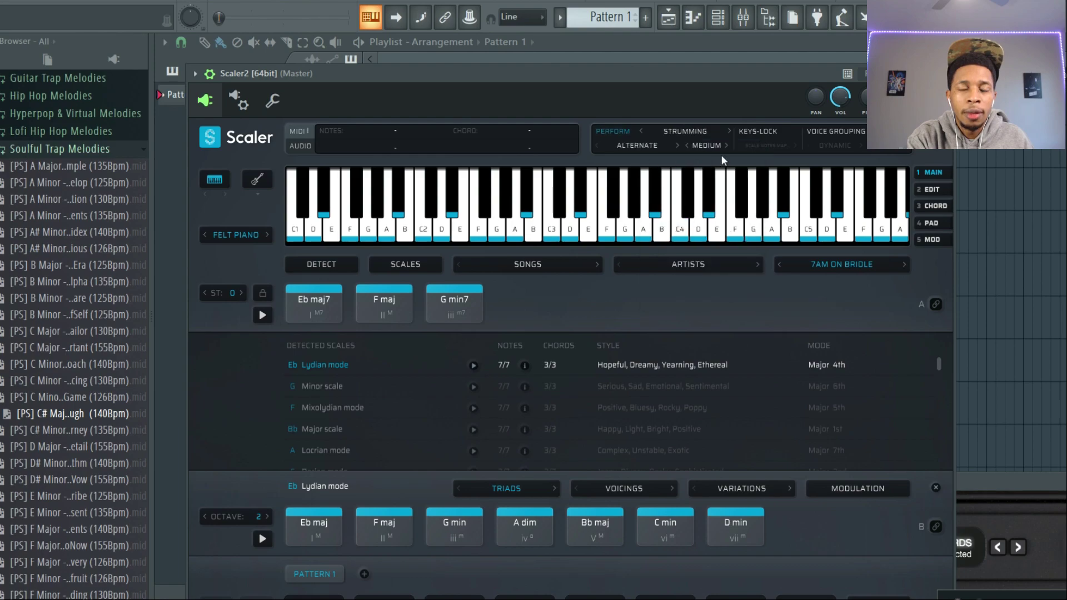
pyautogui.moveTo(382, 428)
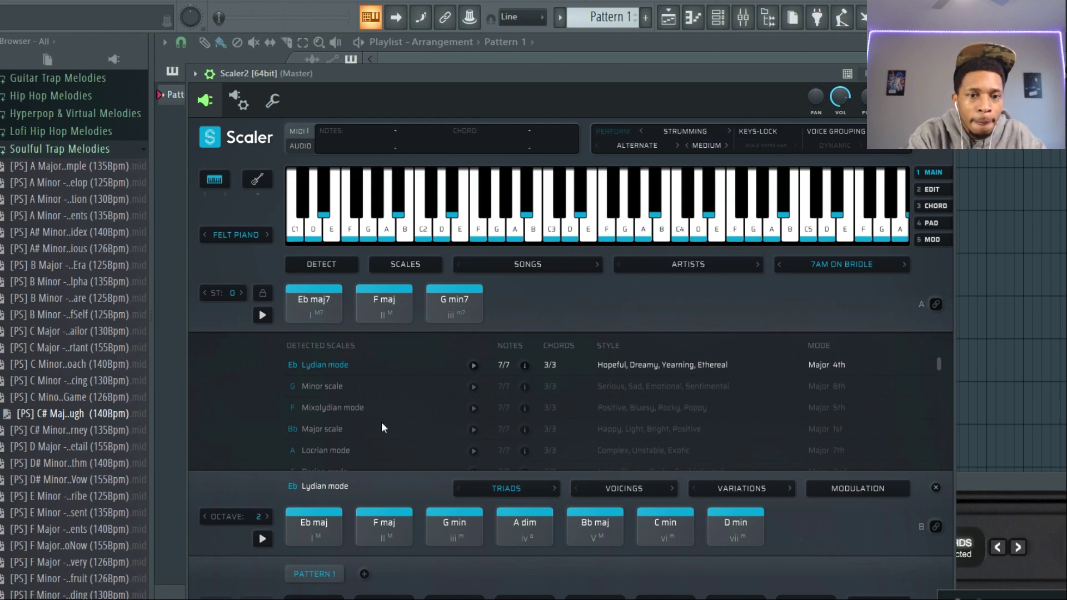
# Audition the Eb maj7, F maj and G min7 chord pads as strums.
pyautogui.click(313, 303)
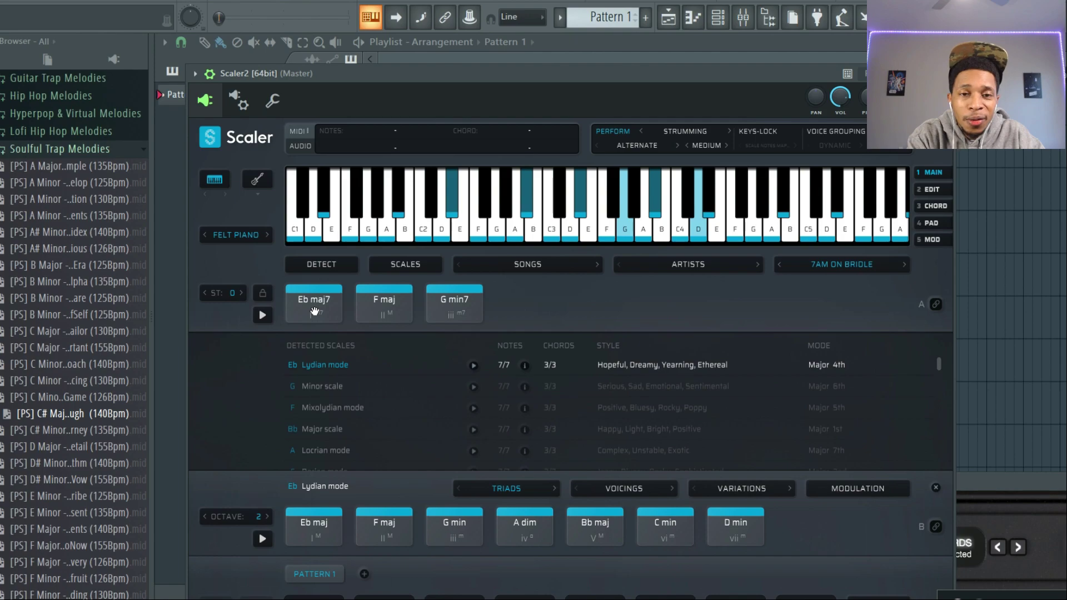
pyautogui.click(313, 303)
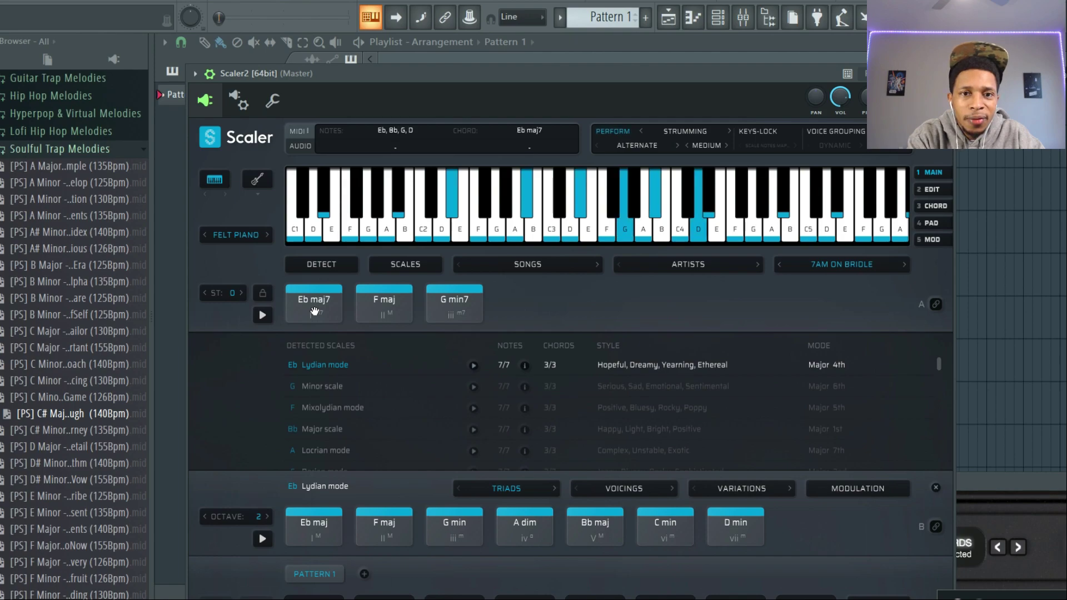
pyautogui.click(385, 303)
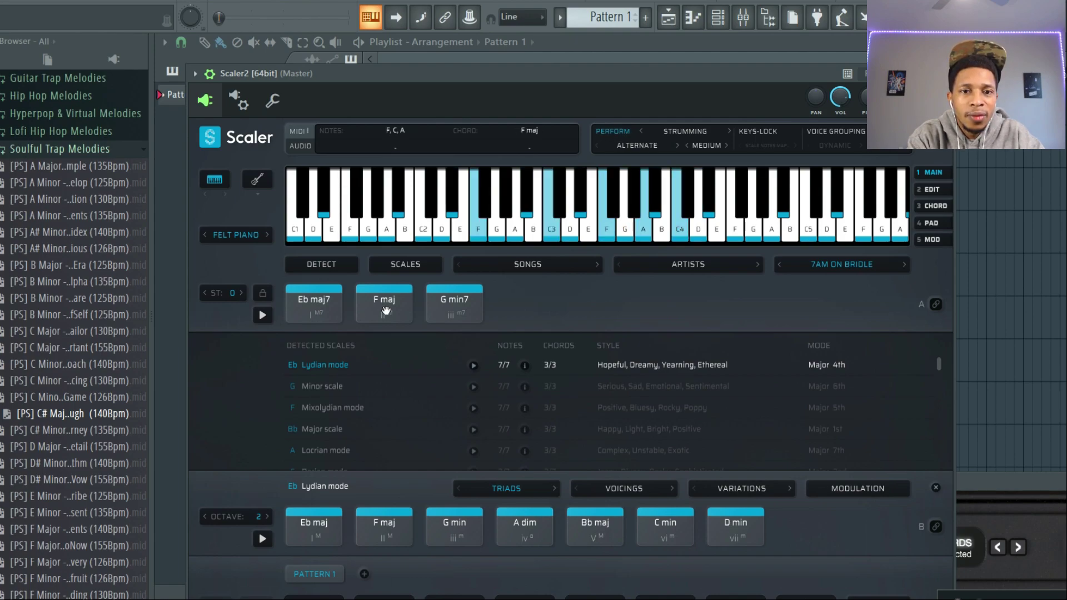
pyautogui.click(454, 302)
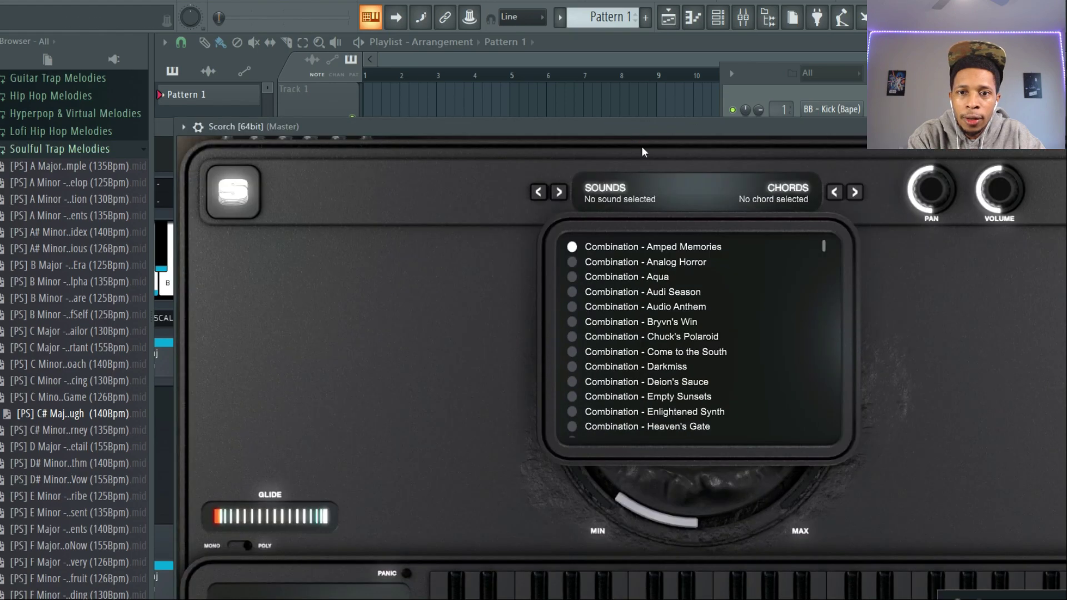
# Choose a Piano & Keys preset from Scorch's sound combinations list.
pyautogui.scroll(-3)
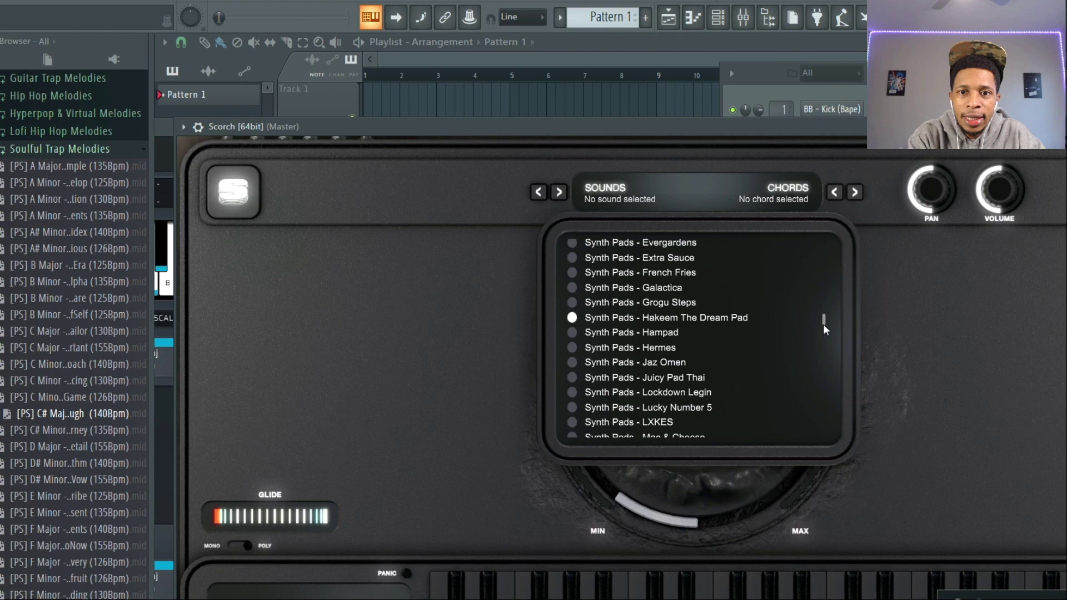
pyautogui.scroll(-3)
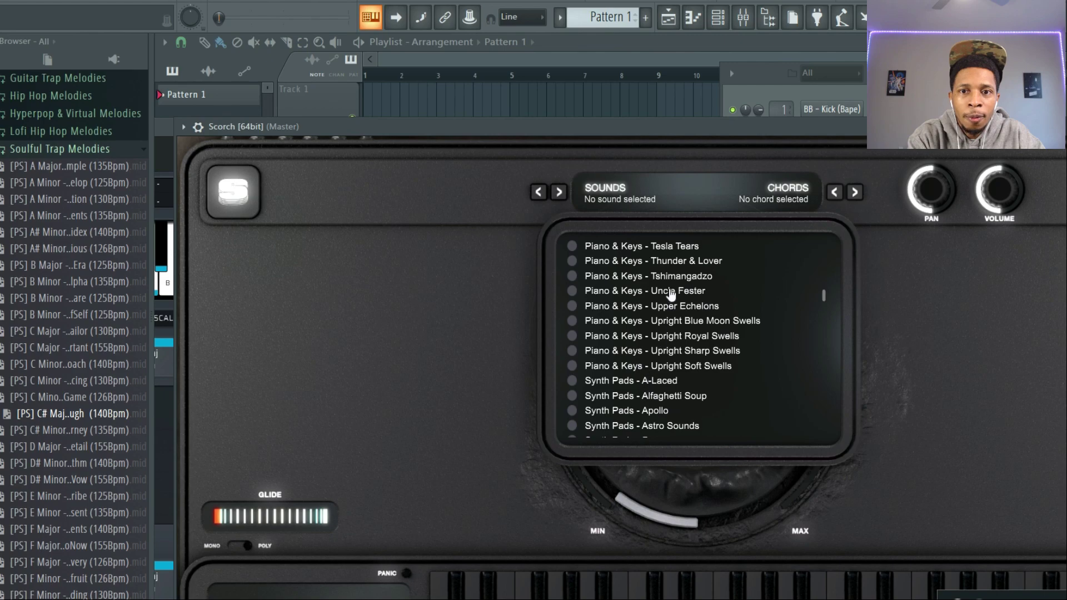
pyautogui.click(653, 261)
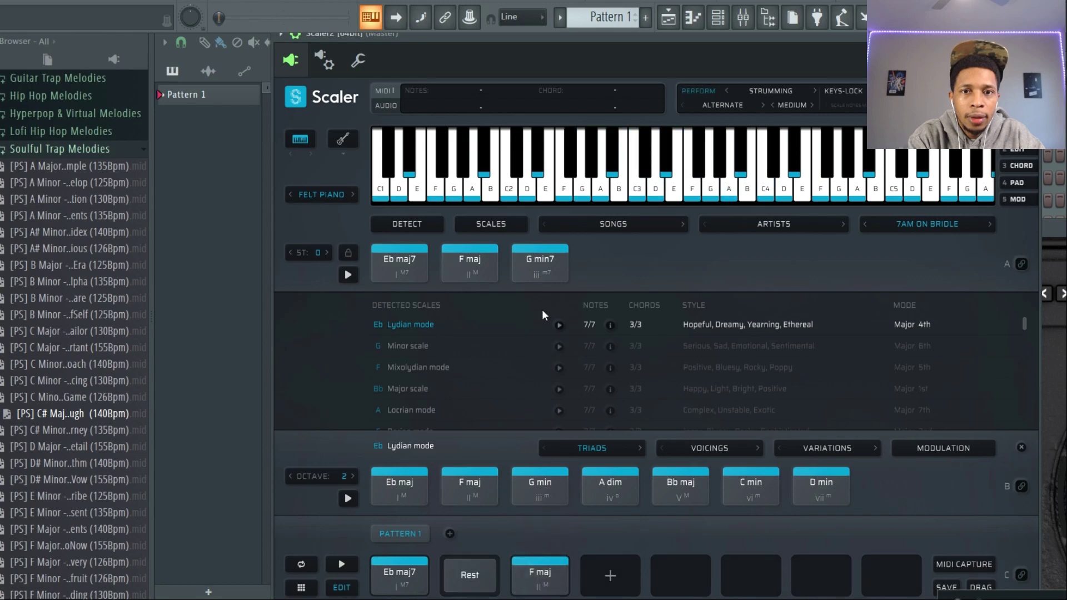
# View the Scorch piano roll, then bring Scaler 2 back up from the Channel Rack.
pyautogui.click(540, 262)
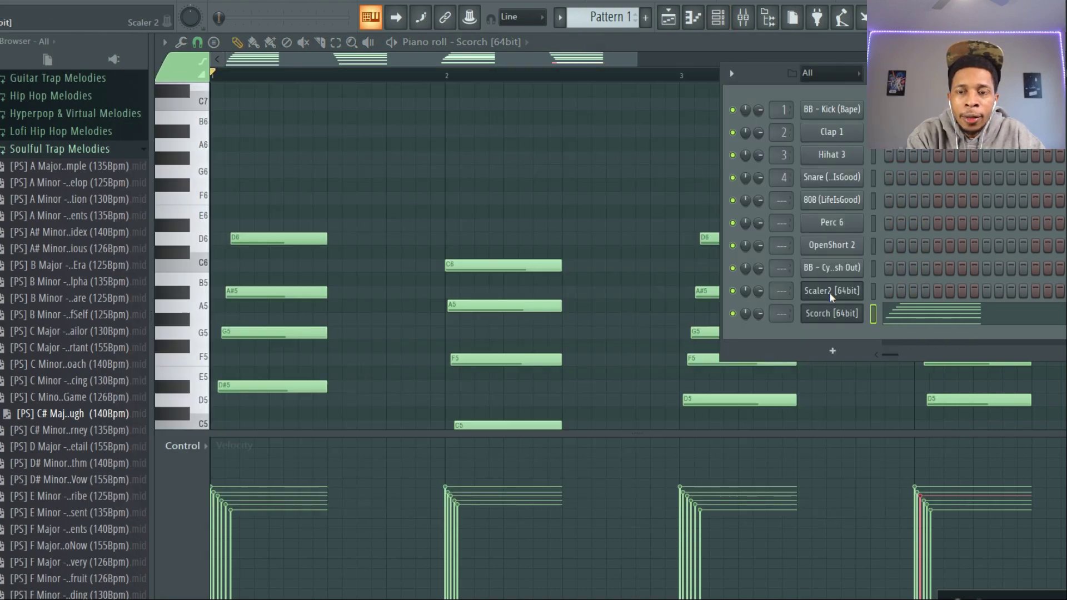
pyautogui.click(831, 292)
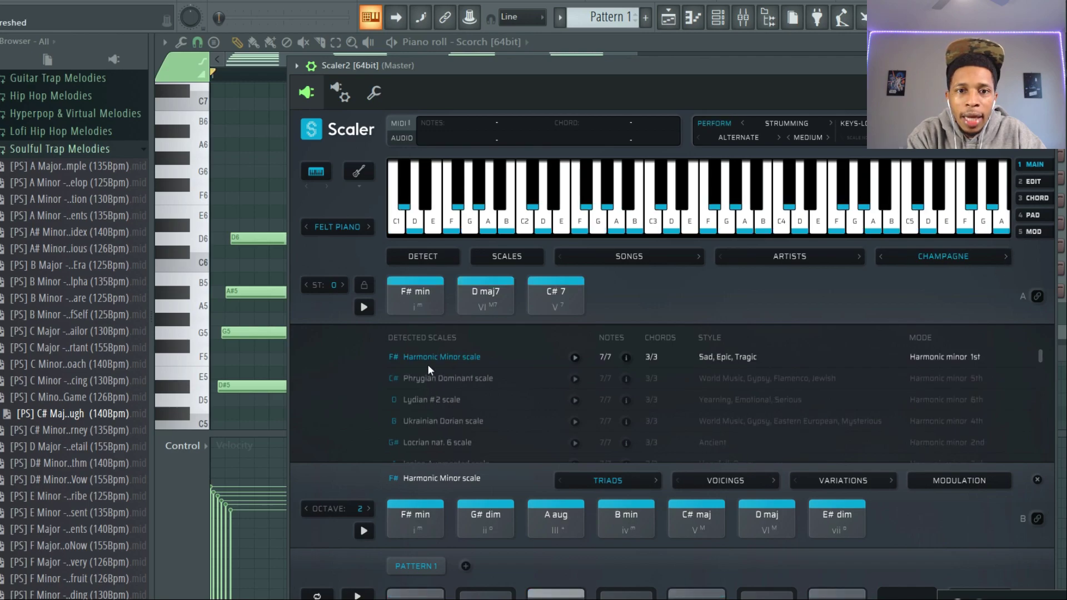
pyautogui.moveTo(453, 363)
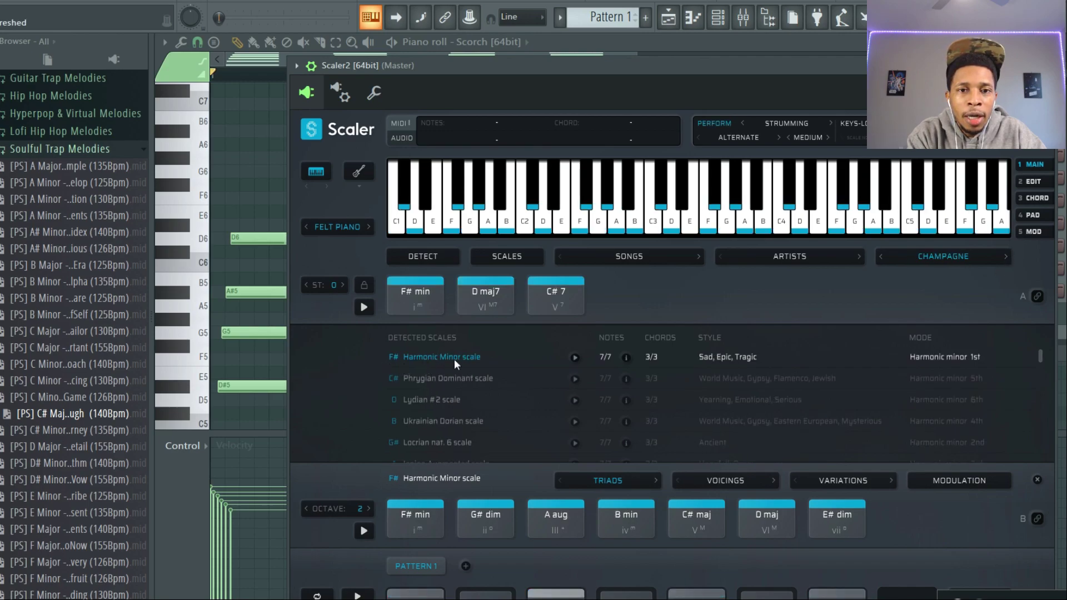
pyautogui.moveTo(447, 357)
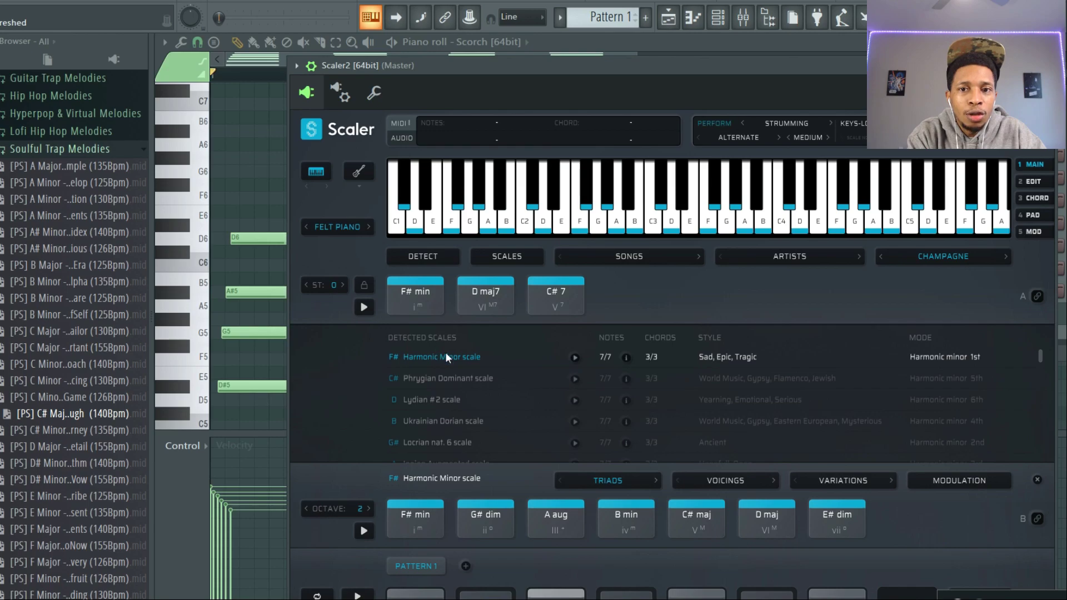
pyautogui.moveTo(427, 343)
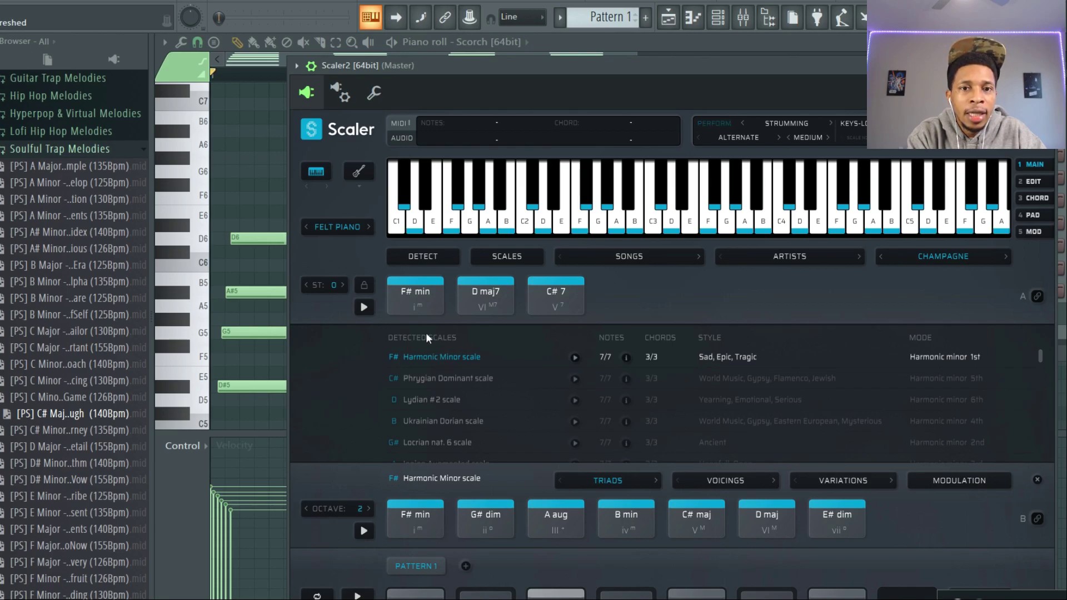
# Audition the F# min chord, then remove G min7 from the Scaler pattern lane.
pyautogui.click(414, 296)
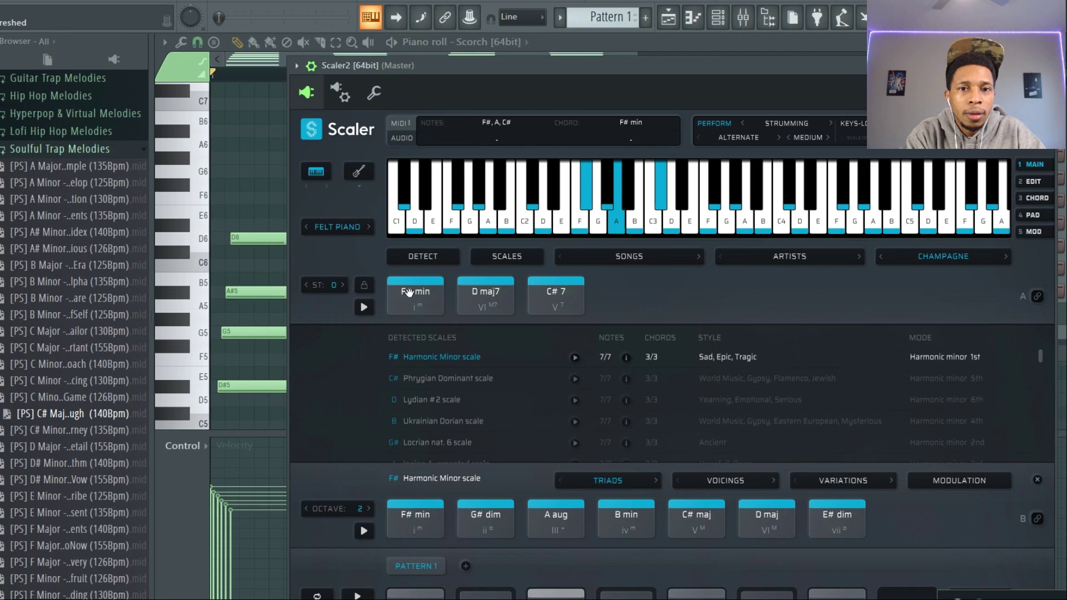
pyautogui.click(556, 296)
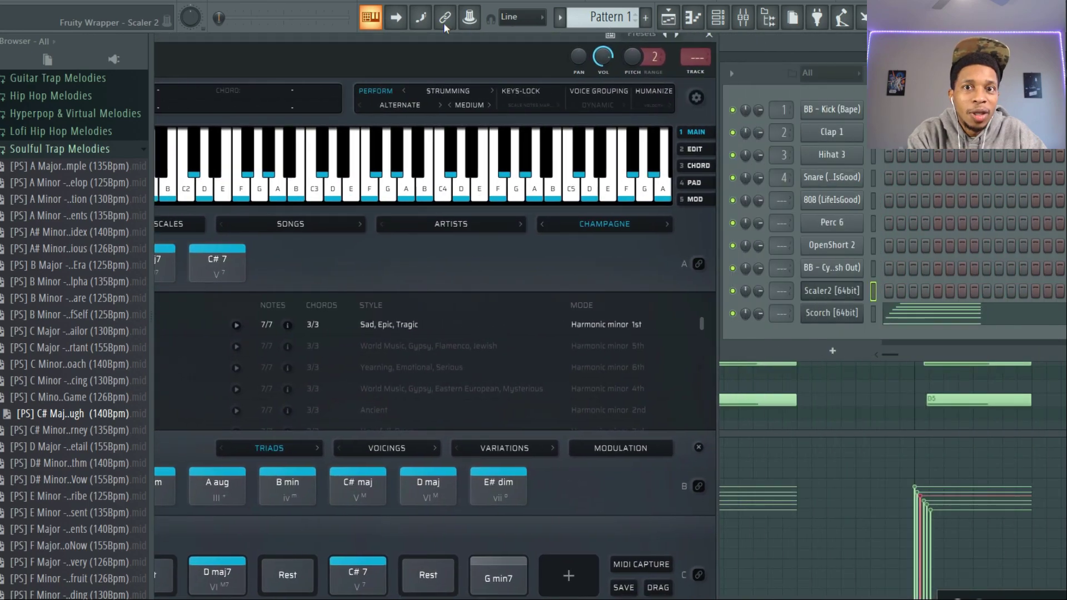
pyautogui.rightClick(498, 576)
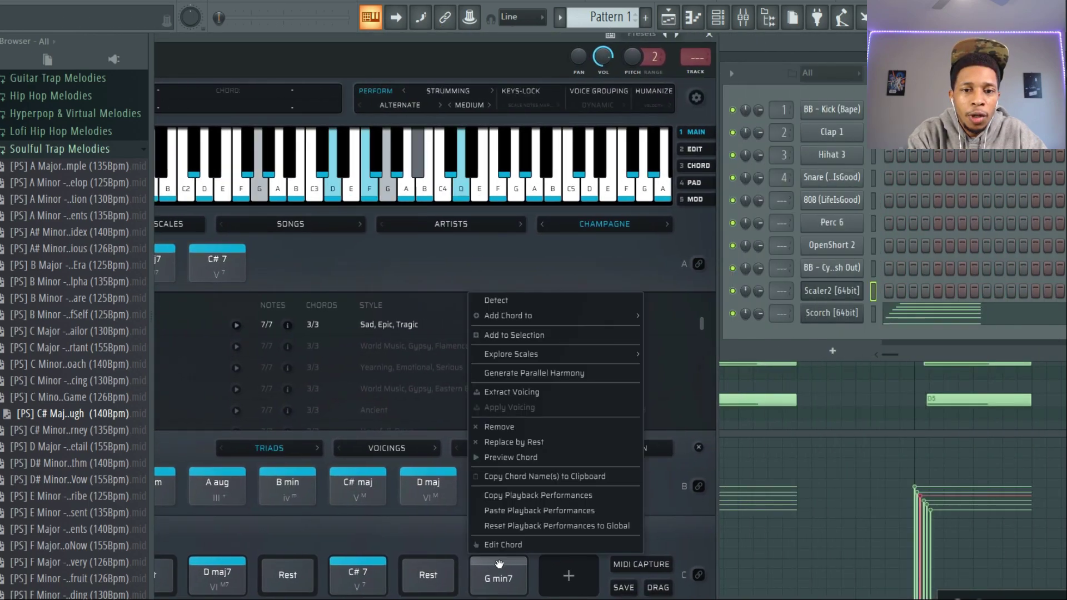
pyautogui.click(499, 426)
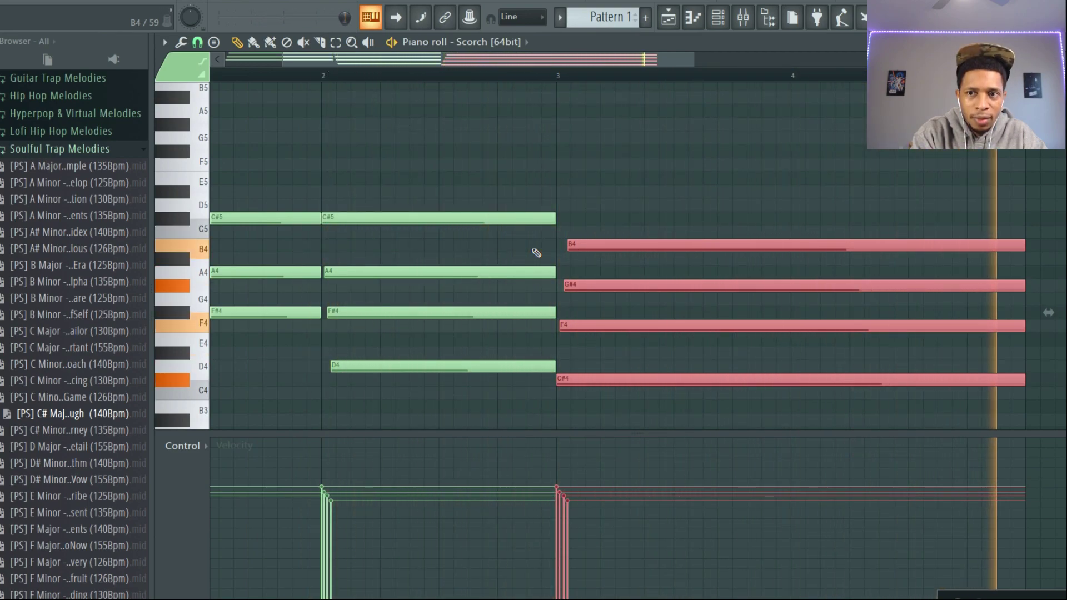
# Open the Scorch instrument from the Channel Rack and tweak its knob.
pyautogui.click(718, 17)
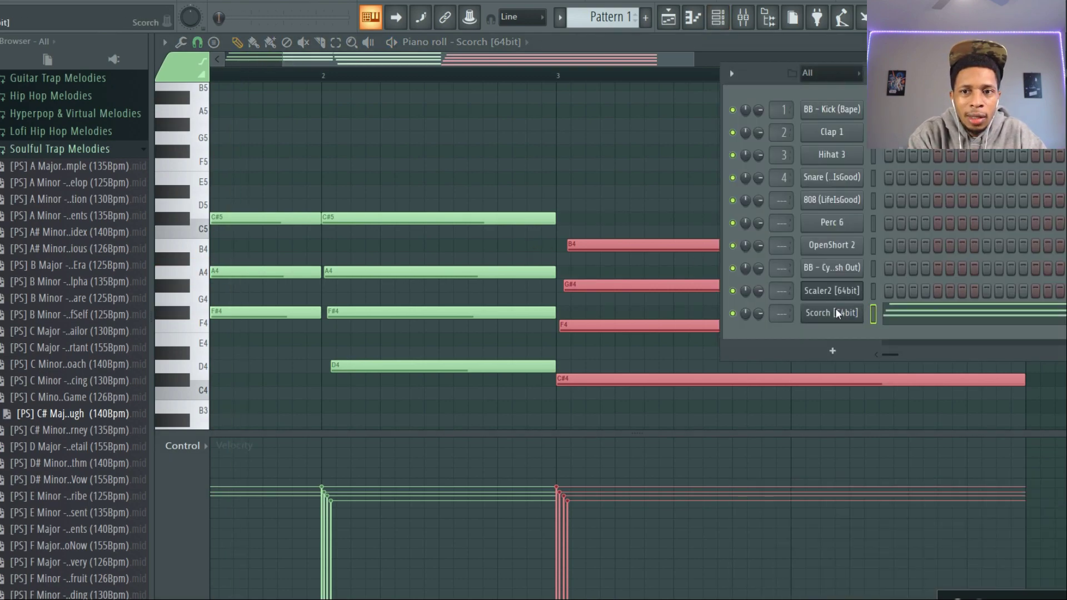
pyautogui.click(832, 313)
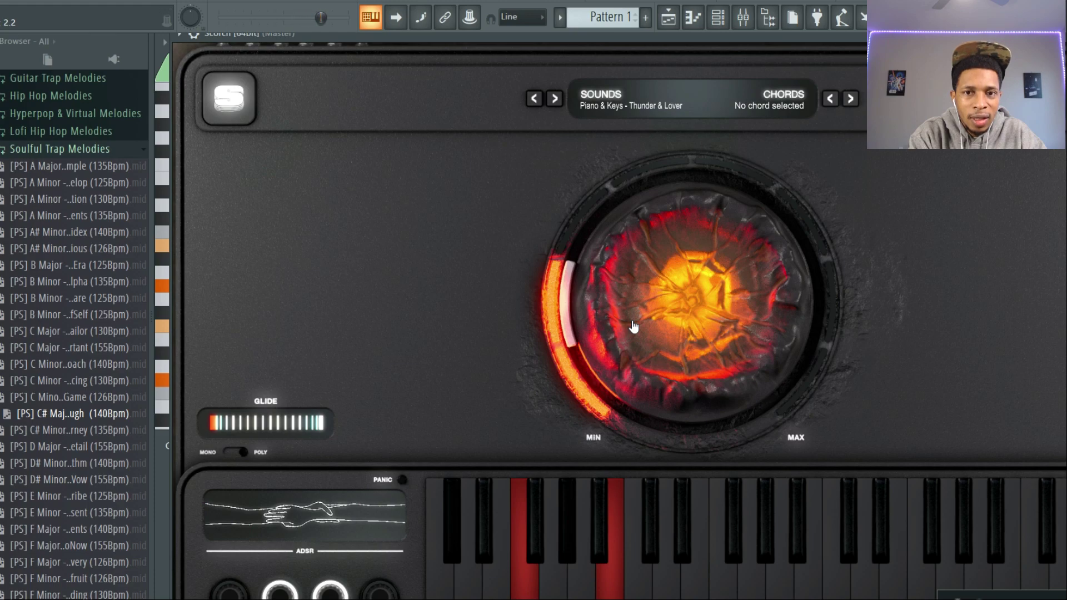
pyautogui.moveTo(632, 326); pyautogui.dragTo(612, 415)
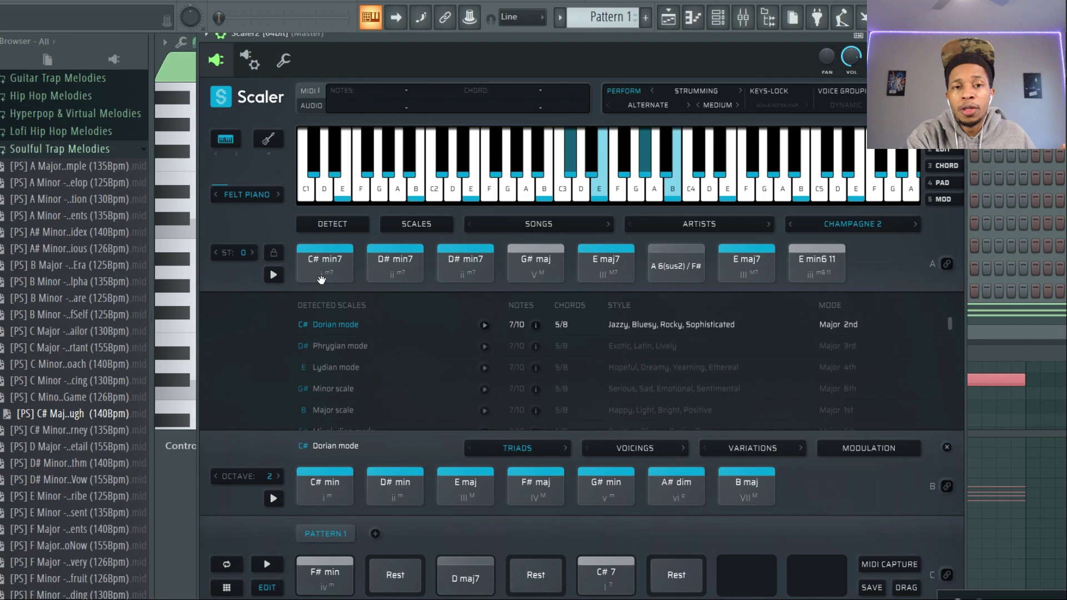
# Audition C# min7, G# maj, D# min7 and A 6(sus2)/F#, then load Fair Trade 1.
pyautogui.click(324, 262)
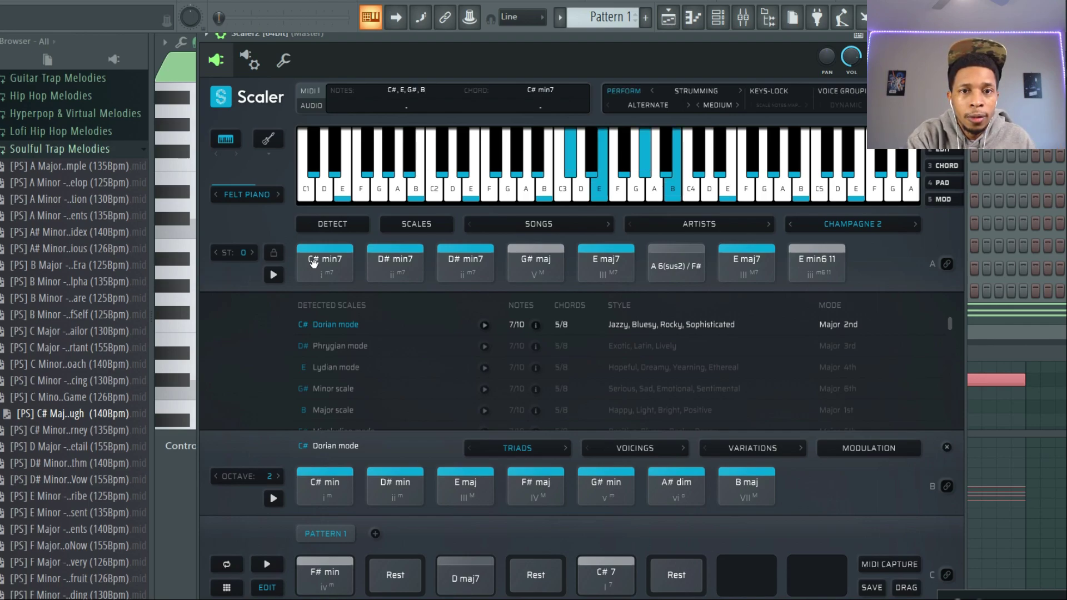
pyautogui.click(535, 262)
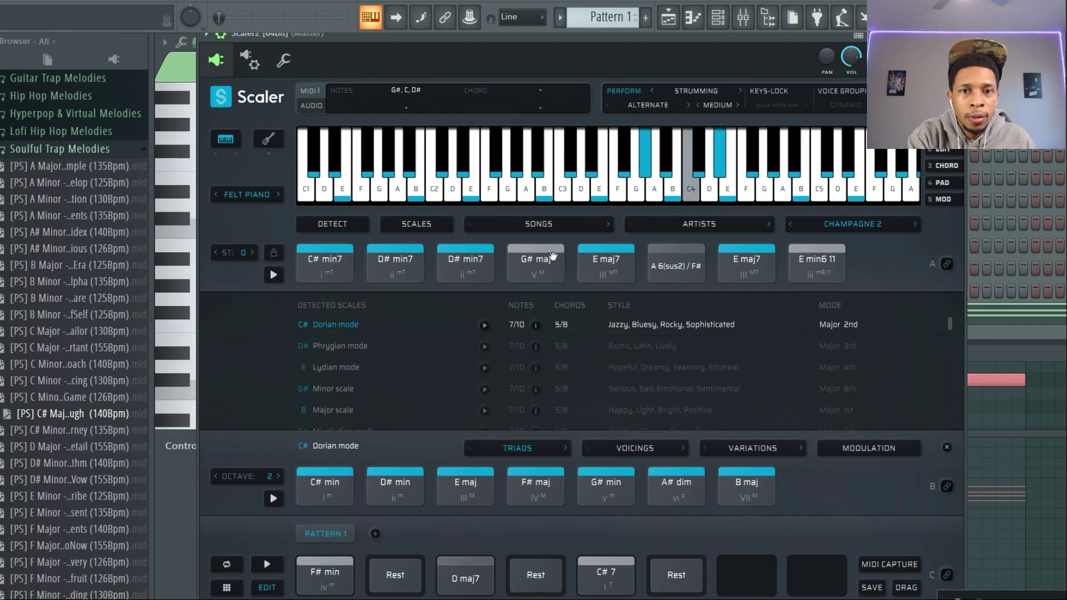
pyautogui.click(465, 262)
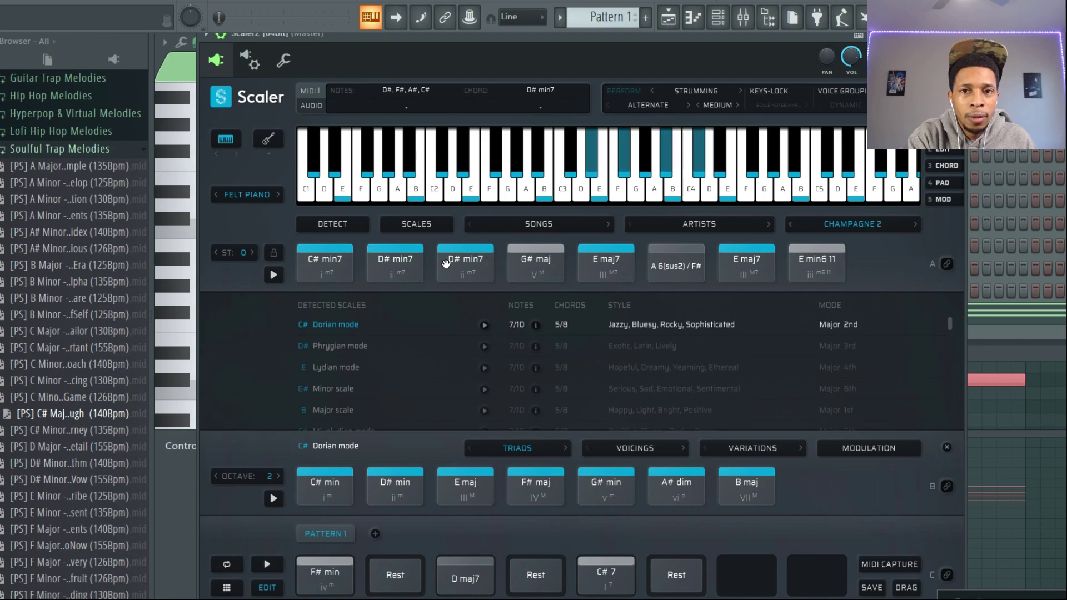
pyautogui.click(676, 263)
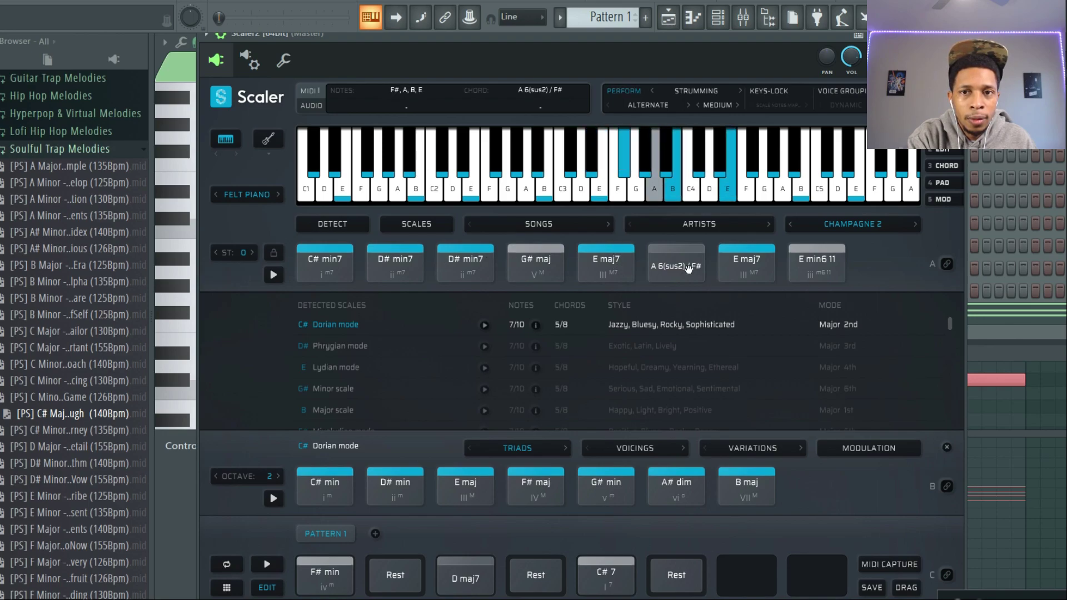
pyautogui.click(747, 263)
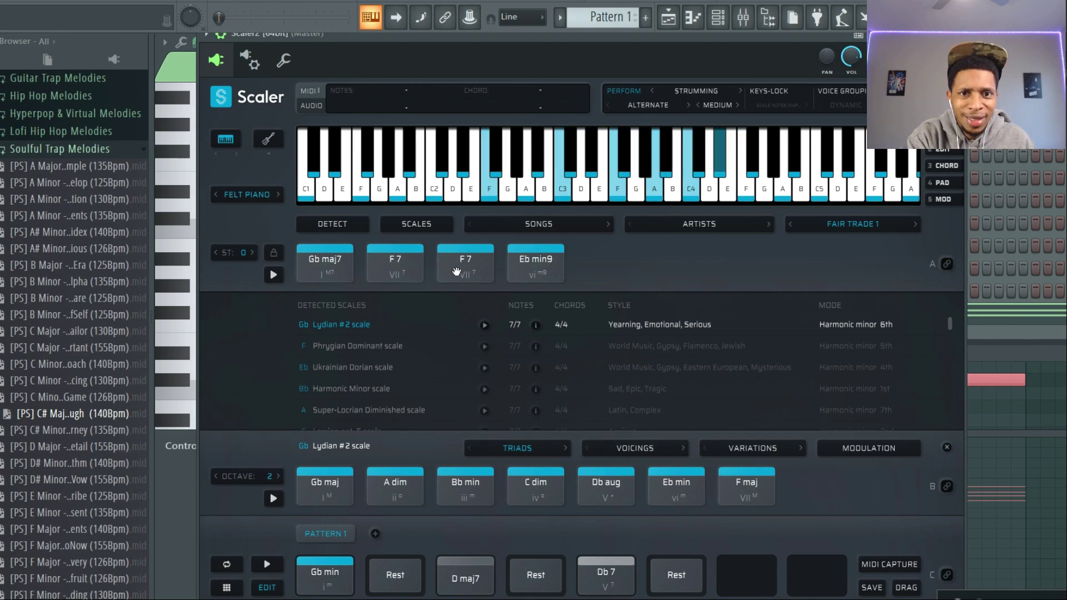
# Play the F 7 and Eb min9 pads twice each before switching to Fair Trade 2.
pyautogui.click(396, 264)
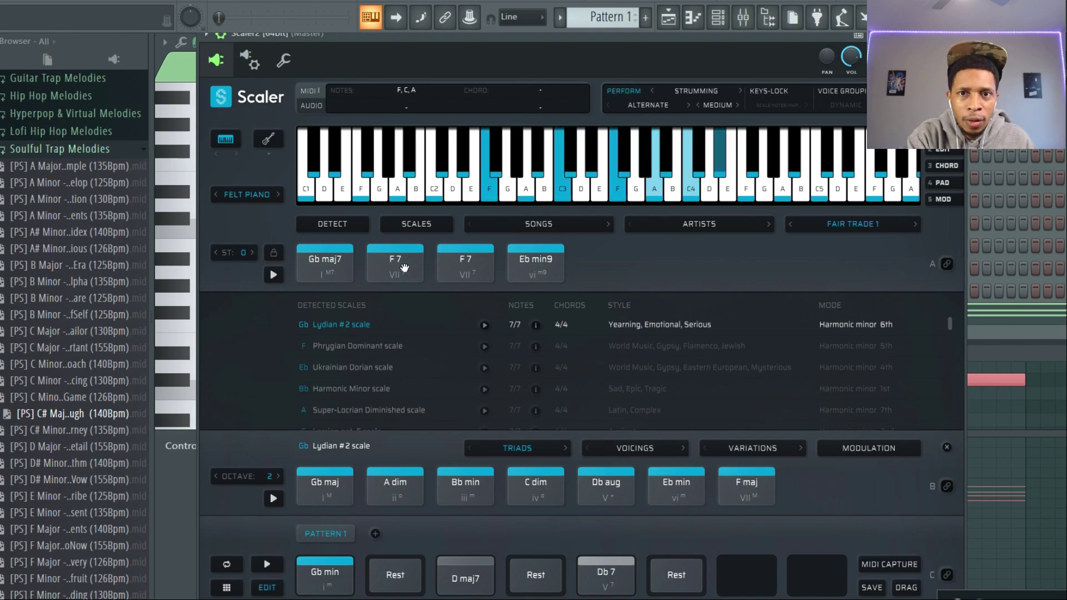
pyautogui.click(395, 263)
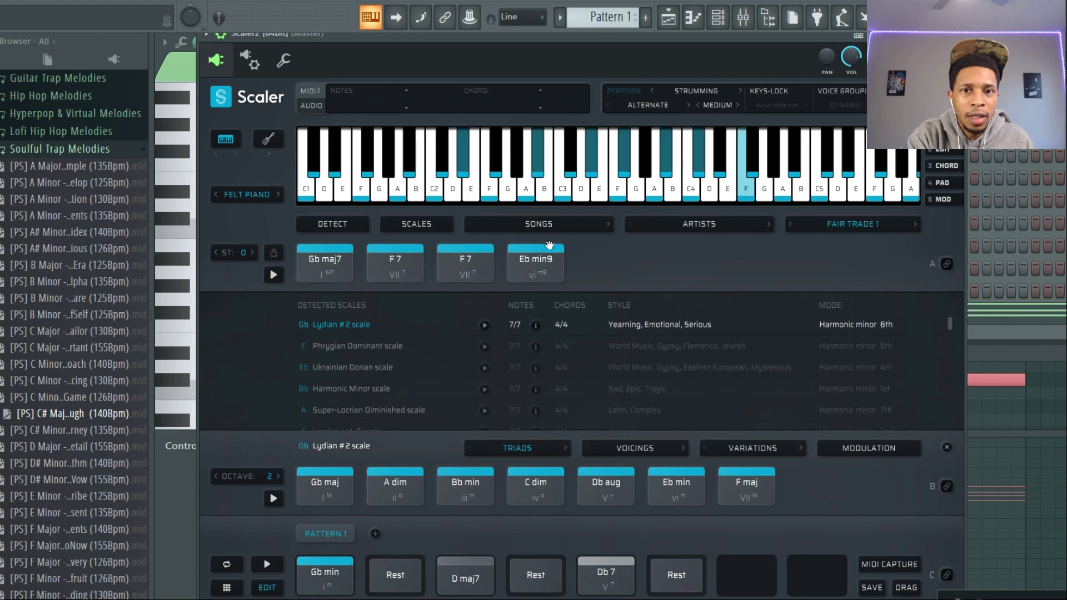
pyautogui.click(535, 262)
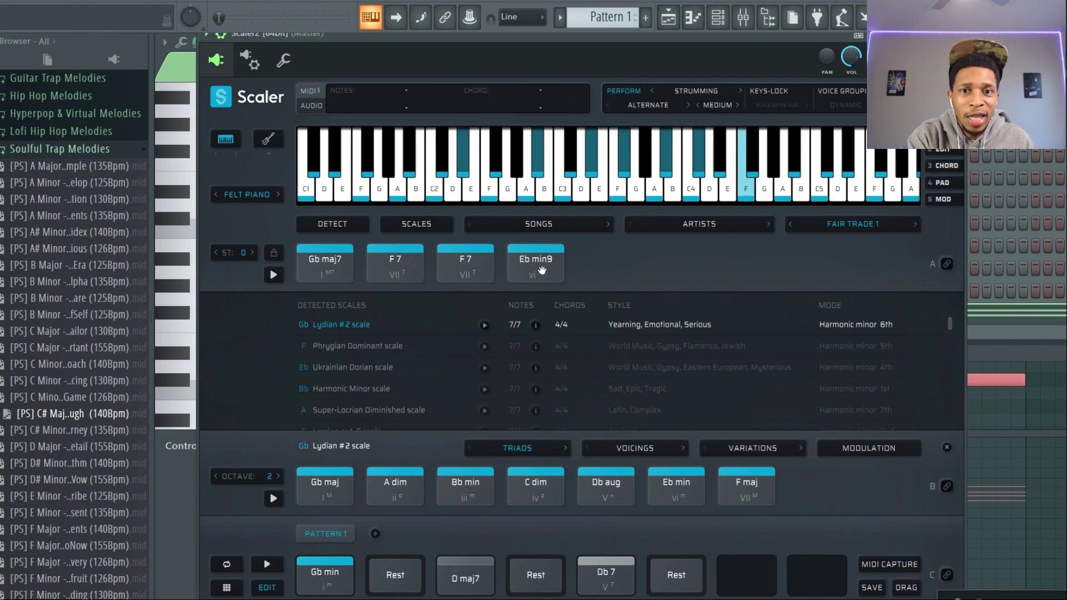
pyautogui.click(536, 262)
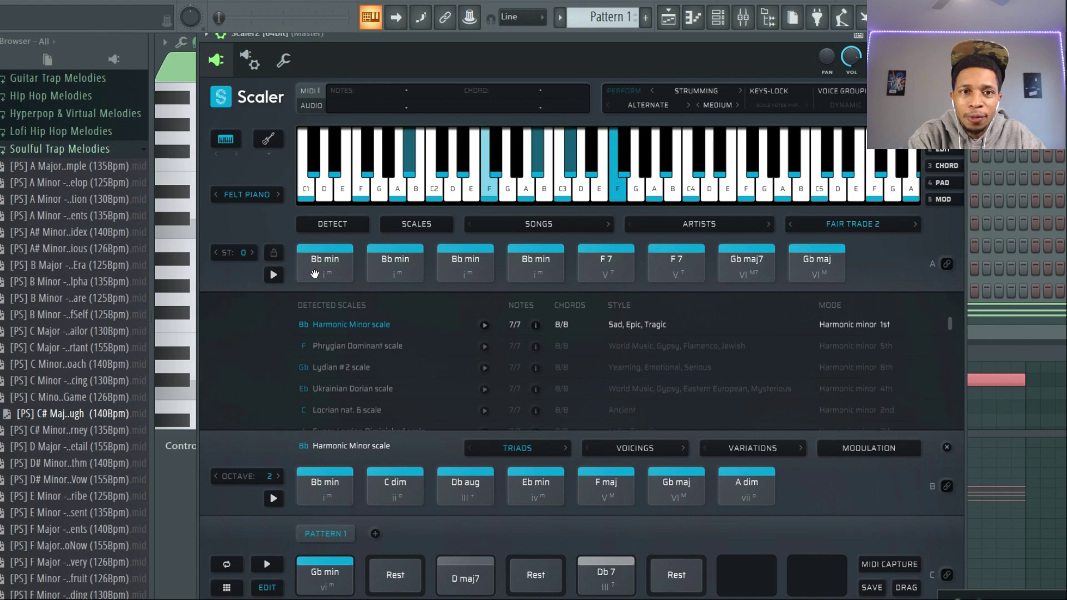
# Audition the Bb min, F 7 and Gb maj7 pads of Fair Trade 2.
pyautogui.click(324, 262)
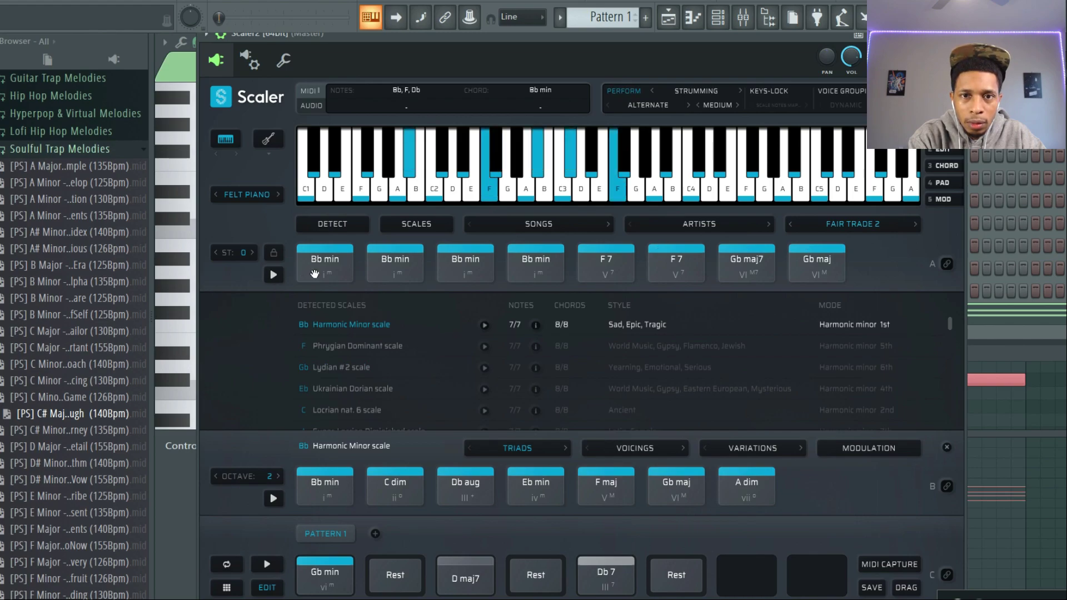
pyautogui.moveTo(390, 270)
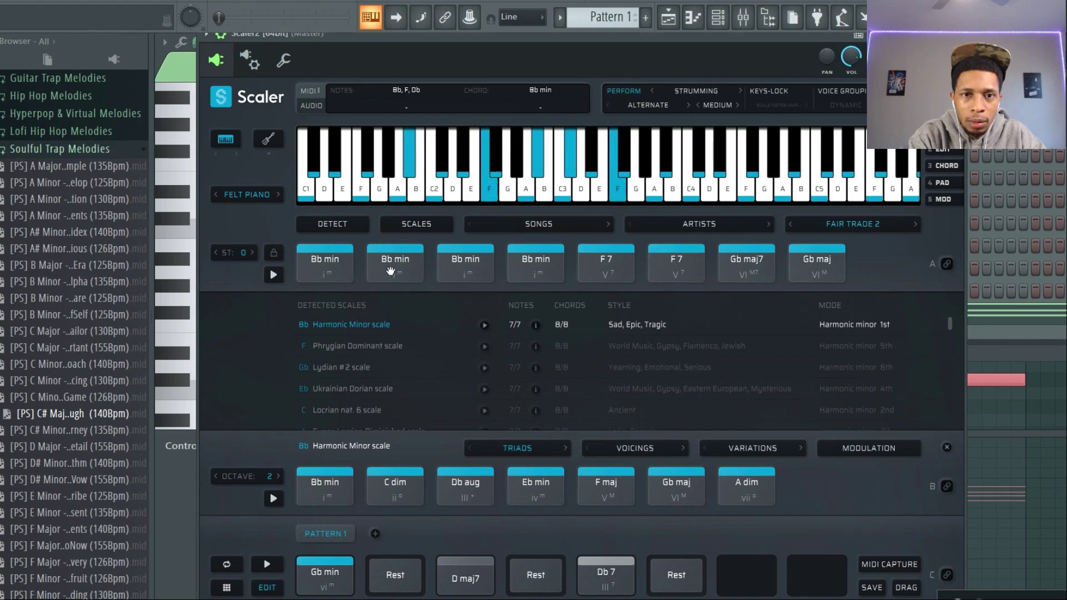
pyautogui.moveTo(537, 278)
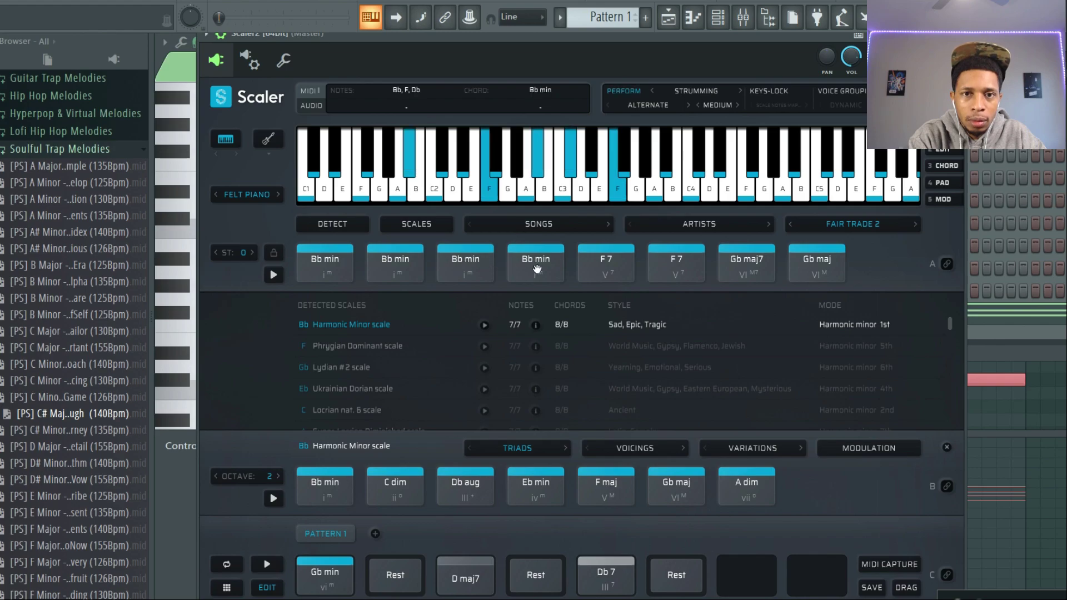
pyautogui.click(606, 262)
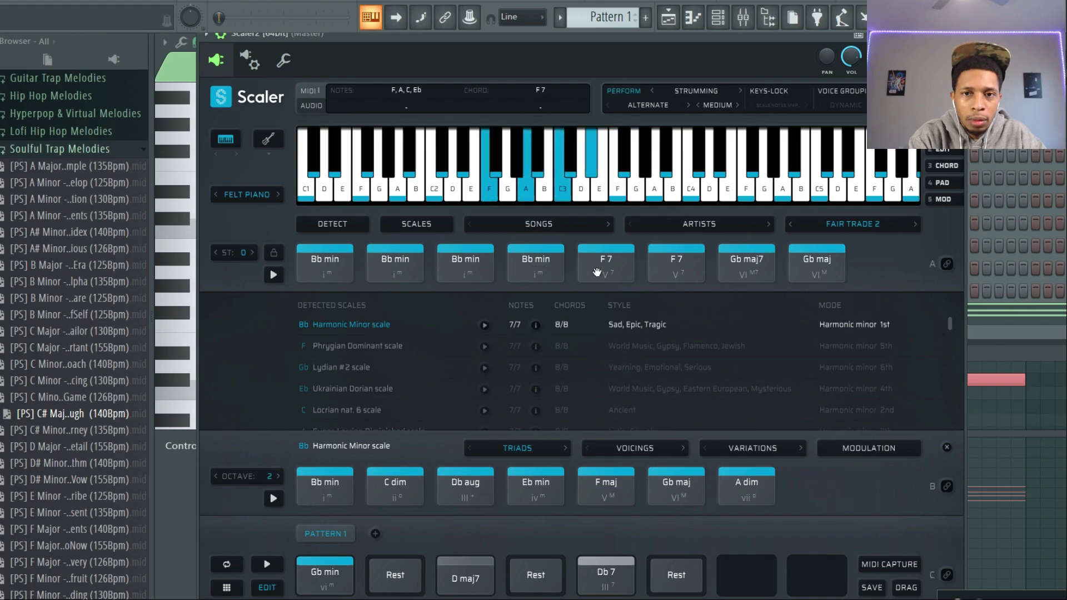
pyautogui.click(747, 263)
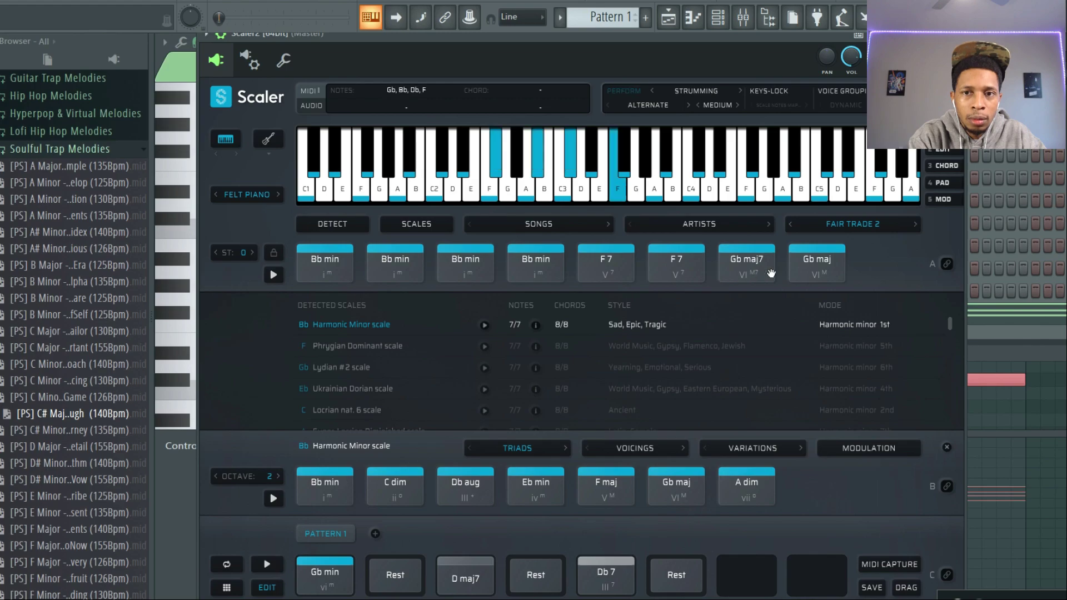
pyautogui.click(816, 262)
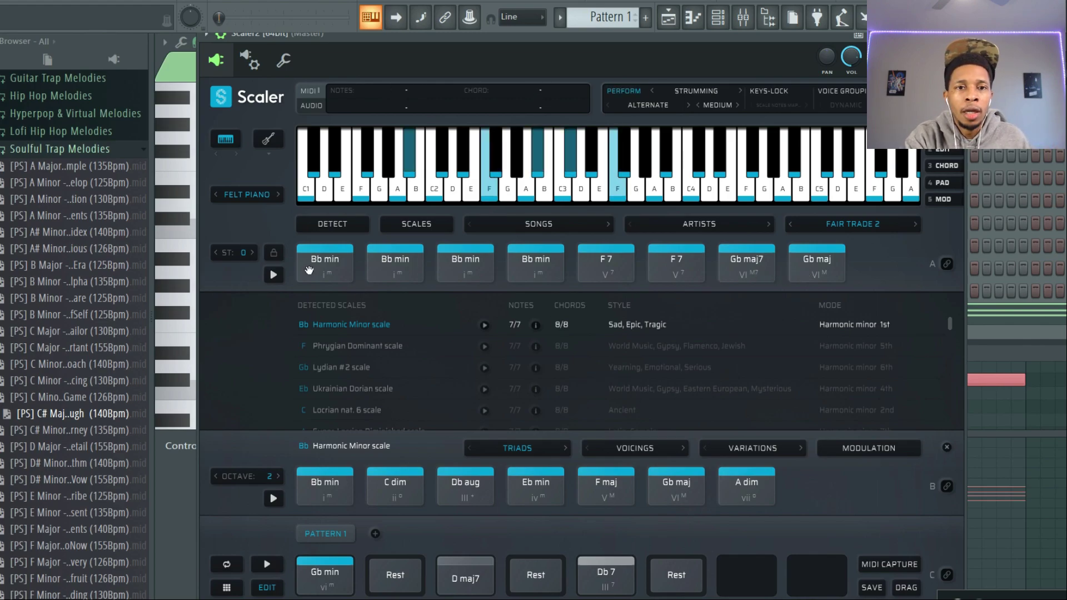
# Replay Bb min and F 7, then load the next chord set, Fountains.
pyautogui.click(325, 262)
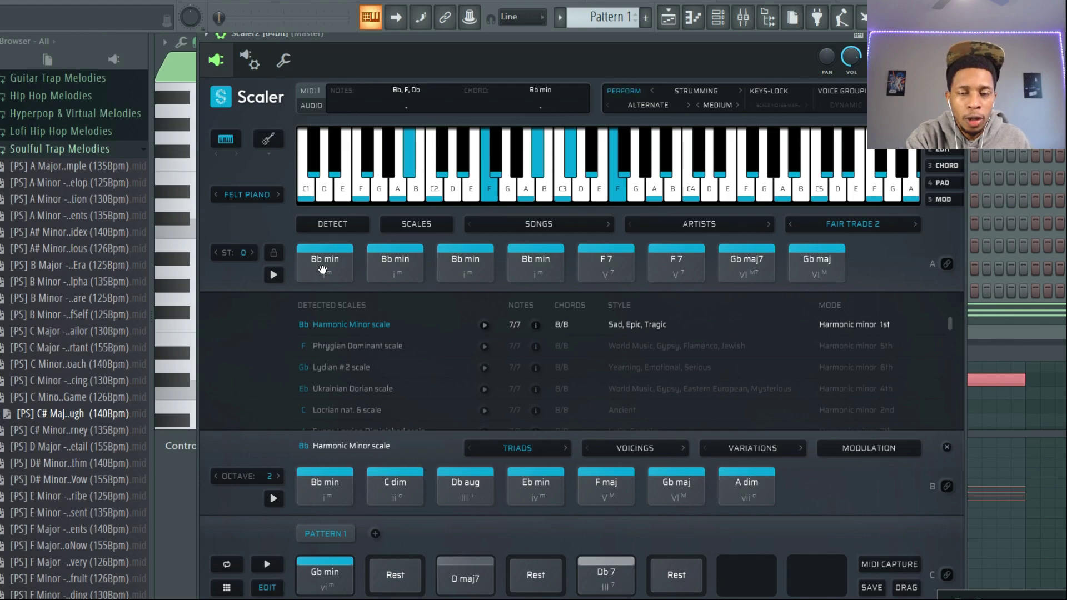
pyautogui.click(606, 262)
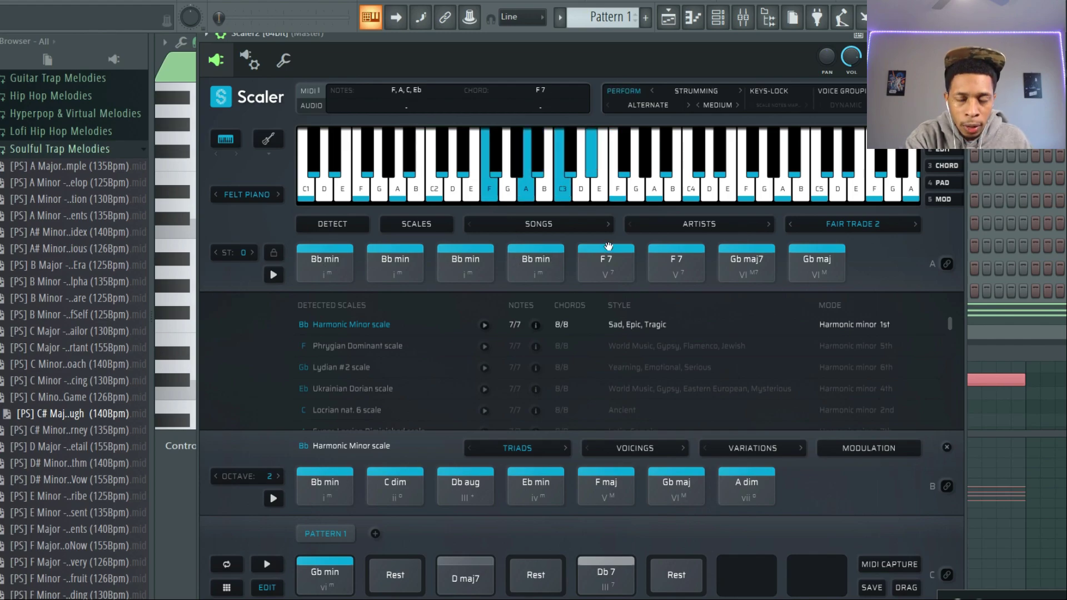
pyautogui.click(747, 262)
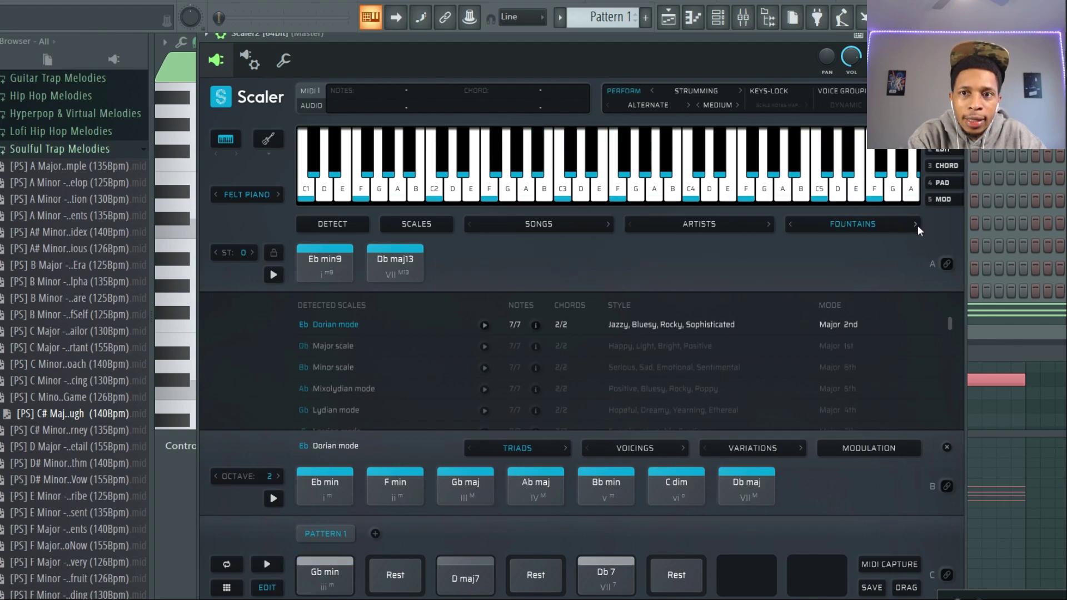
# Preview the Eb min9 and Db maj13 chord pads of the Fountains set in Scaler 2.
pyautogui.click(324, 262)
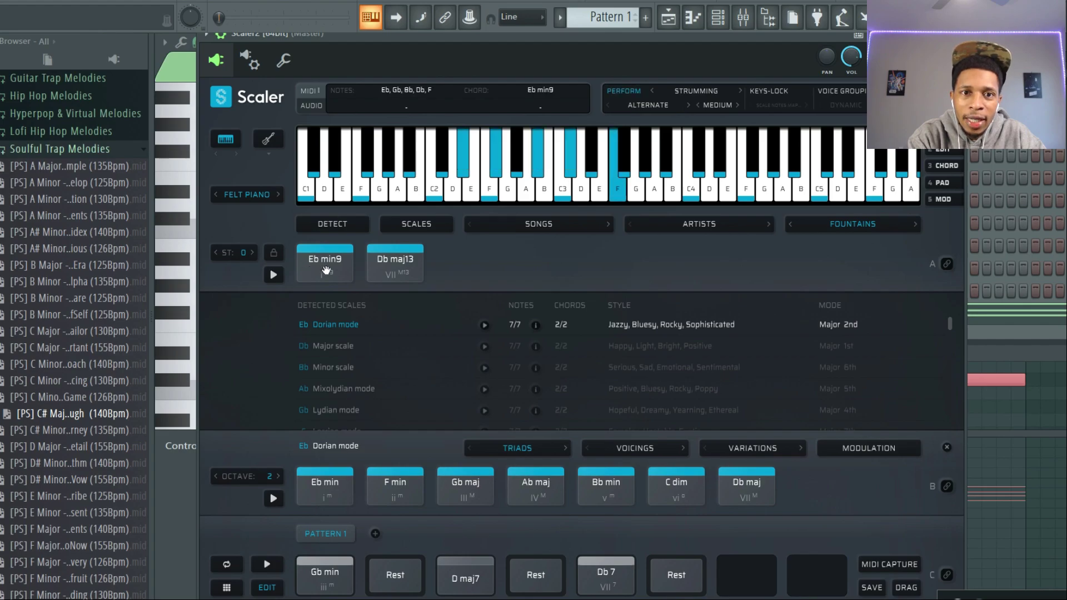
pyautogui.click(395, 262)
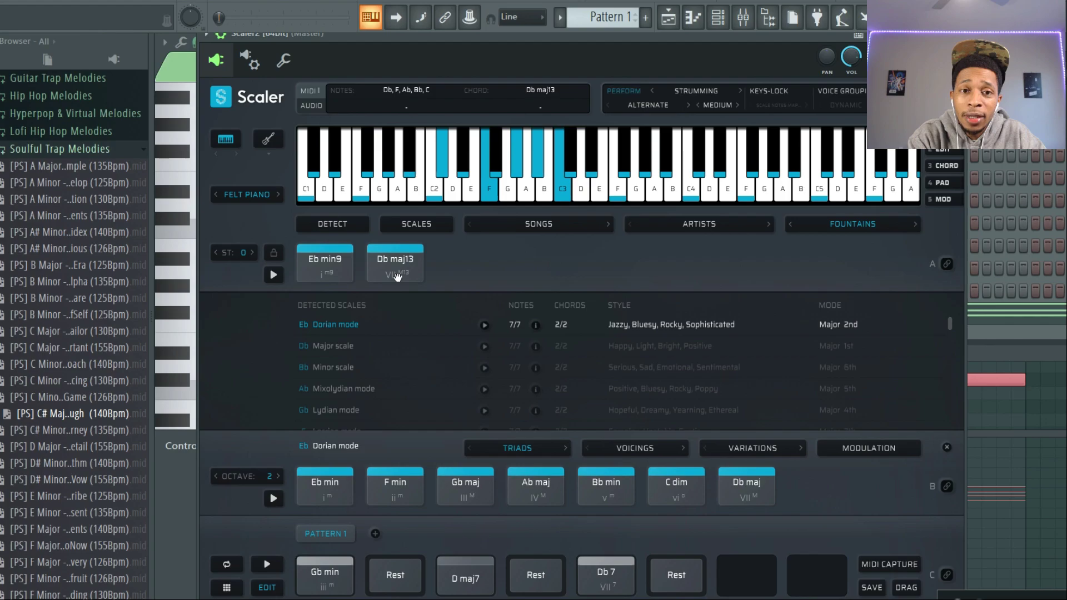
pyautogui.click(324, 576)
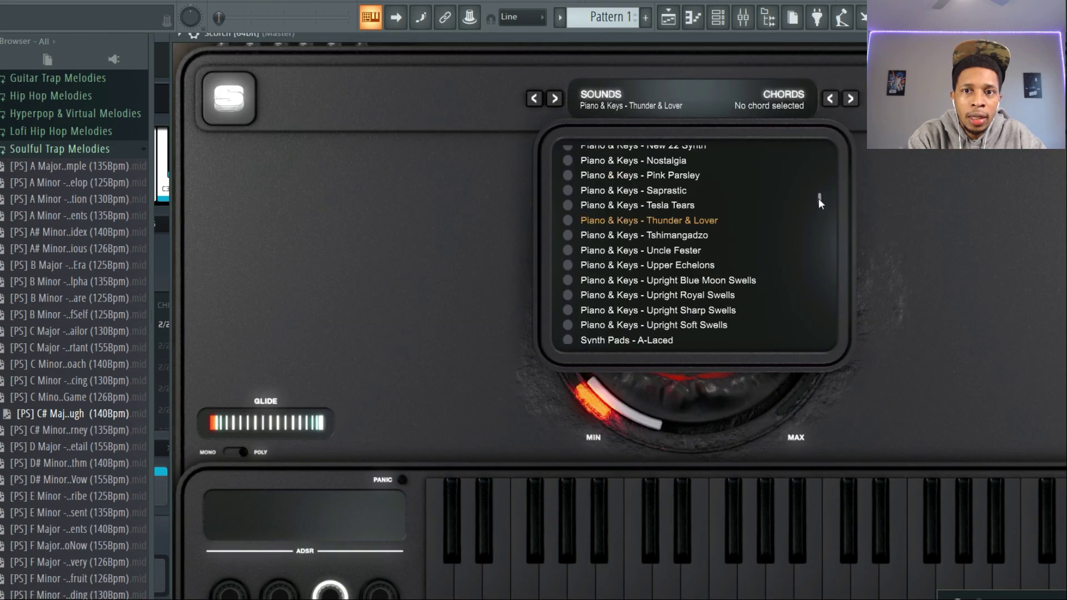
# Select the Piano & Keys - Thunder & Lover sound for Scorch.
pyautogui.click(630, 160)
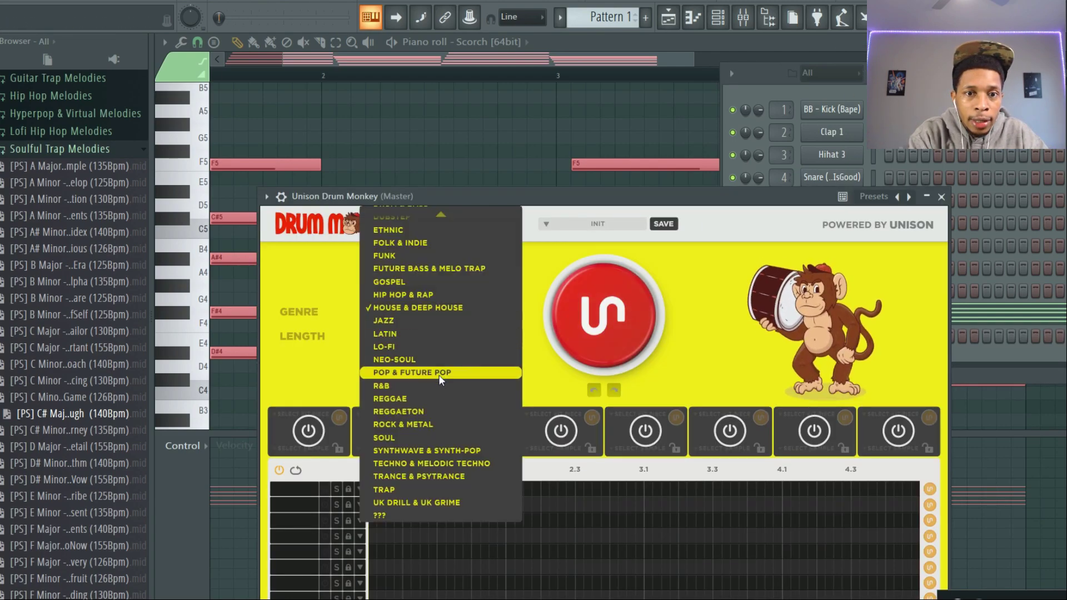
# Switch Drum Monkey's groove genre to R&B and then to Neo-Soul.
pyautogui.click(383, 386)
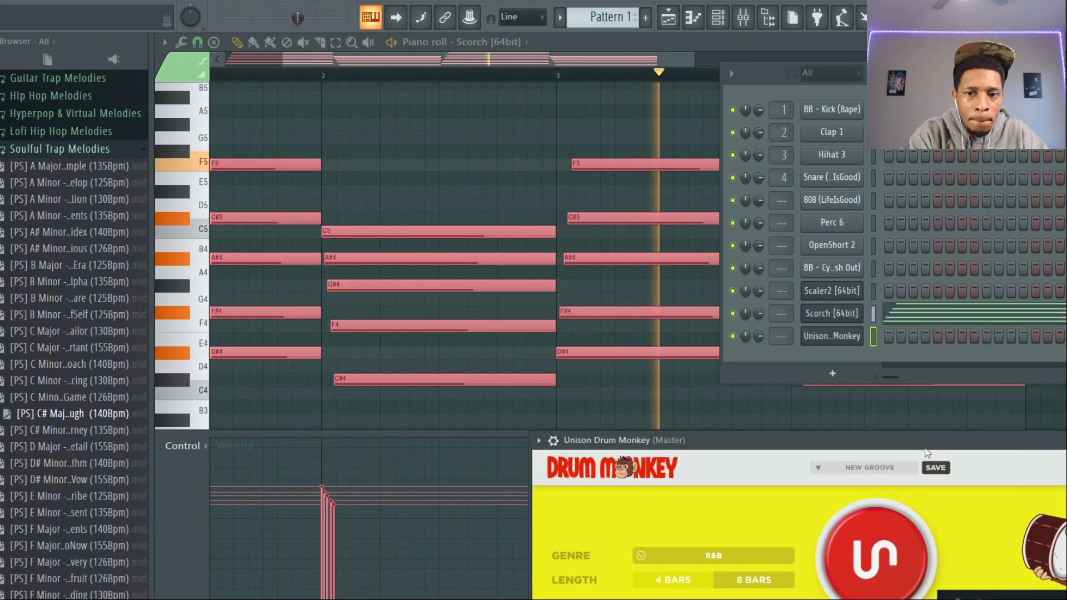
pyautogui.click(714, 556)
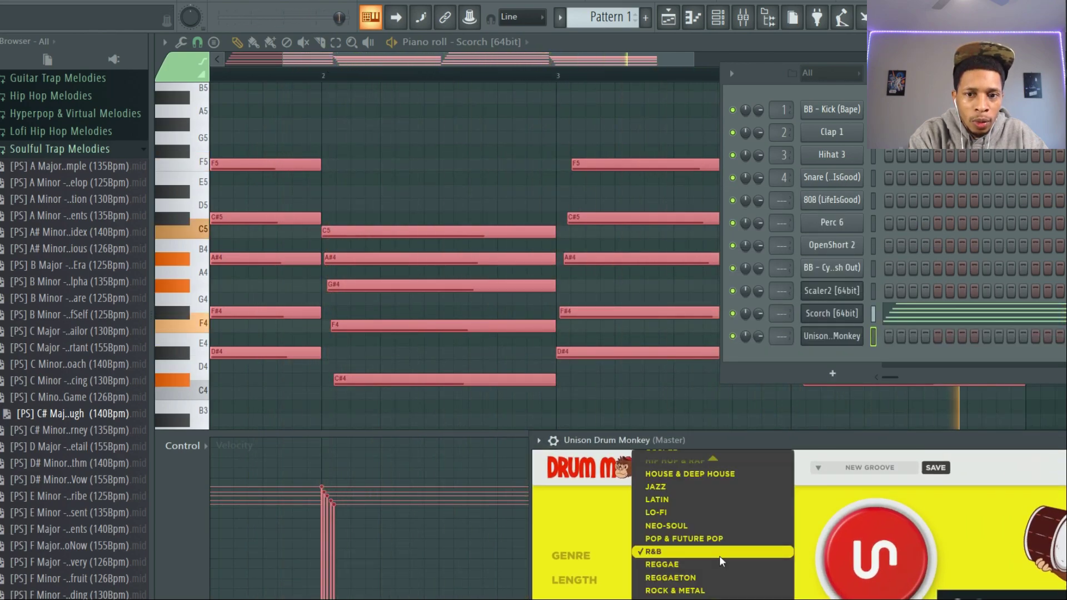
pyautogui.click(656, 512)
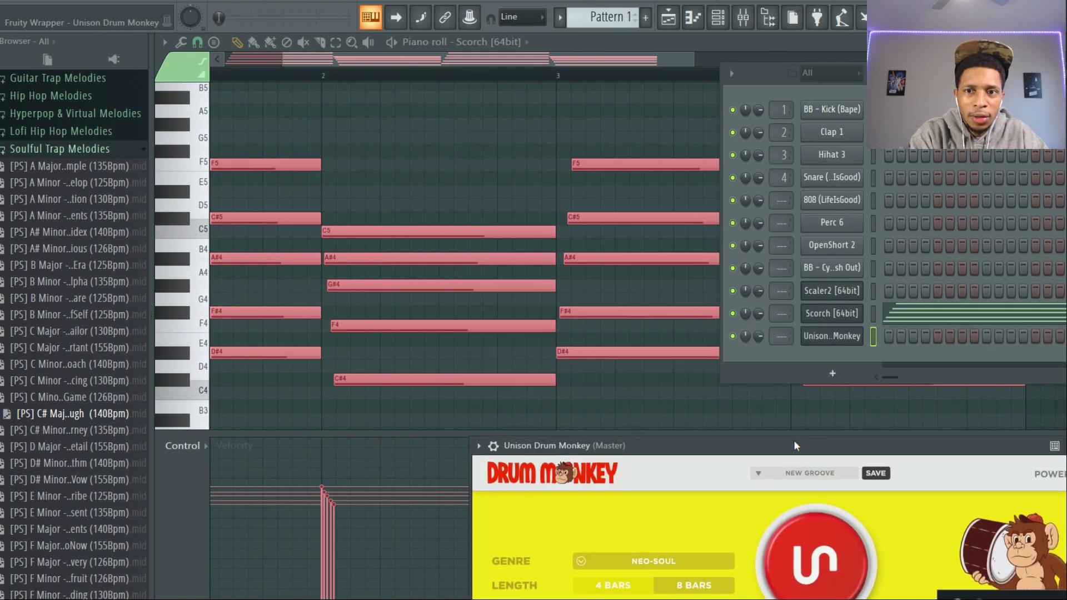
pyautogui.rightClick(832, 336)
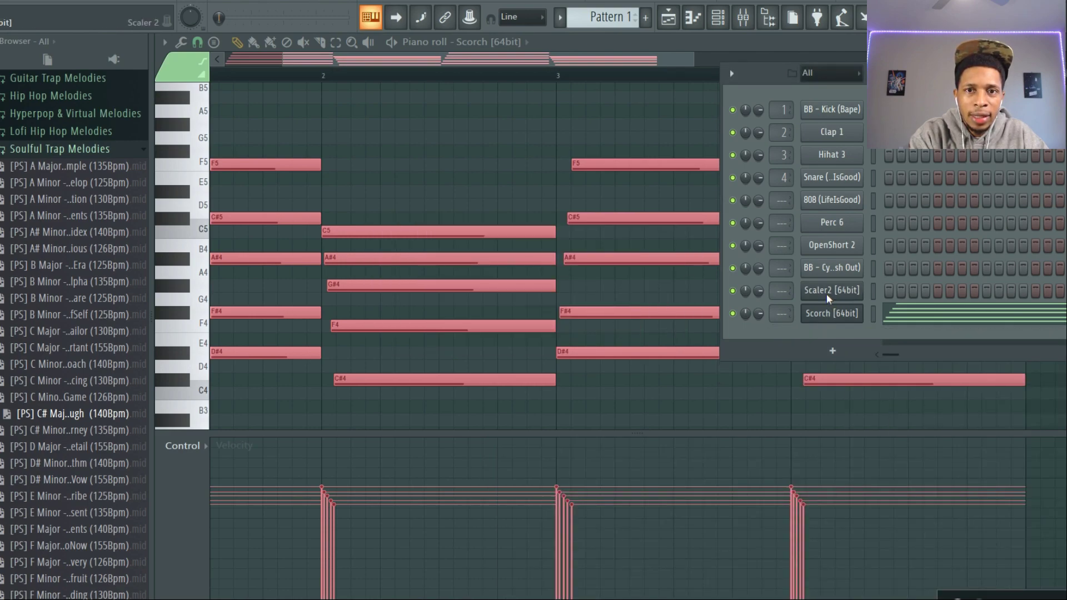
# Reopen the Scaler 2 plugin window from its Channel Rack entry.
pyautogui.click(832, 291)
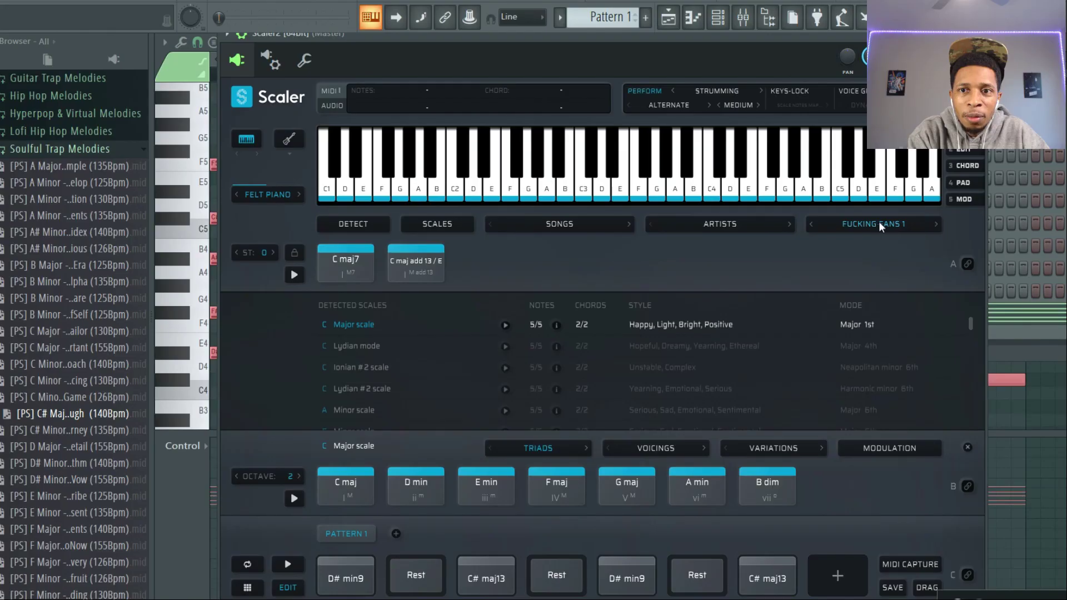
pyautogui.moveTo(383, 289)
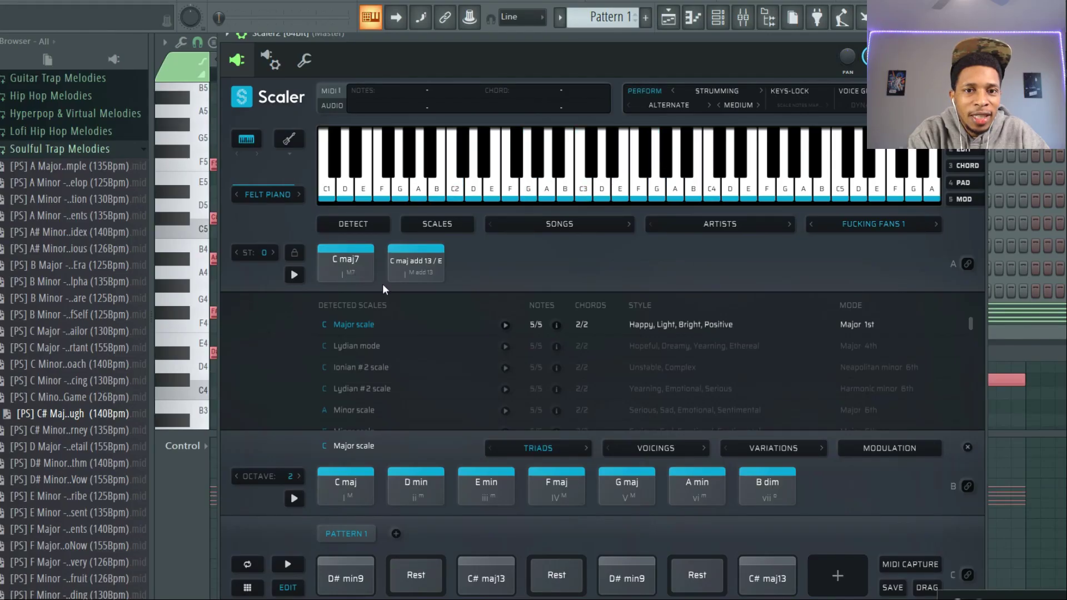
# Advance to the second Fans chord set and play its C maj7 and A min7 chords.
pyautogui.click(416, 263)
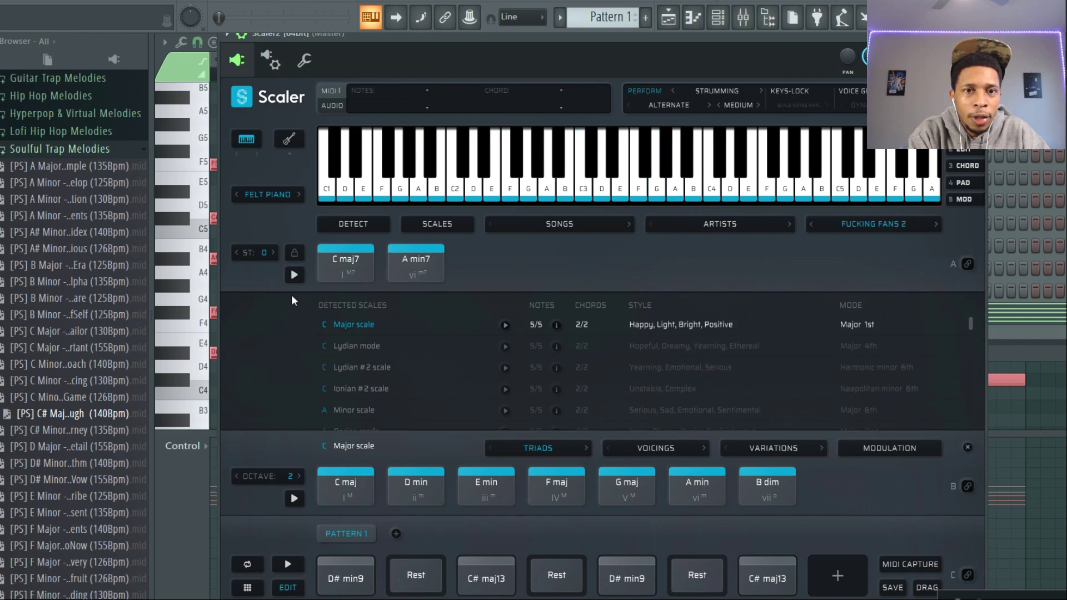
pyautogui.click(416, 263)
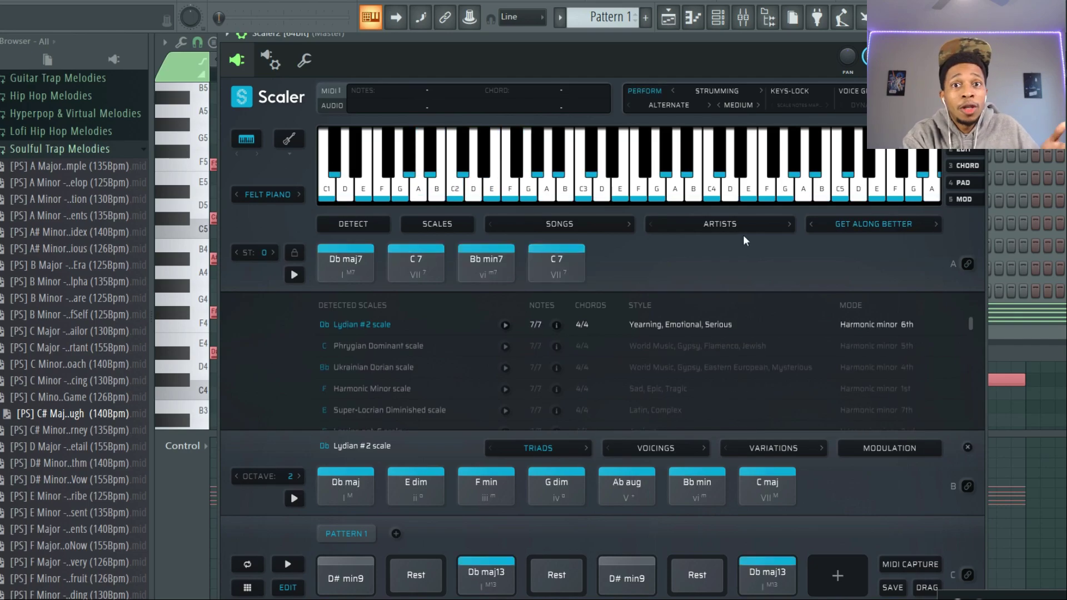
# Preview the Db maj7, C 7 and Bb min7 chord pads of the Get Along Better set.
pyautogui.click(345, 263)
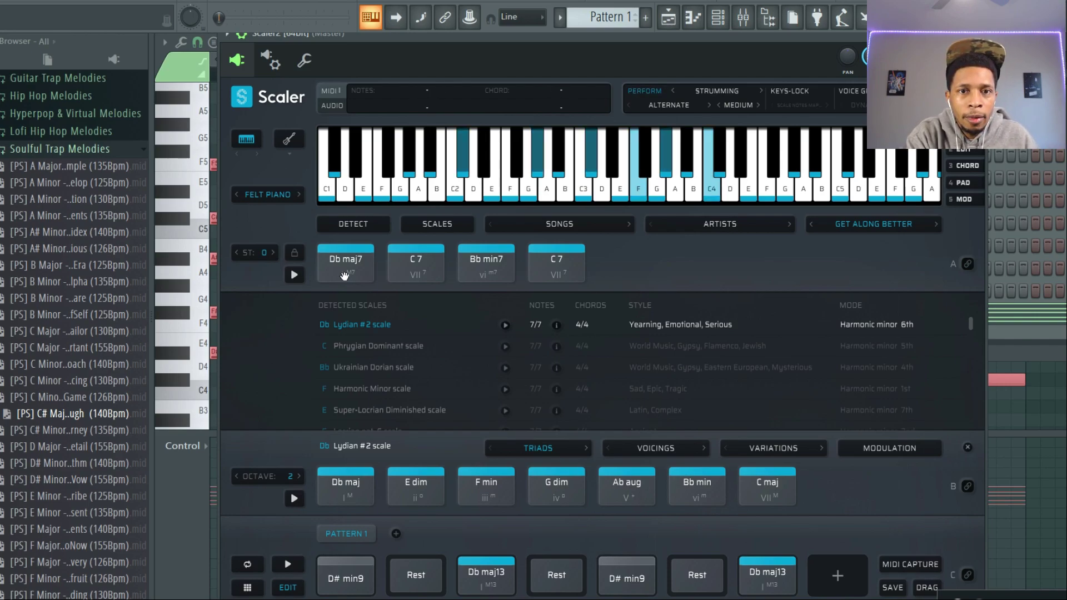
pyautogui.click(416, 263)
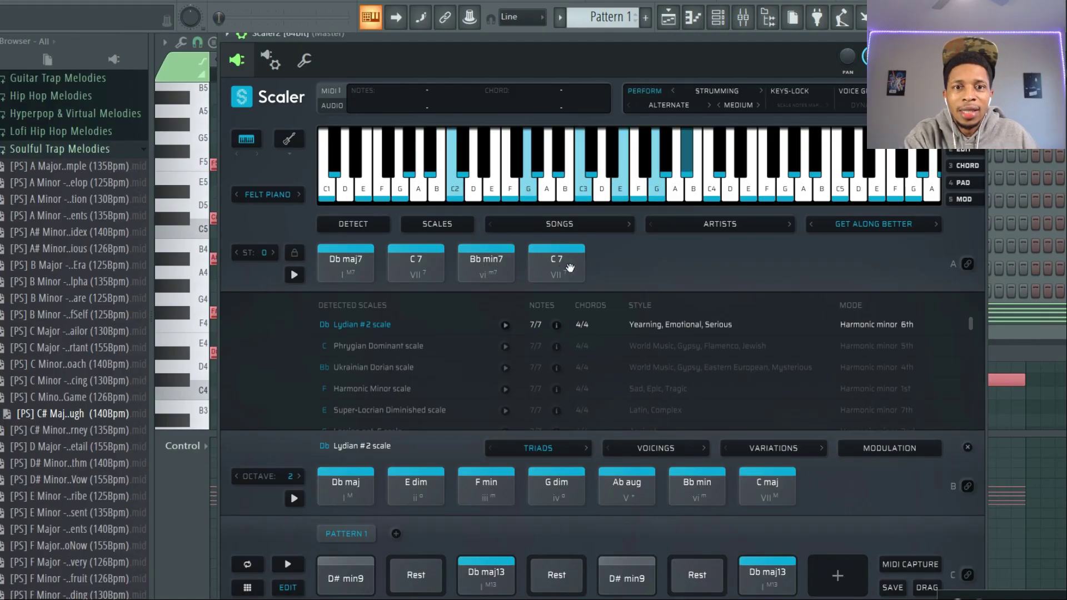
pyautogui.click(342, 263)
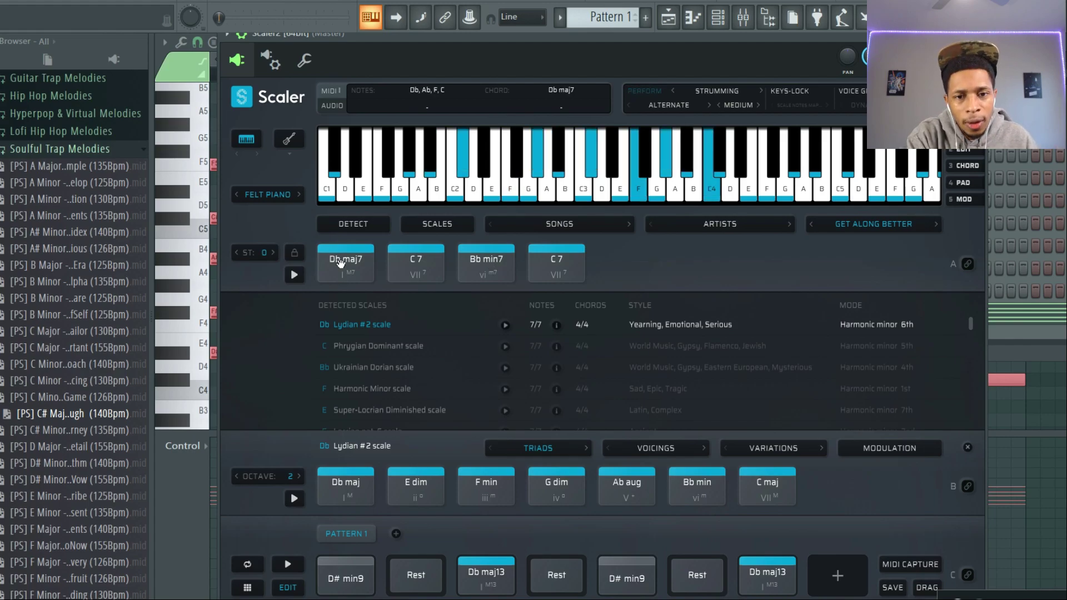
pyautogui.click(415, 264)
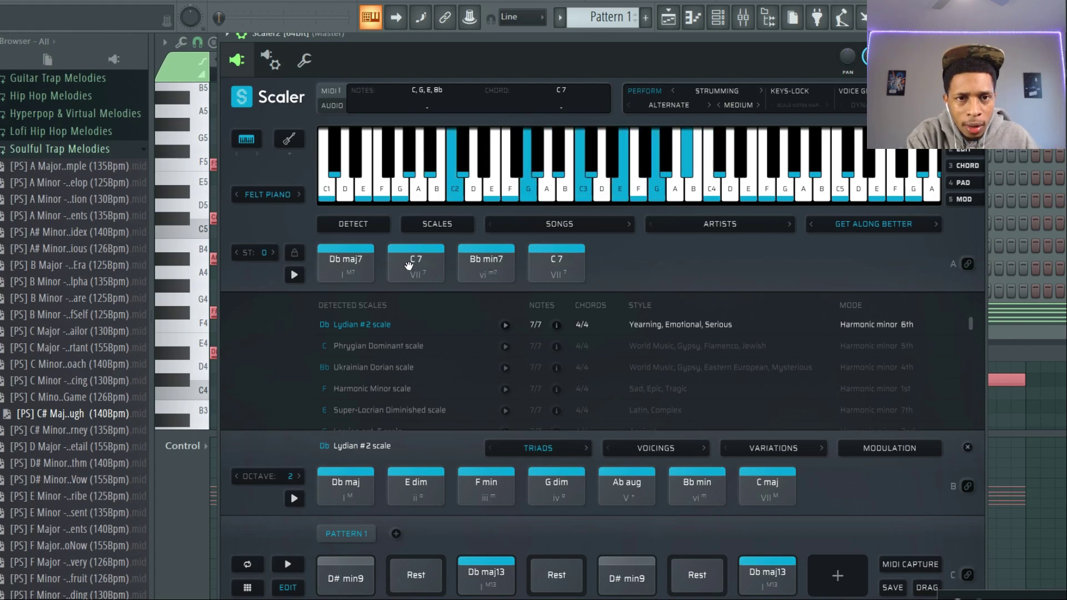
pyautogui.click(486, 262)
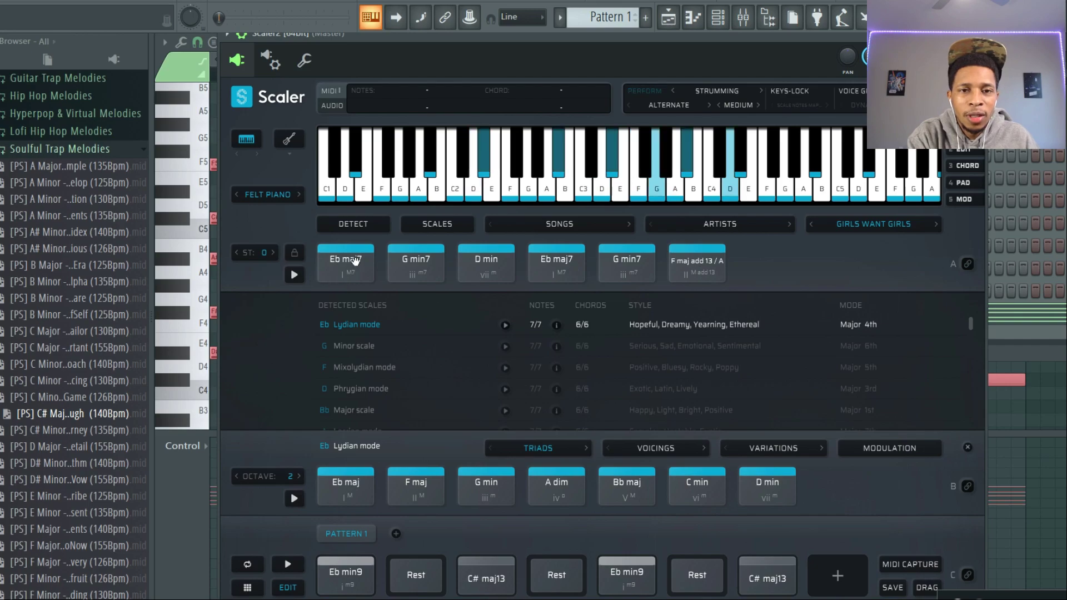
# Preview Eb maj7, D min, F maj add 13/A and G min7 in Girls Want Girls, then move to the next set.
pyautogui.click(346, 262)
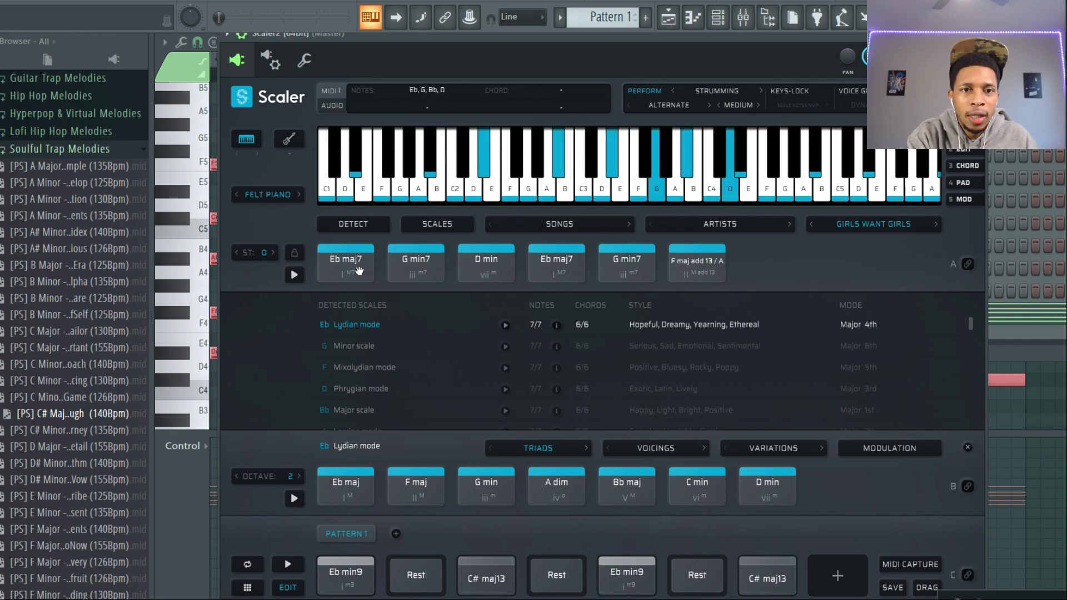
pyautogui.click(485, 262)
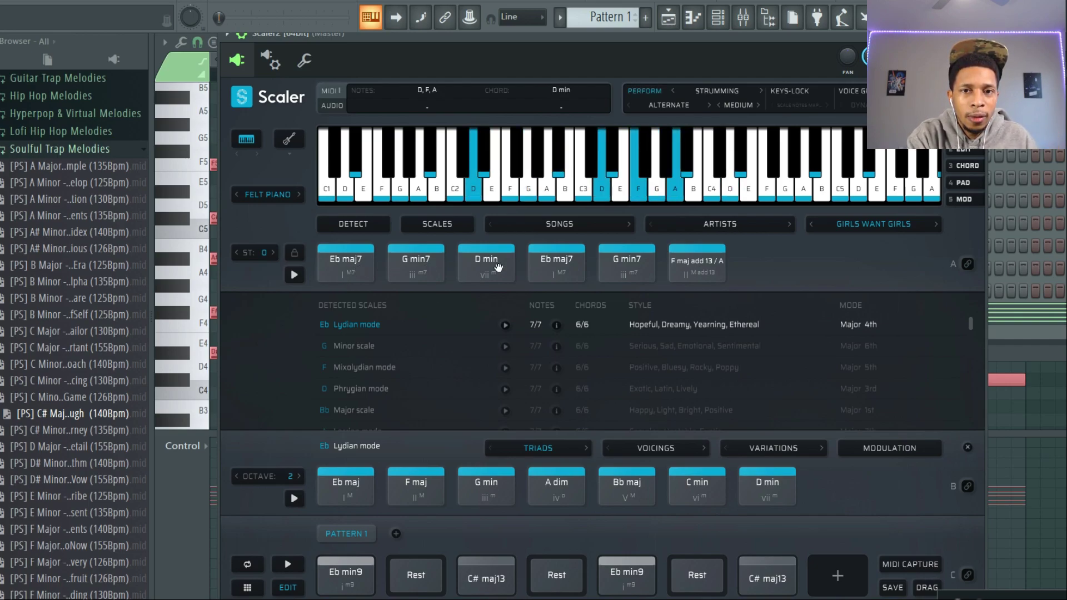
pyautogui.click(627, 263)
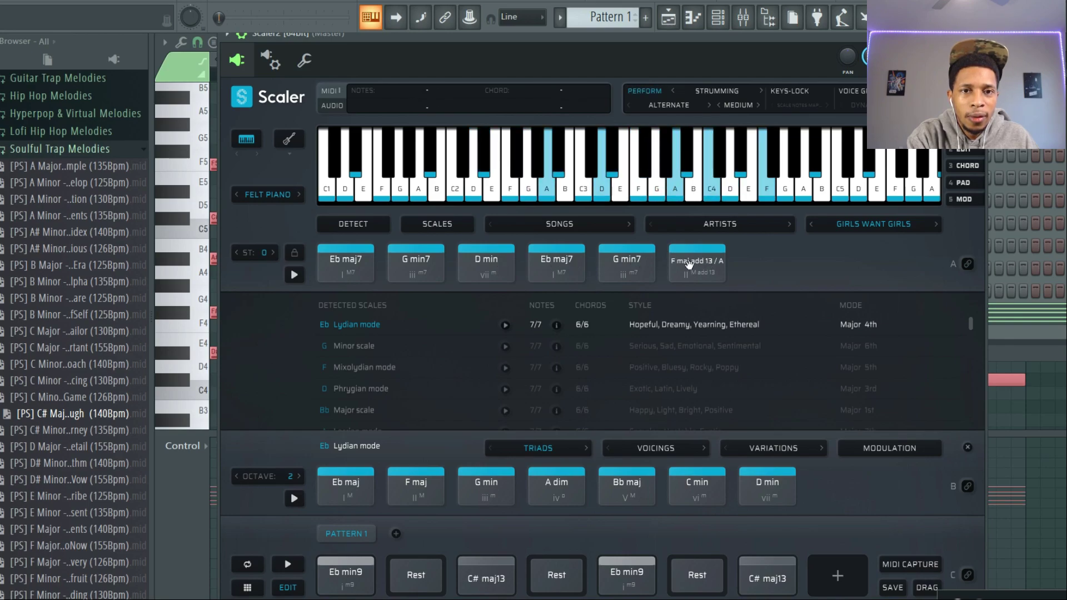
pyautogui.click(416, 264)
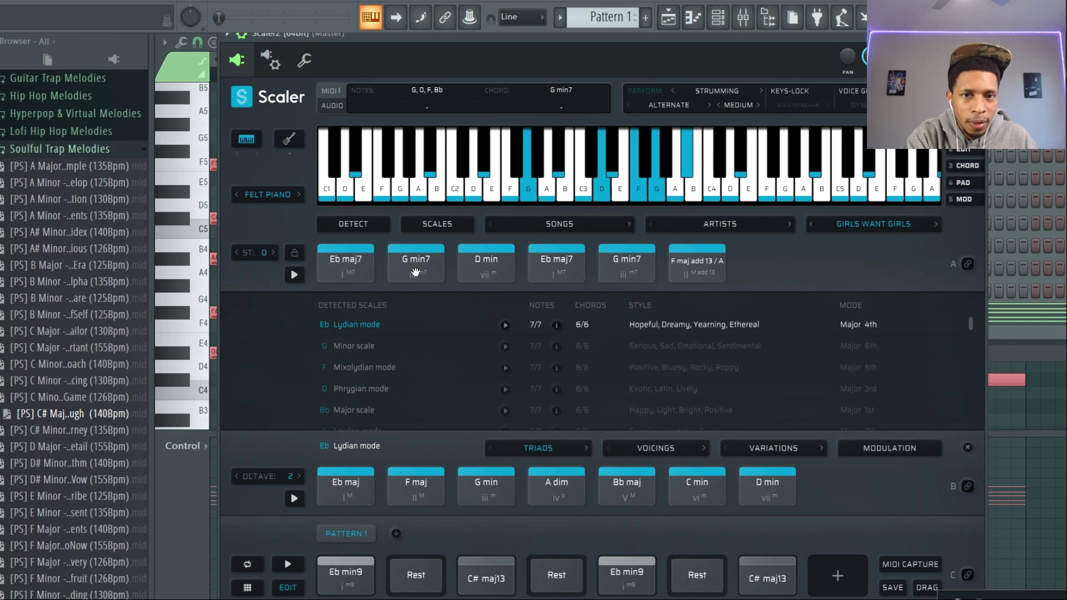
pyautogui.click(485, 262)
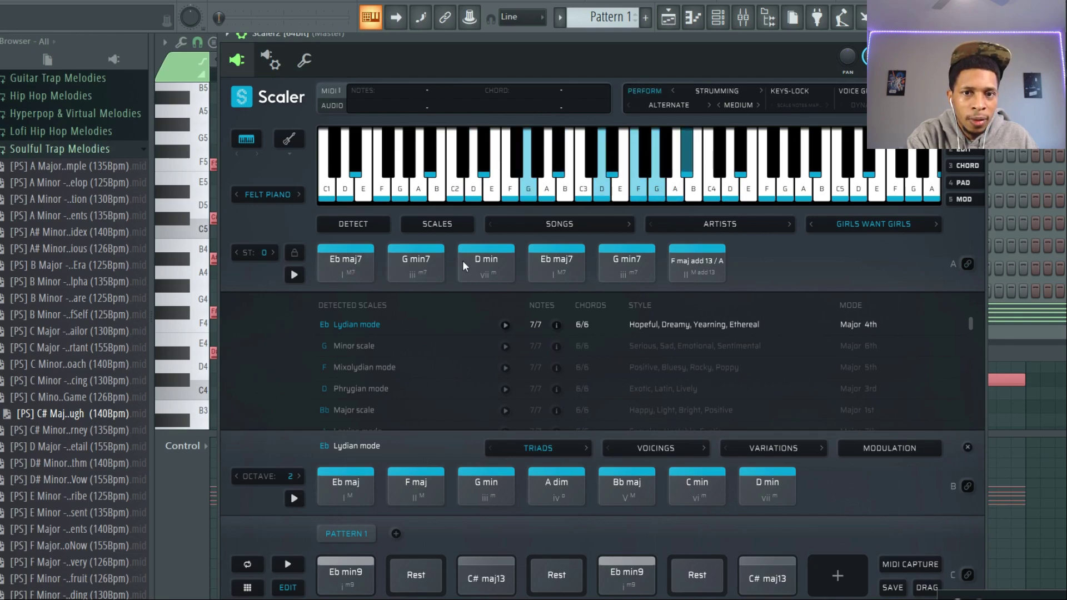
pyautogui.click(696, 262)
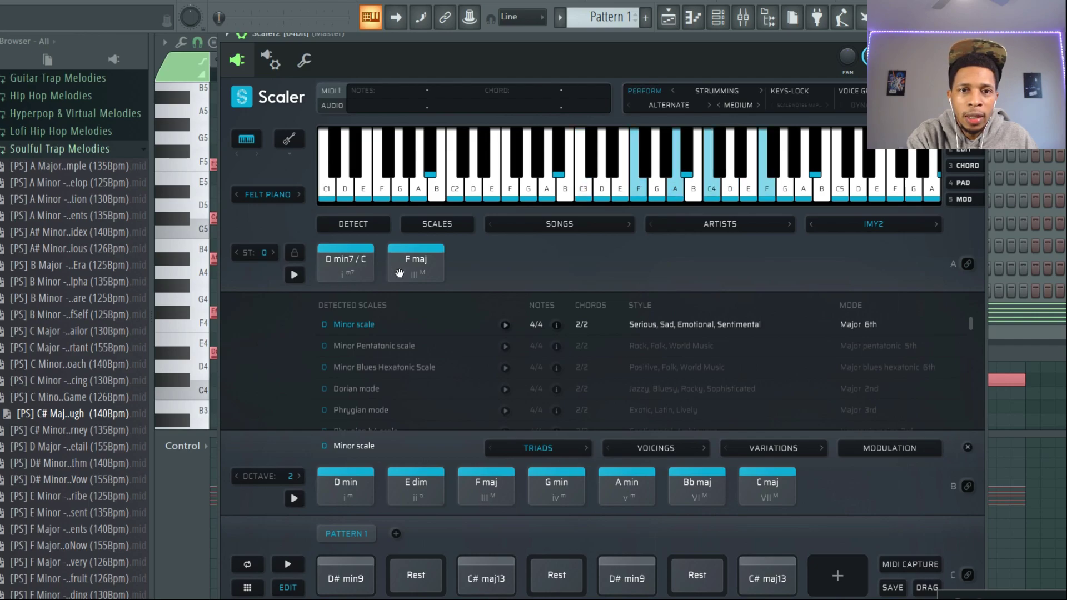
# Preview F maj and the two C 7(sus2) chords, then load In The Bible 1 into the pattern.
pyautogui.click(345, 262)
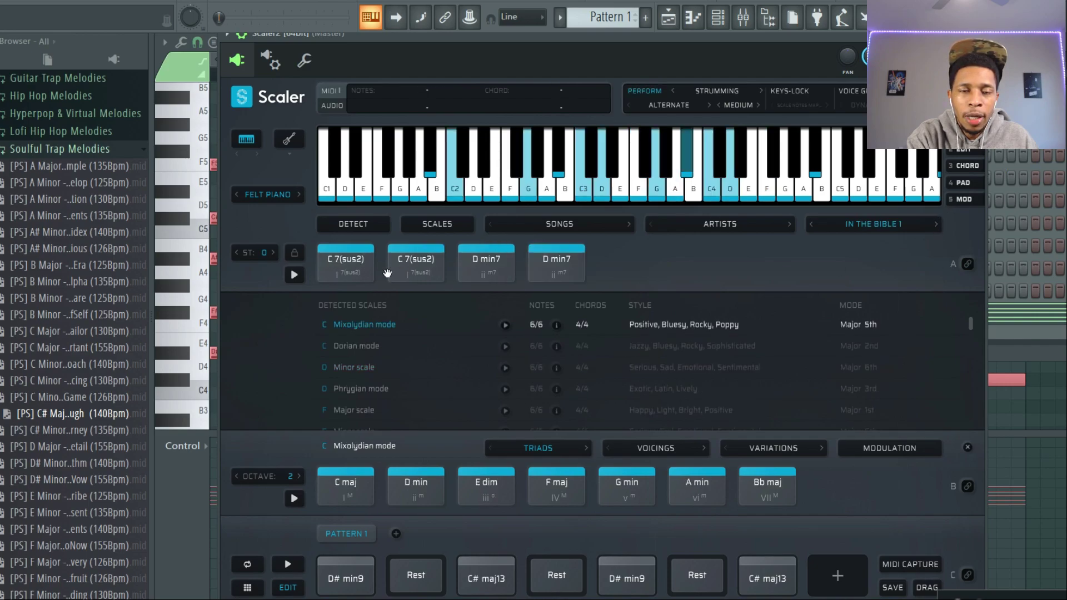
pyautogui.click(345, 260)
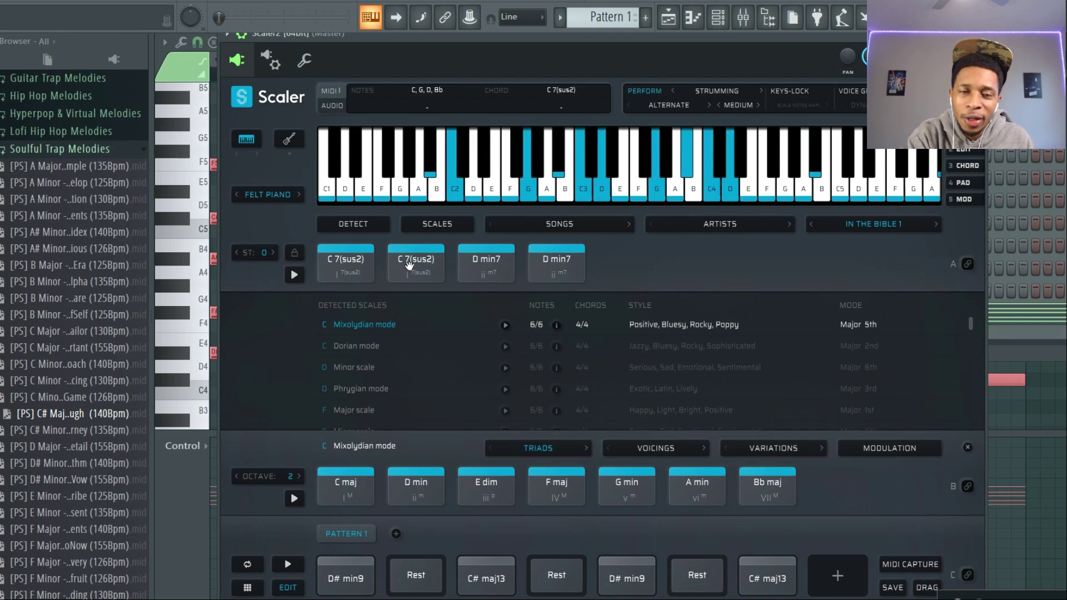
pyautogui.click(486, 263)
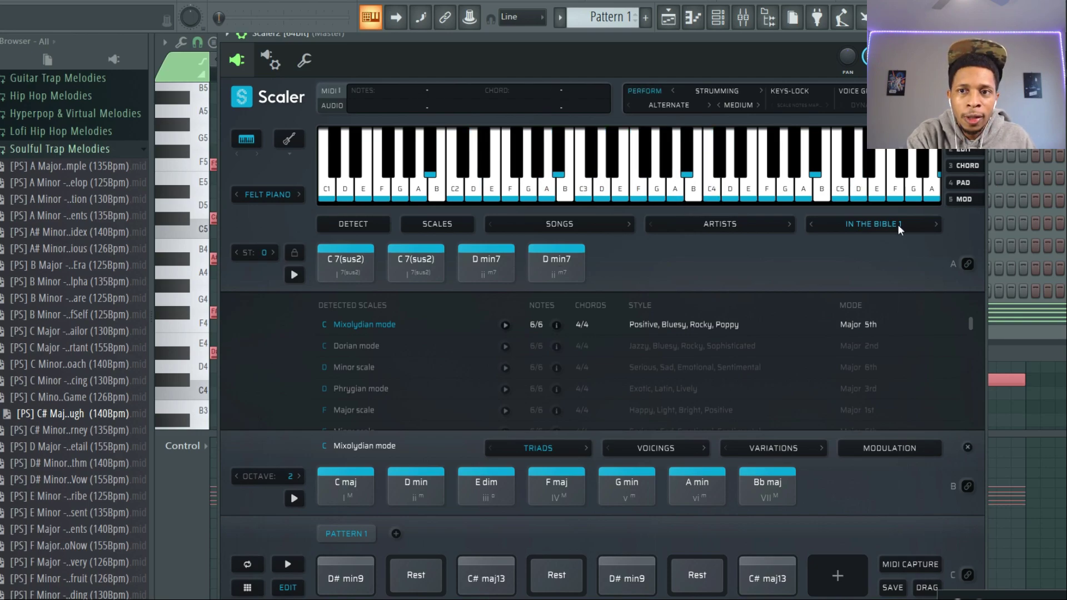
pyautogui.click(345, 488)
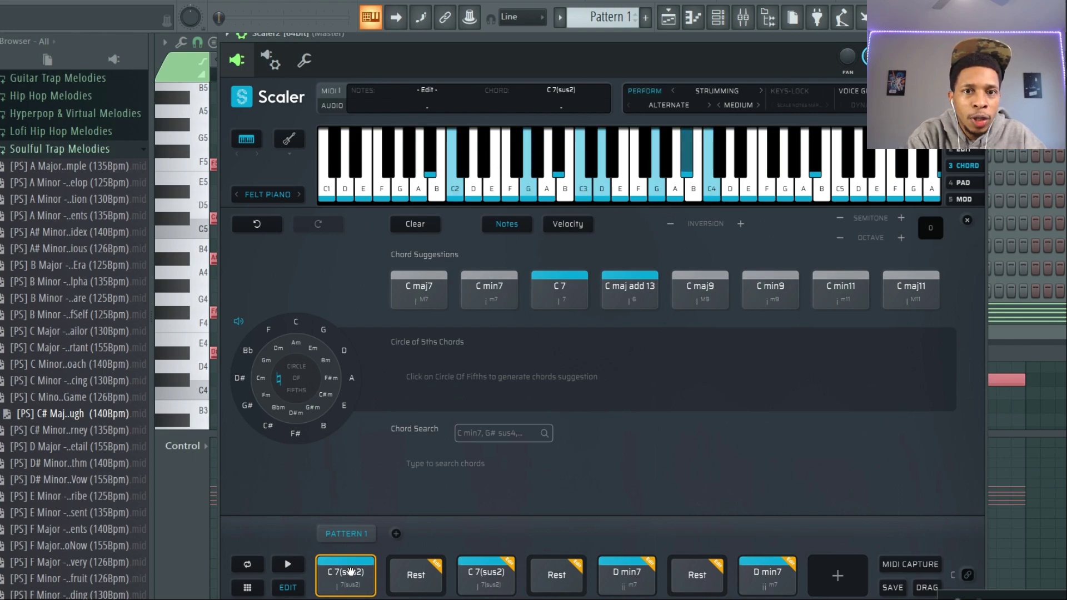
# Edit the two C 7(sus2) pattern chords and return to the Artists chord set browser.
pyautogui.click(347, 573)
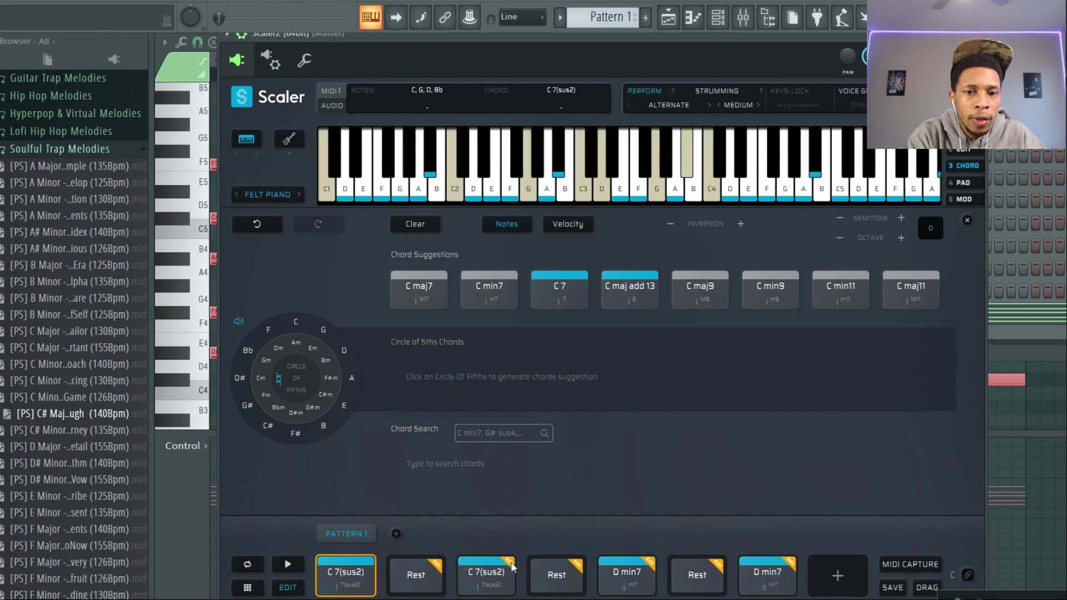
pyautogui.click(485, 575)
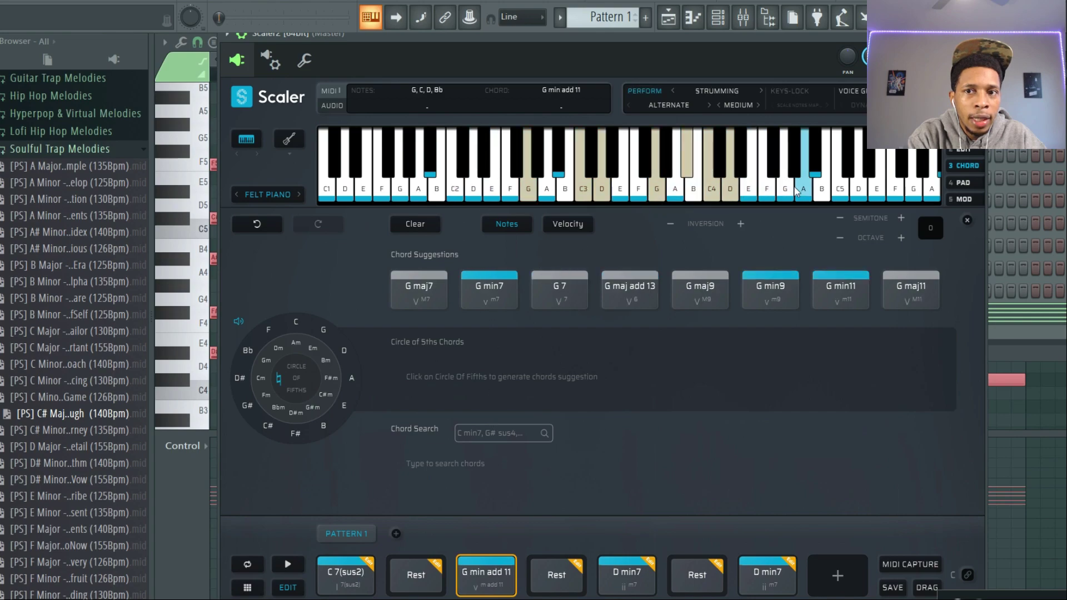
pyautogui.click(341, 574)
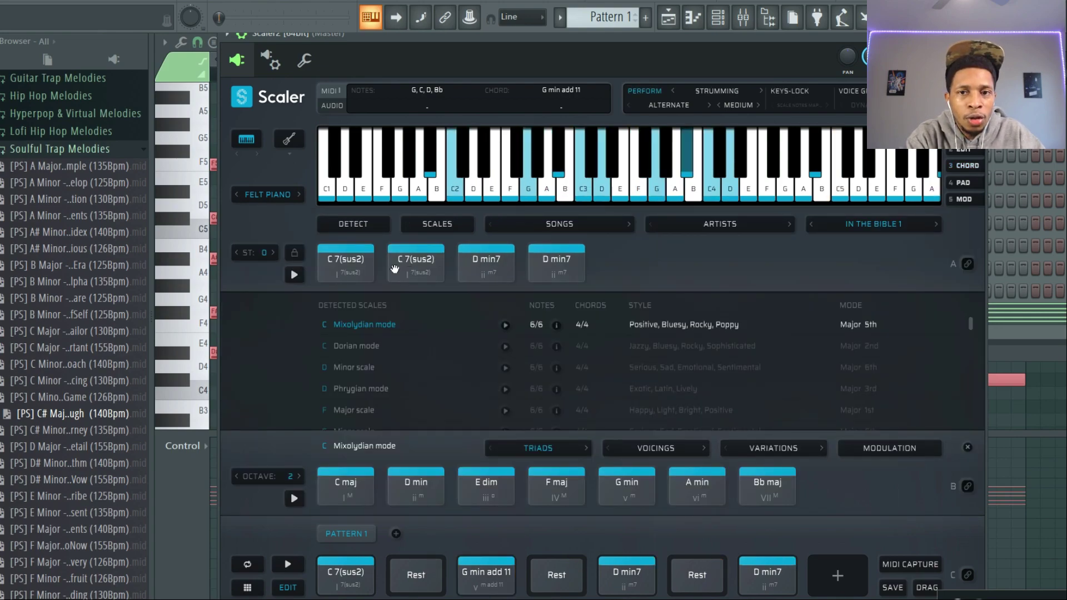
# Preview Gb dim, G min and F maj add 13/A in In The Bible 2, then a chord from Knife Talk.
pyautogui.click(936, 225)
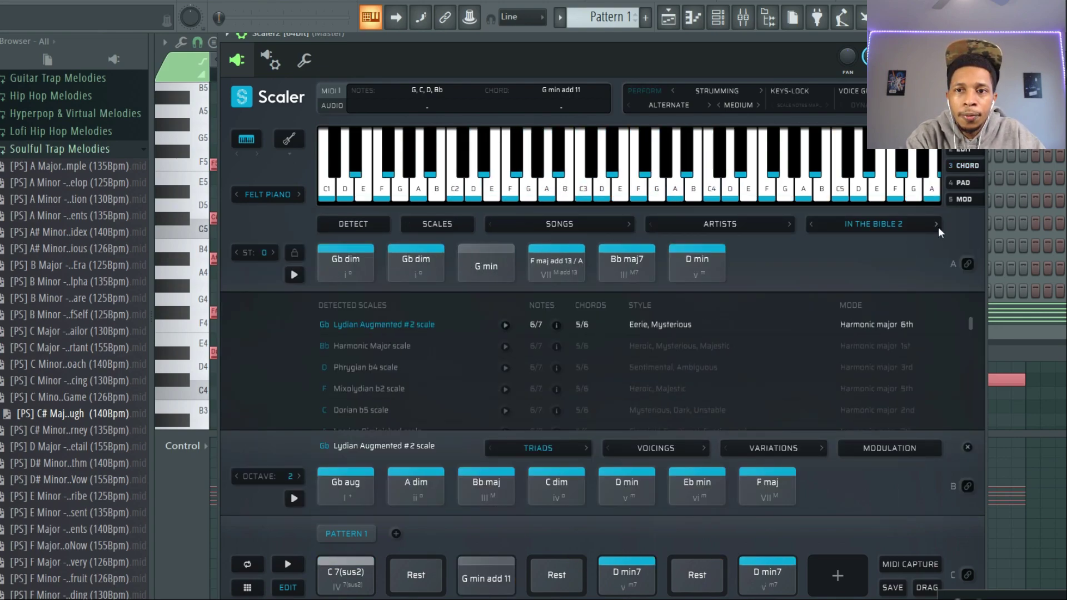
pyautogui.click(345, 262)
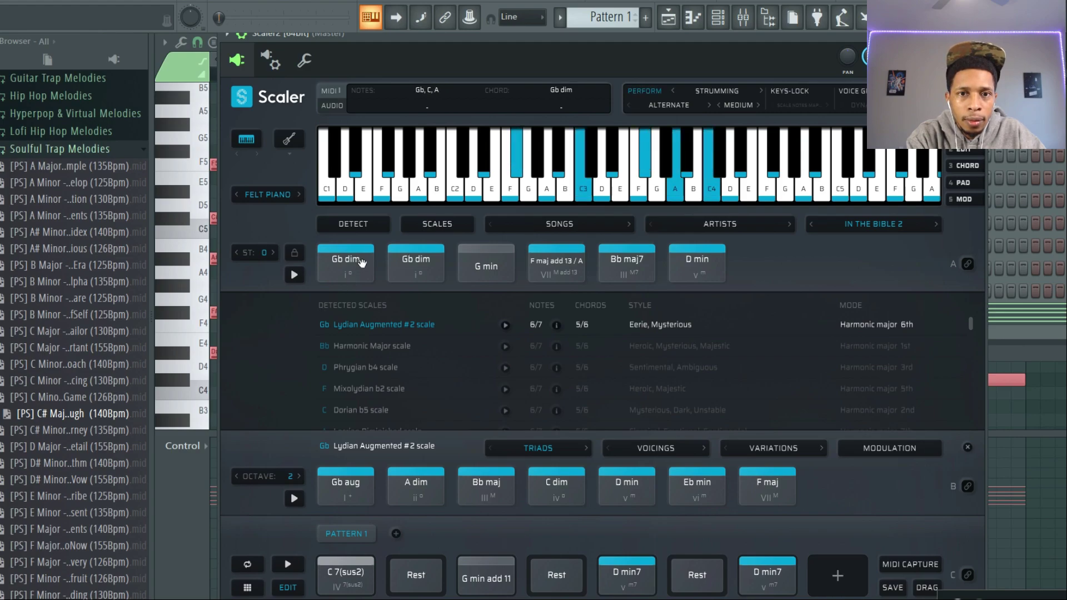
pyautogui.click(485, 266)
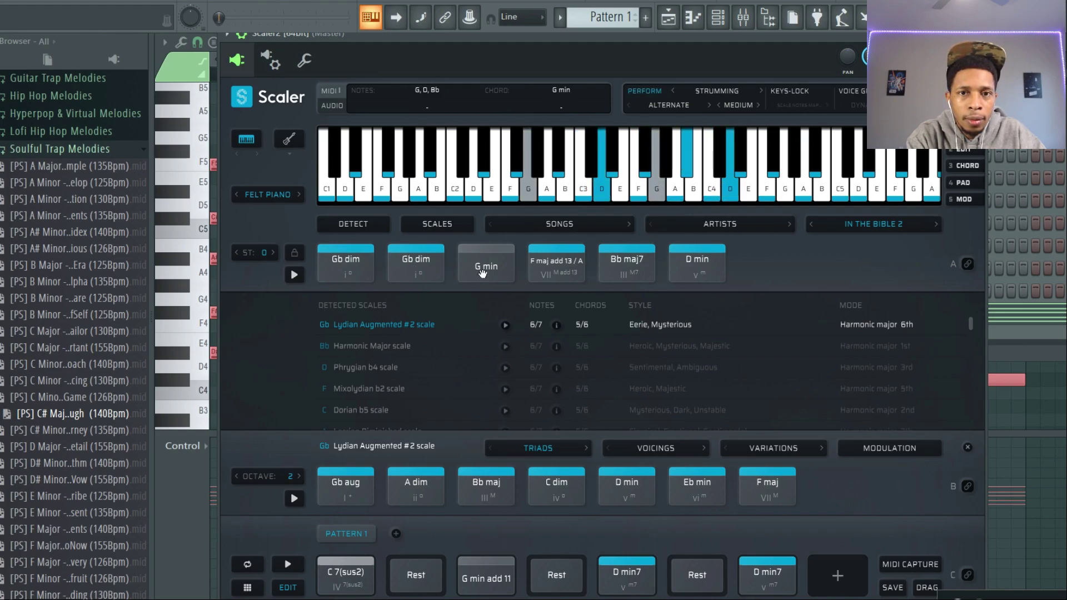
pyautogui.click(556, 262)
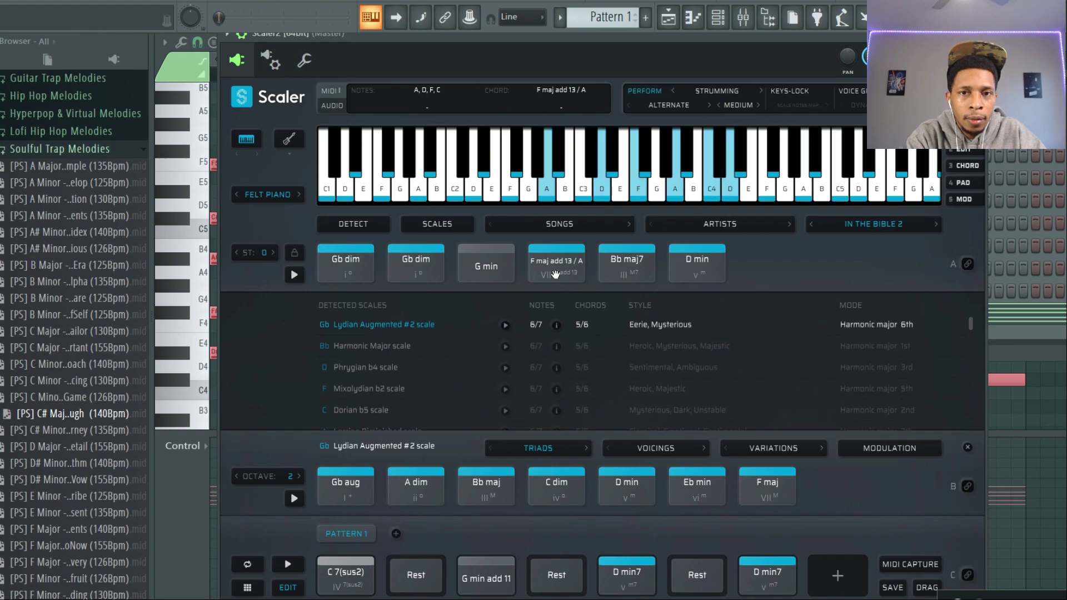
pyautogui.click(697, 261)
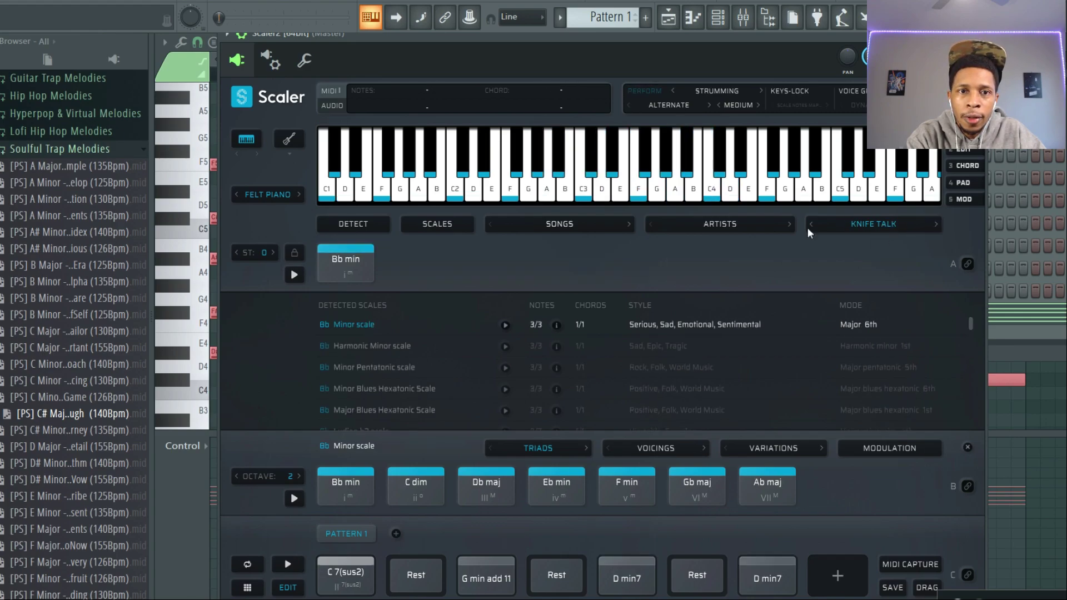
pyautogui.click(344, 265)
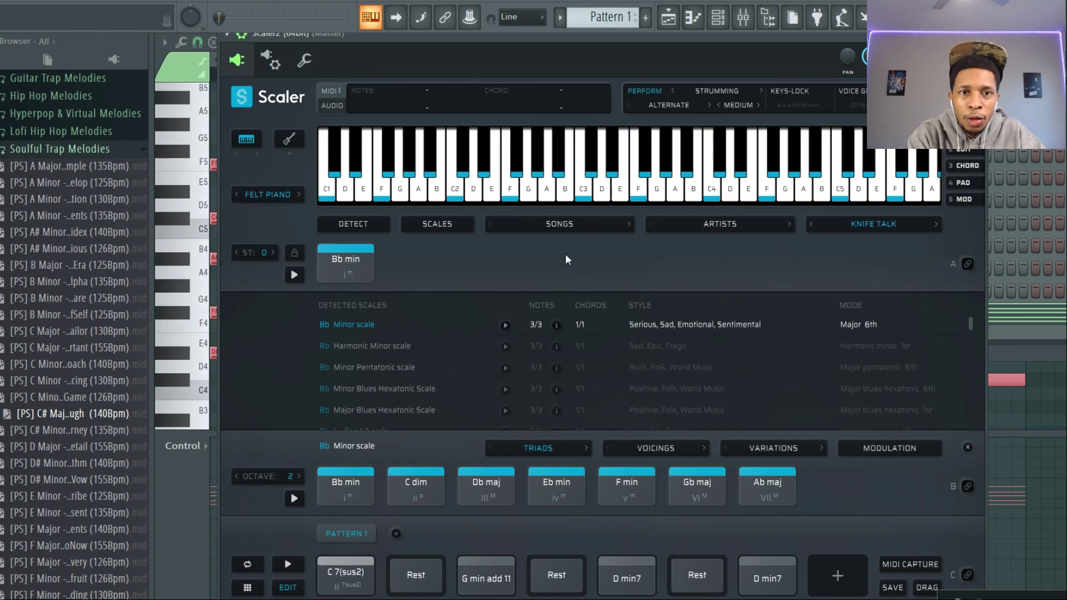
pyautogui.moveTo(943, 228)
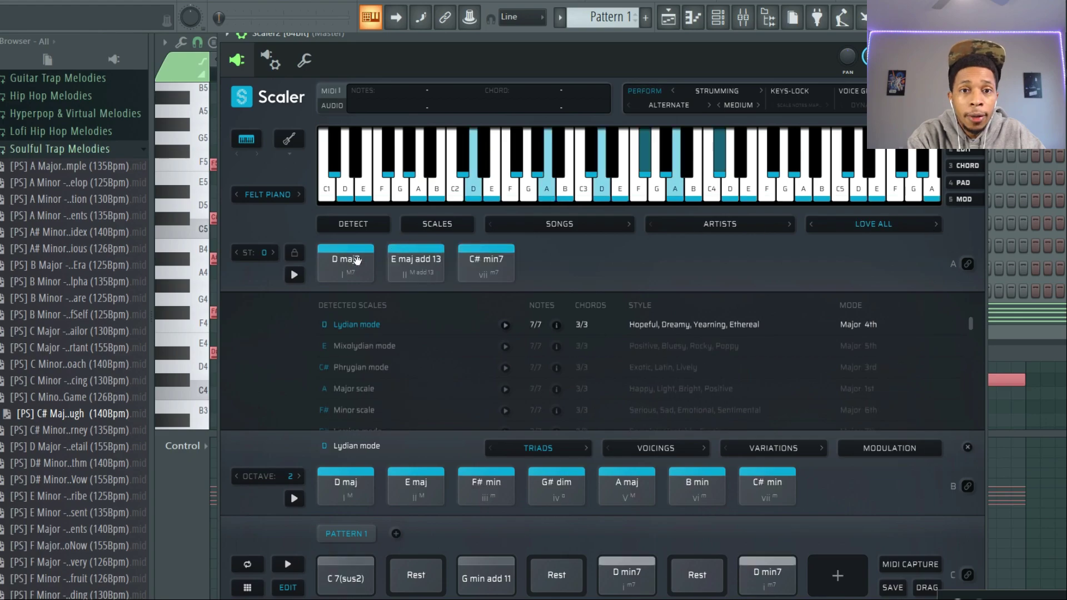
# Preview E maj add 13 and D maj7 in Love All, a chord in N 2 Deep 1, then load N 2 Deep 2.
pyautogui.click(416, 262)
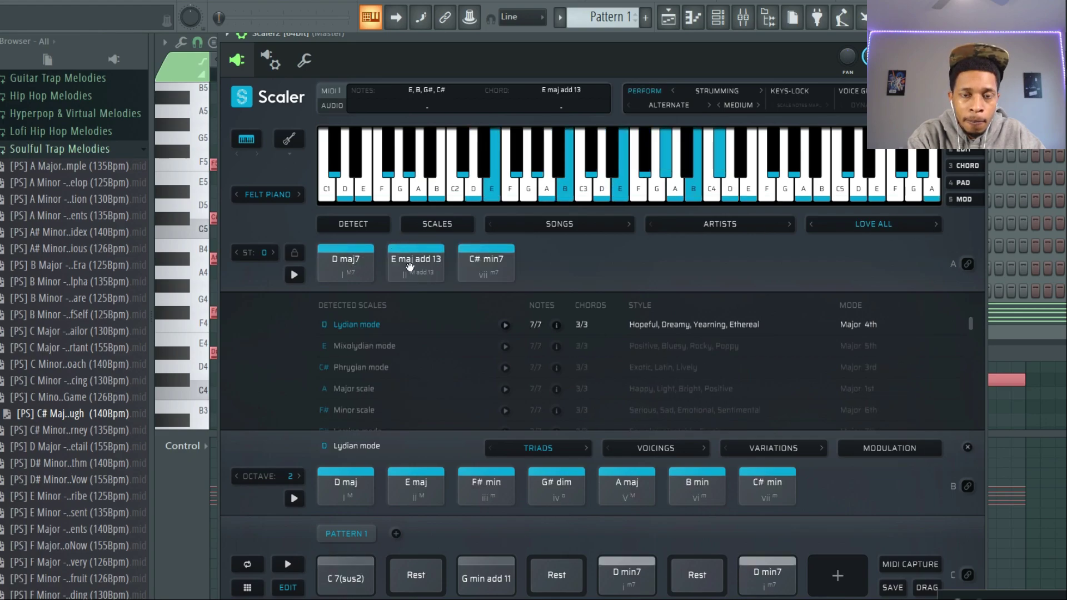
pyautogui.click(484, 262)
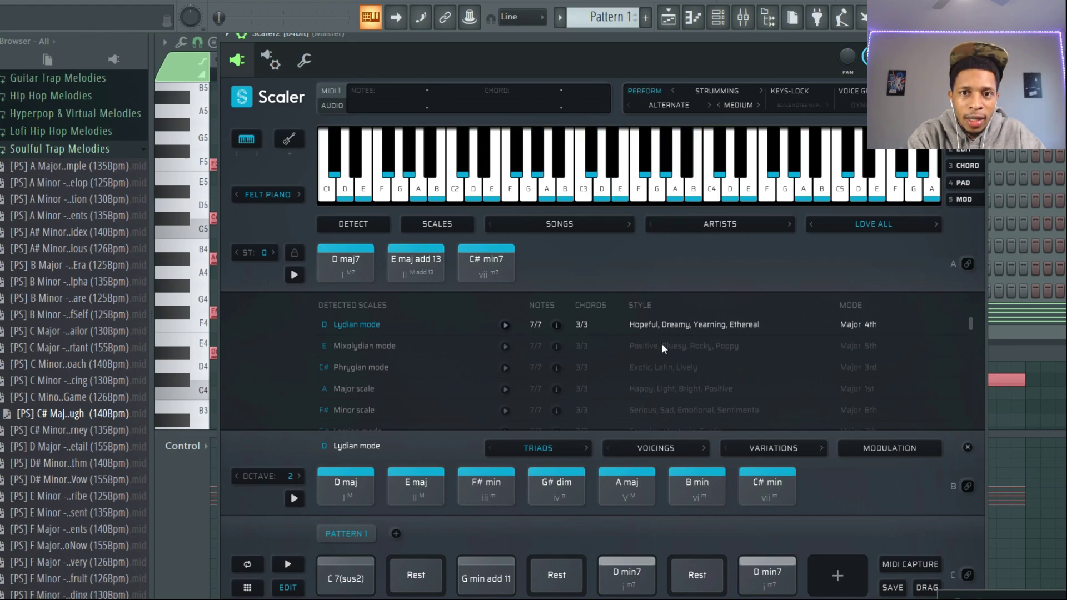
pyautogui.click(346, 262)
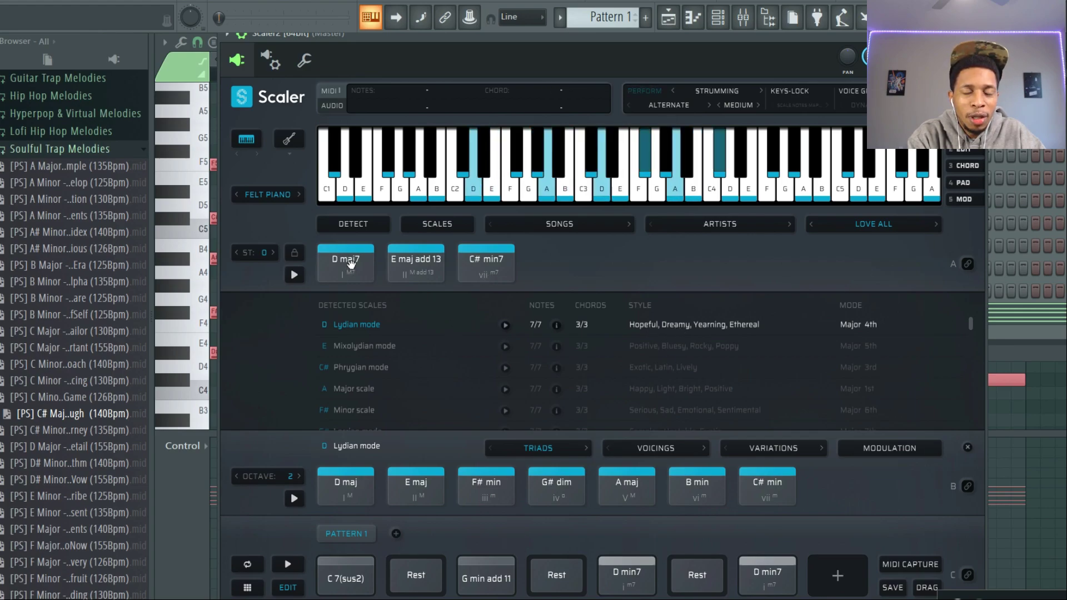
pyautogui.click(416, 264)
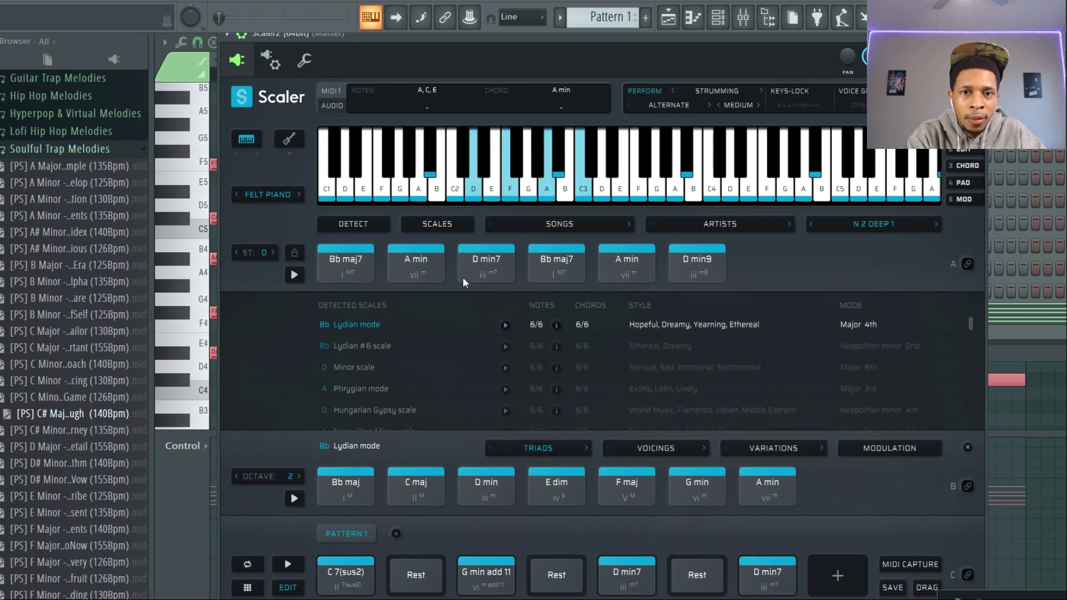
pyautogui.click(487, 263)
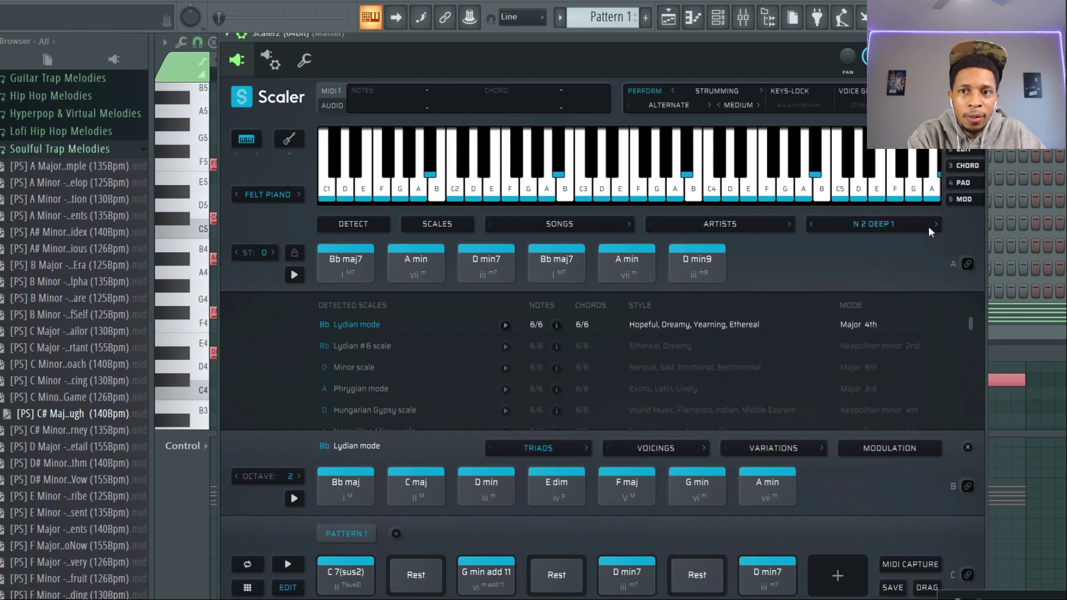
pyautogui.click(934, 225)
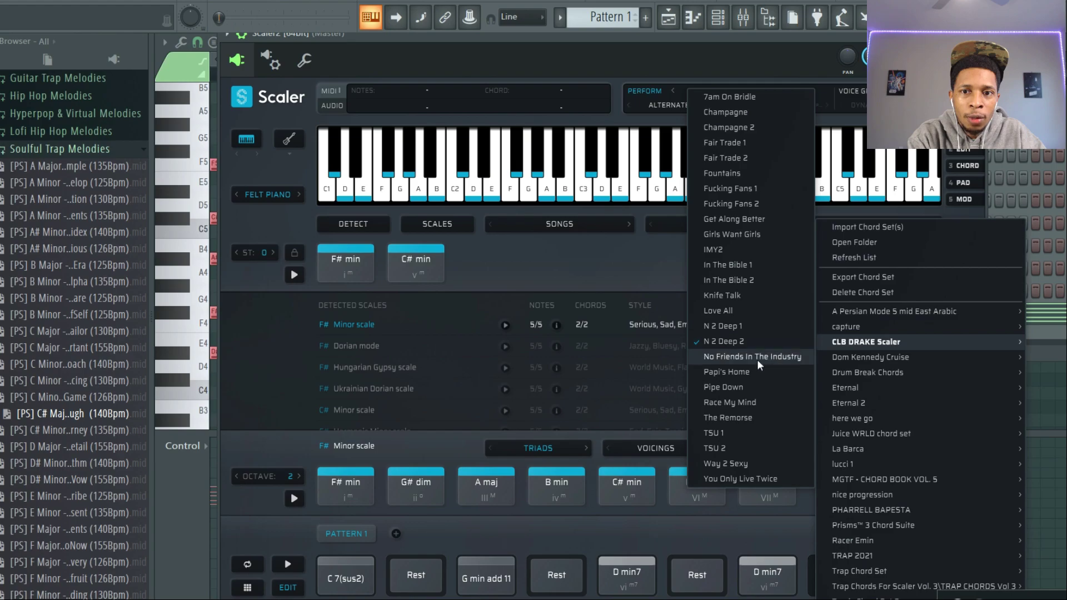
# Load No Friends In The Industry and preview its D min, E dim and Bb maj chord pads.
pyautogui.click(751, 356)
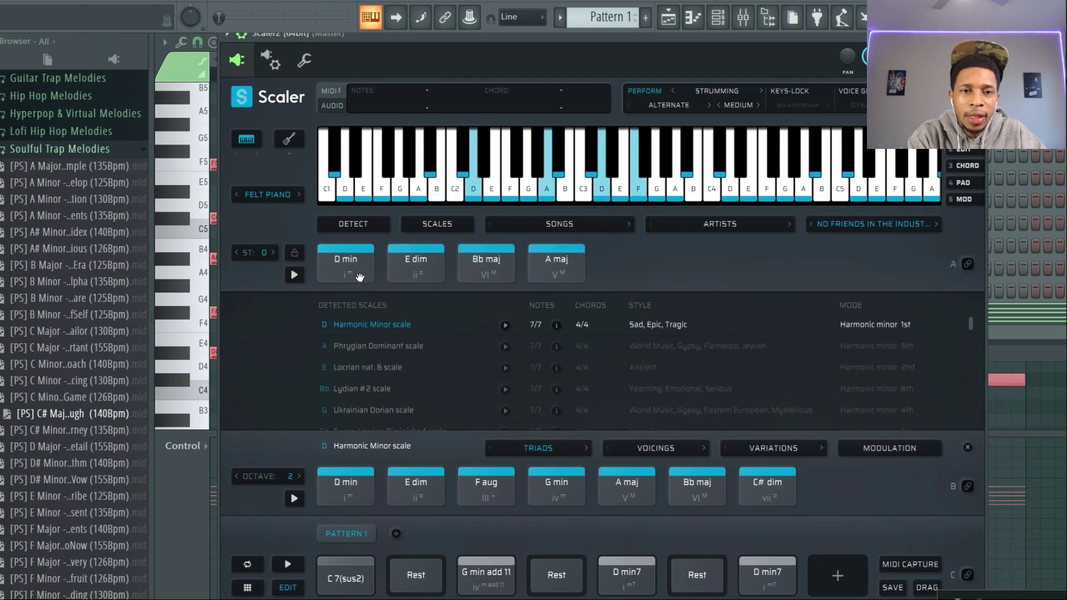
pyautogui.click(415, 263)
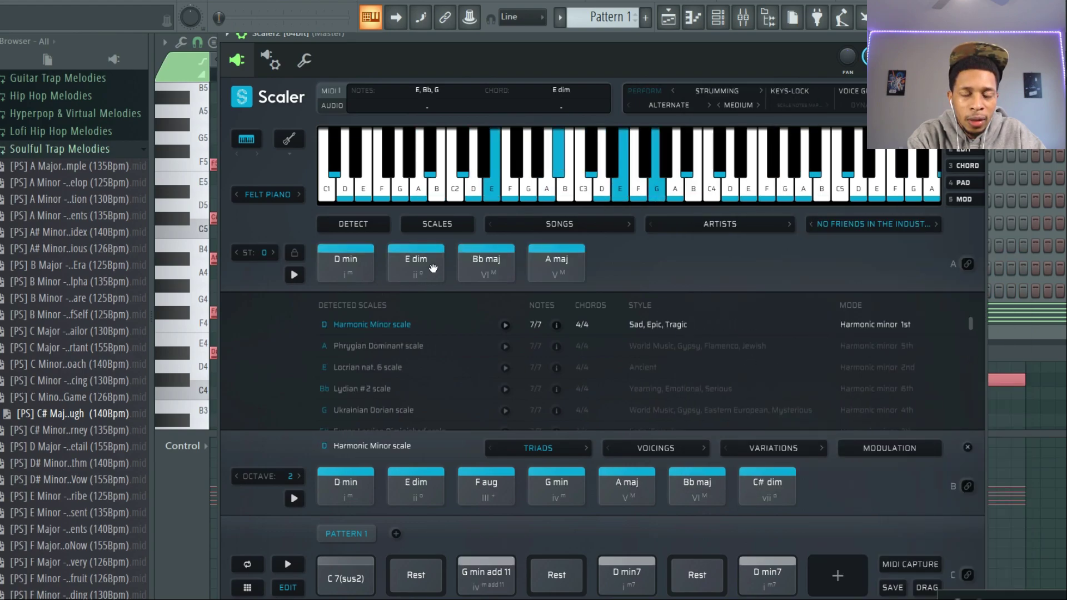
pyautogui.click(485, 262)
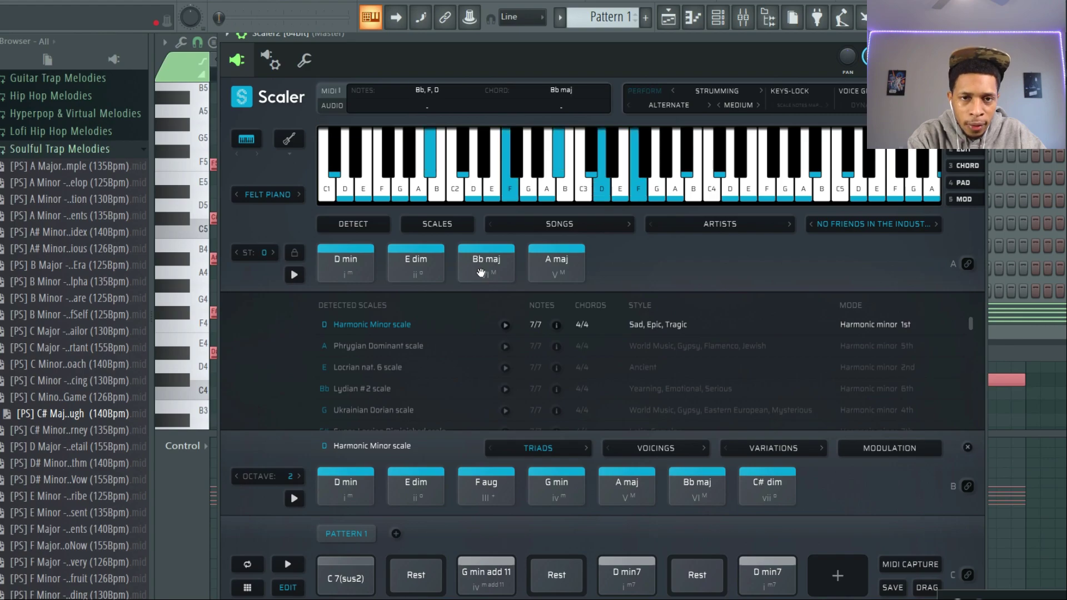
pyautogui.click(346, 262)
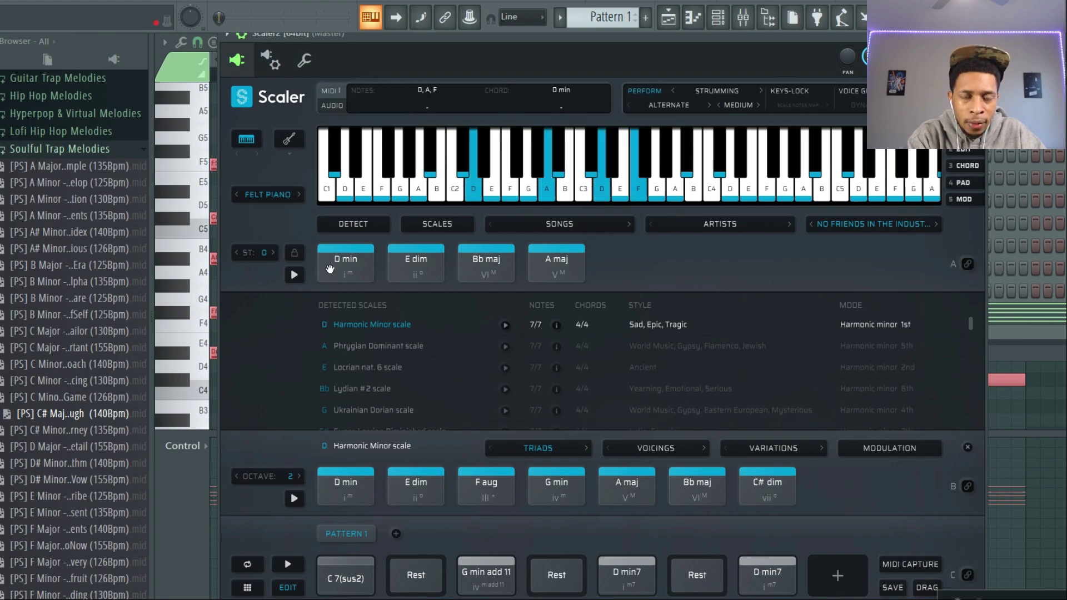
pyautogui.click(416, 262)
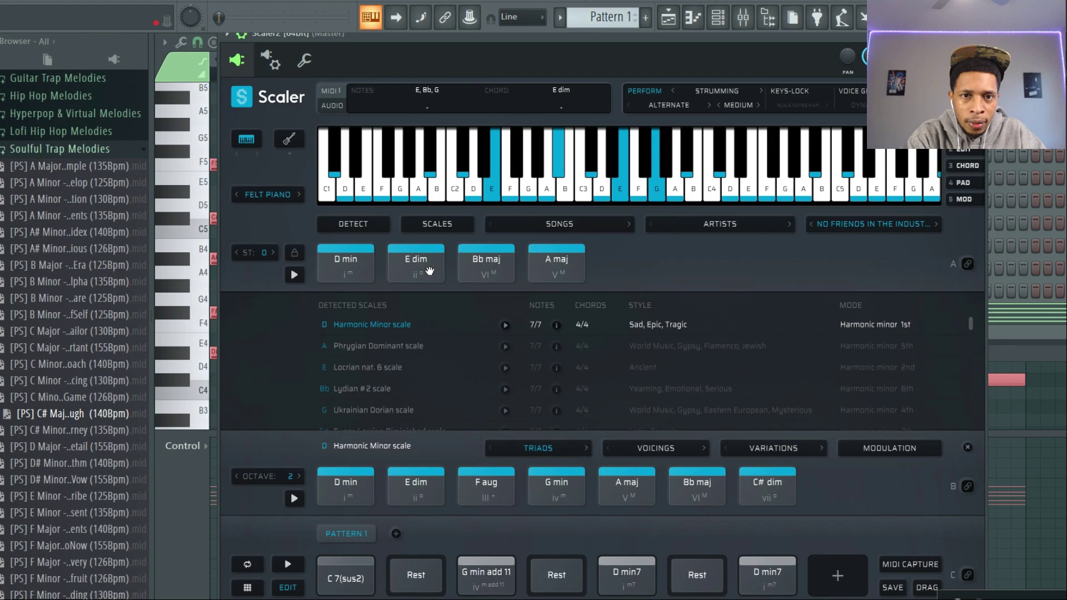
pyautogui.click(555, 262)
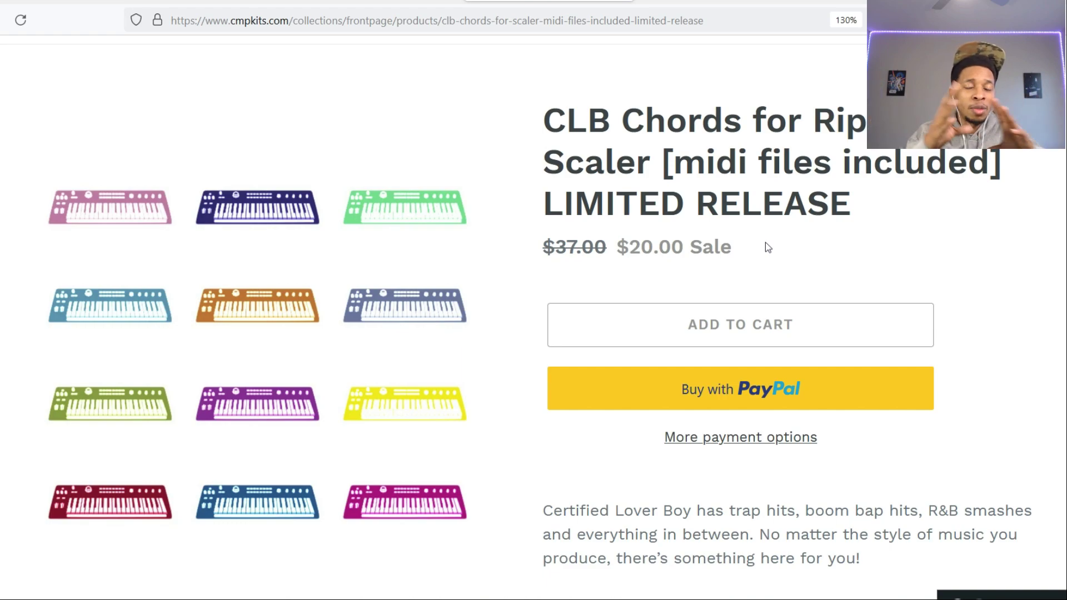
pyautogui.moveTo(593, 268)
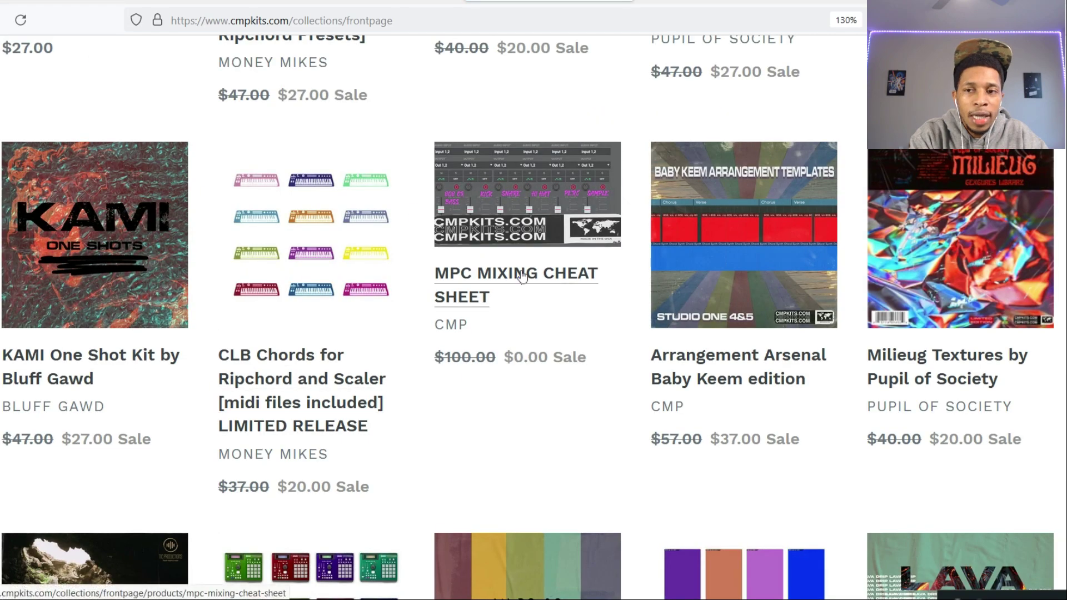
pyautogui.moveTo(711, 300)
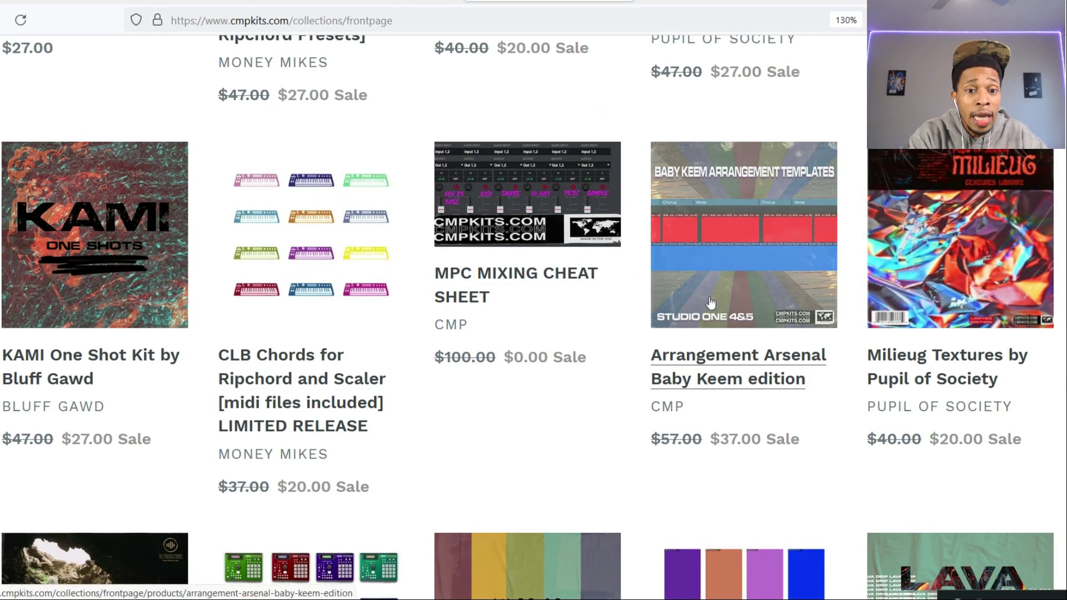
# Scroll down the CMP Kits storefront grid past CLB Chords to other kits and bundles.
pyautogui.scroll(-3)
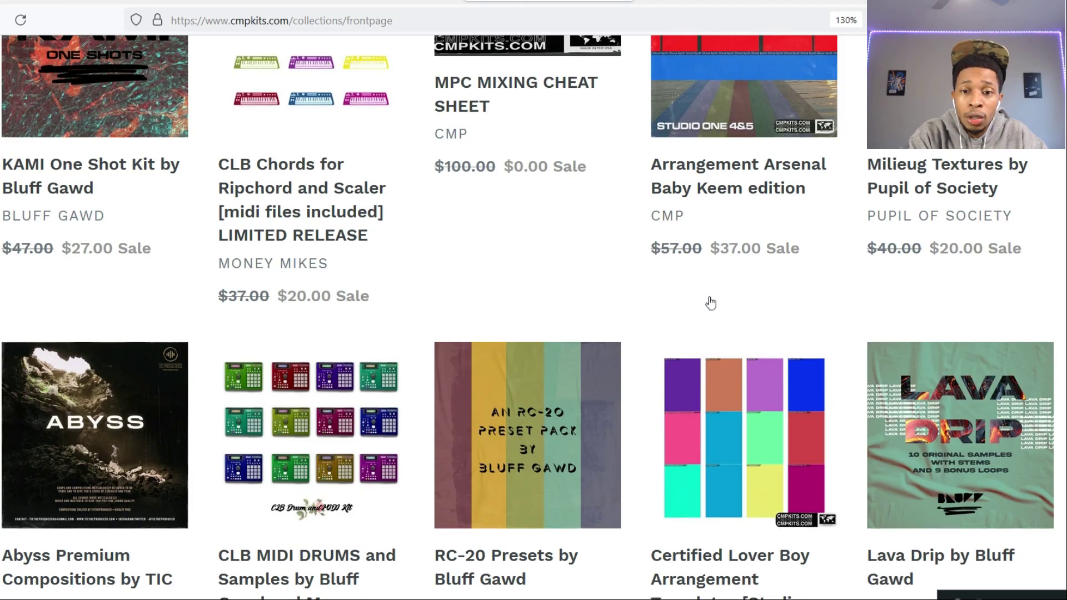
pyautogui.scroll(-3)
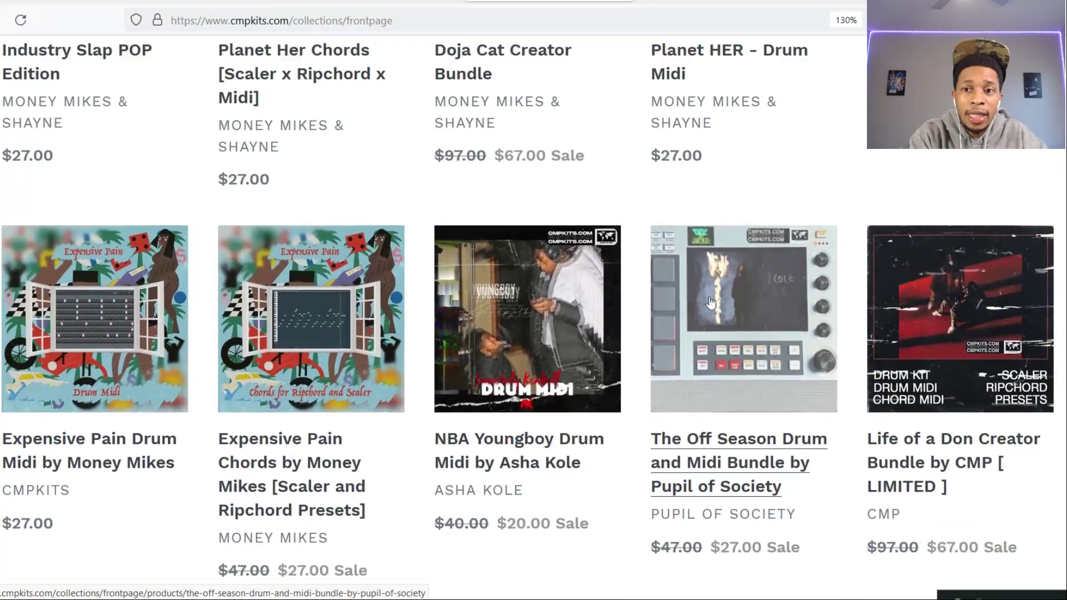